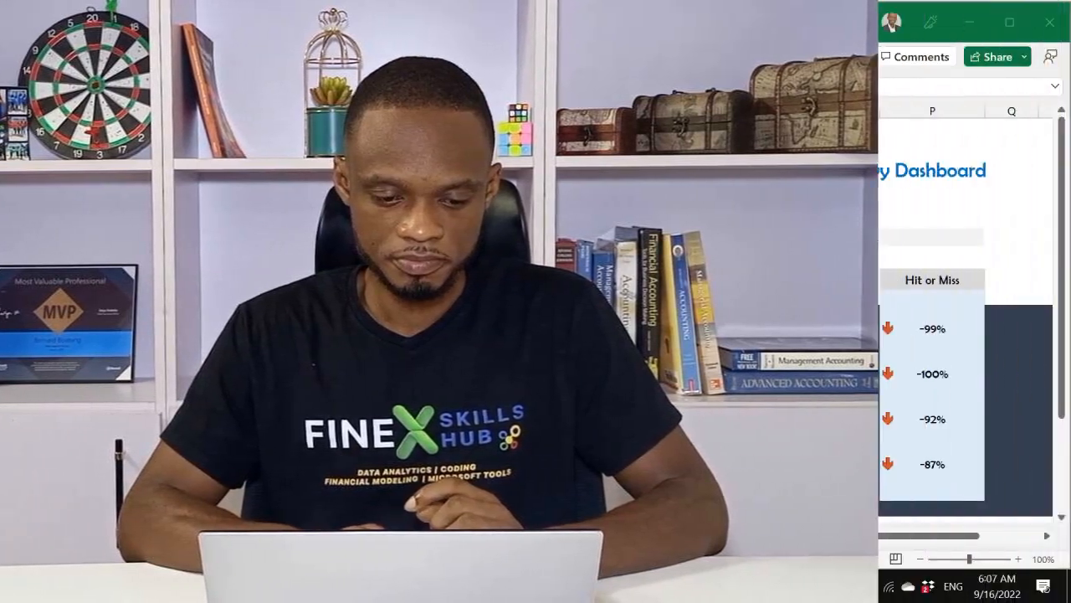
# Select April, then May, then June in the Month slicer, ending with the map label at 13.0% of 0.418 billion.
pyautogui.click(1010, 23)
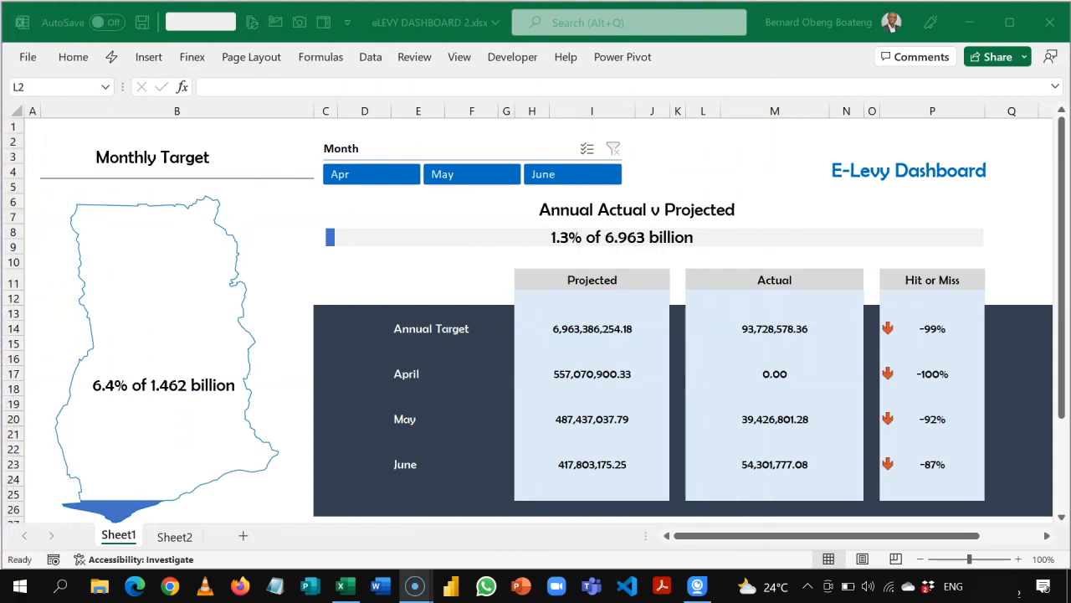
pyautogui.moveTo(410, 260)
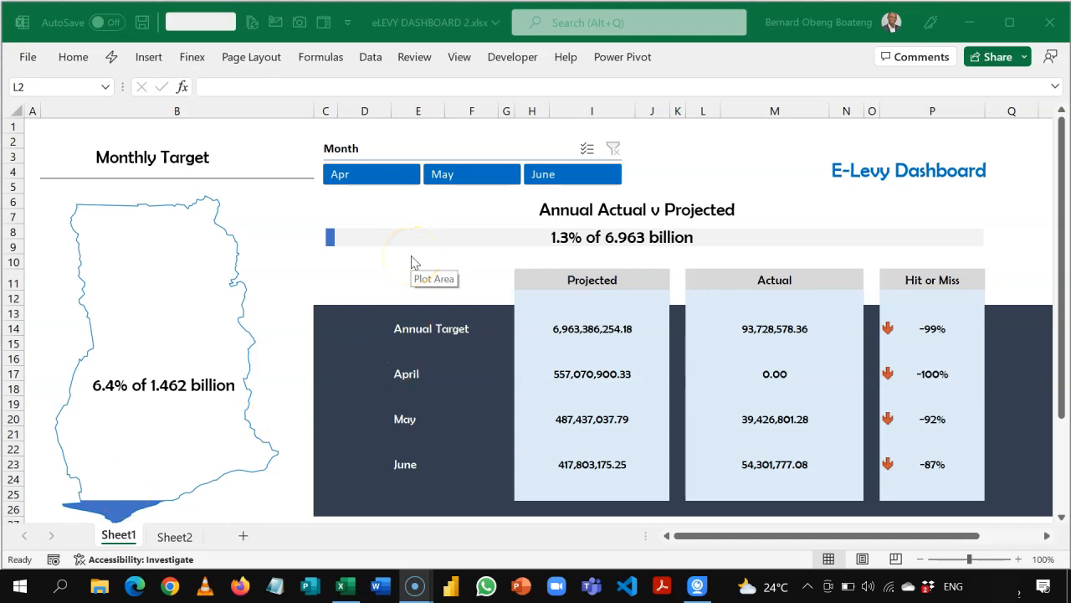
pyautogui.moveTo(491, 231)
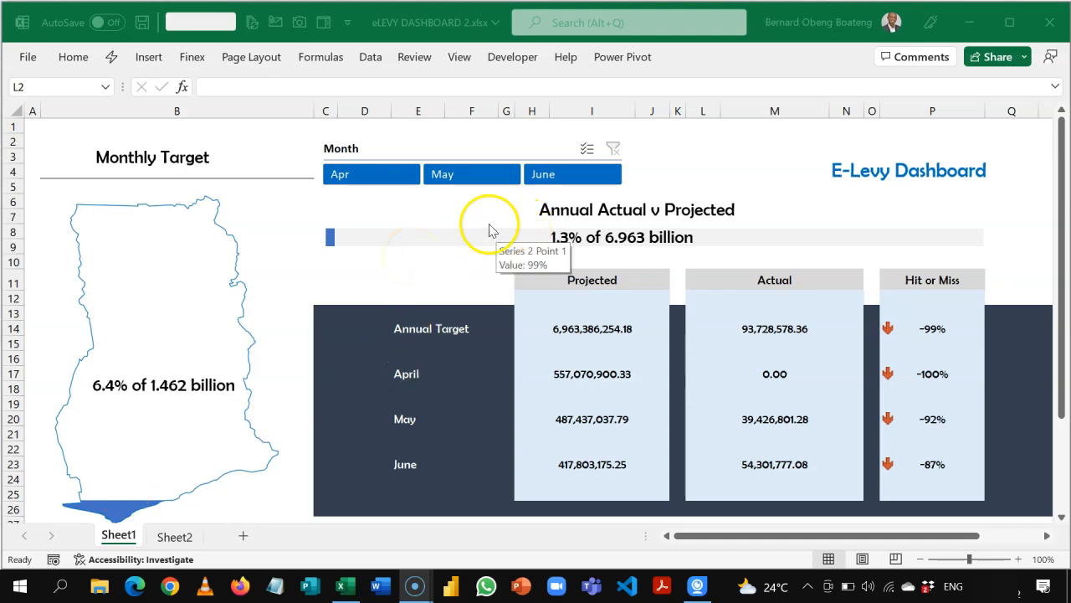
pyautogui.moveTo(418, 219)
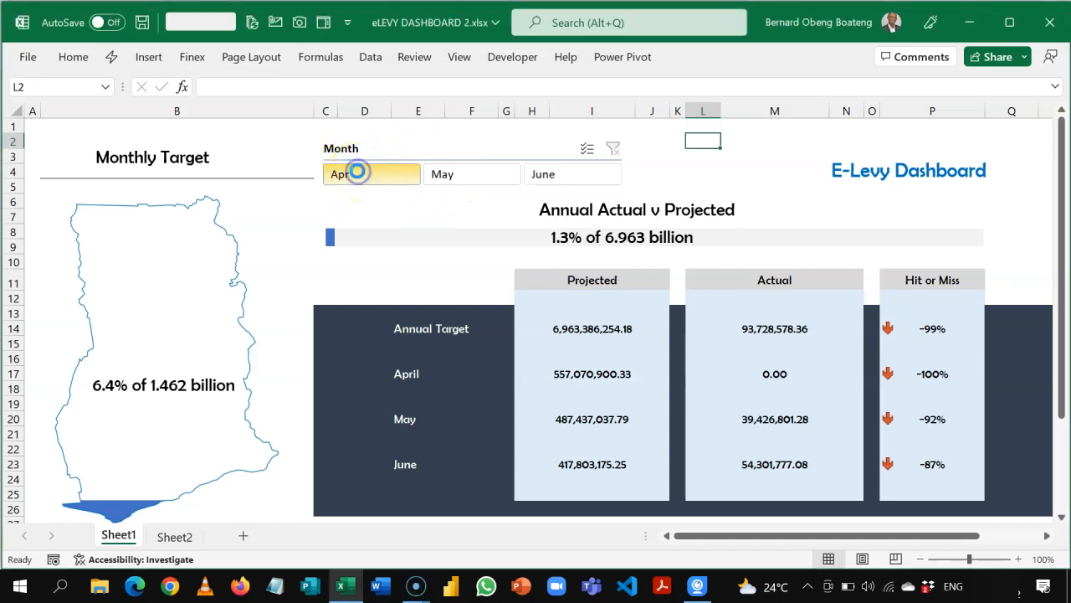
pyautogui.click(371, 174)
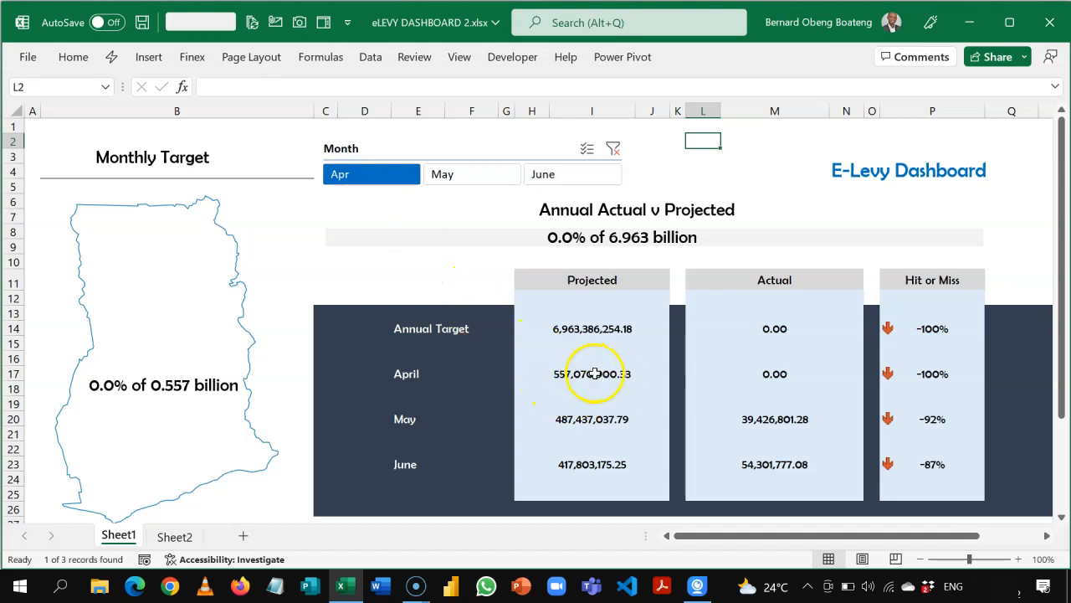
pyautogui.moveTo(167, 395)
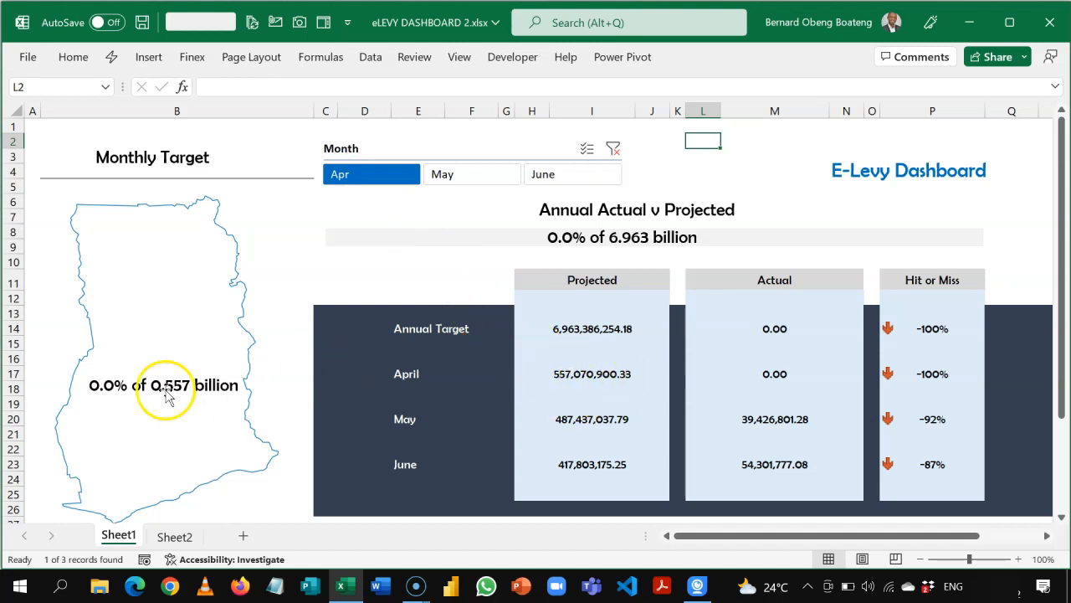
pyautogui.moveTo(164, 383)
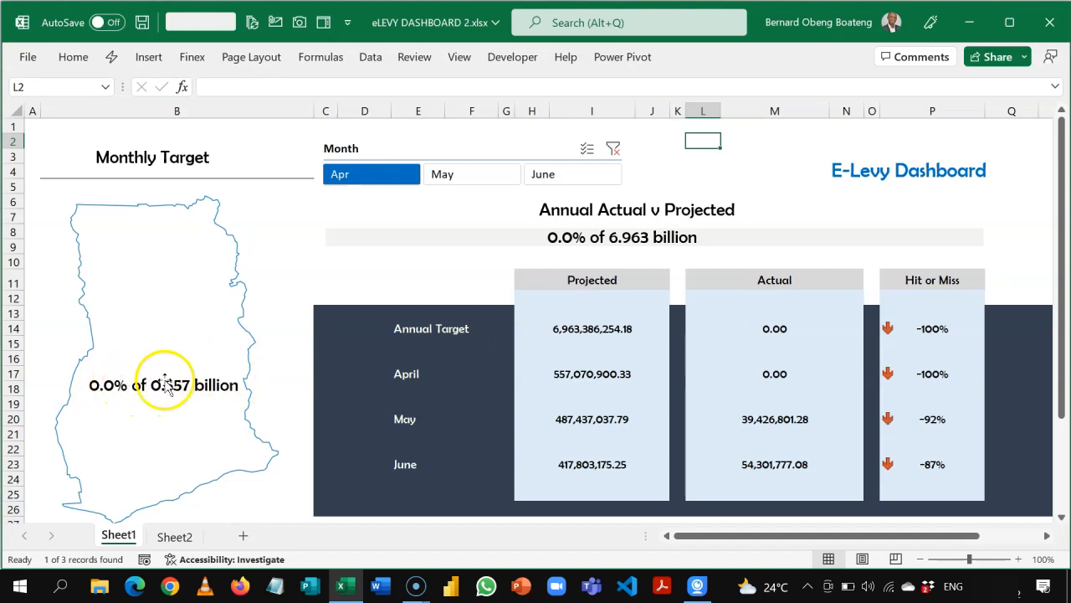
pyautogui.moveTo(54, 291)
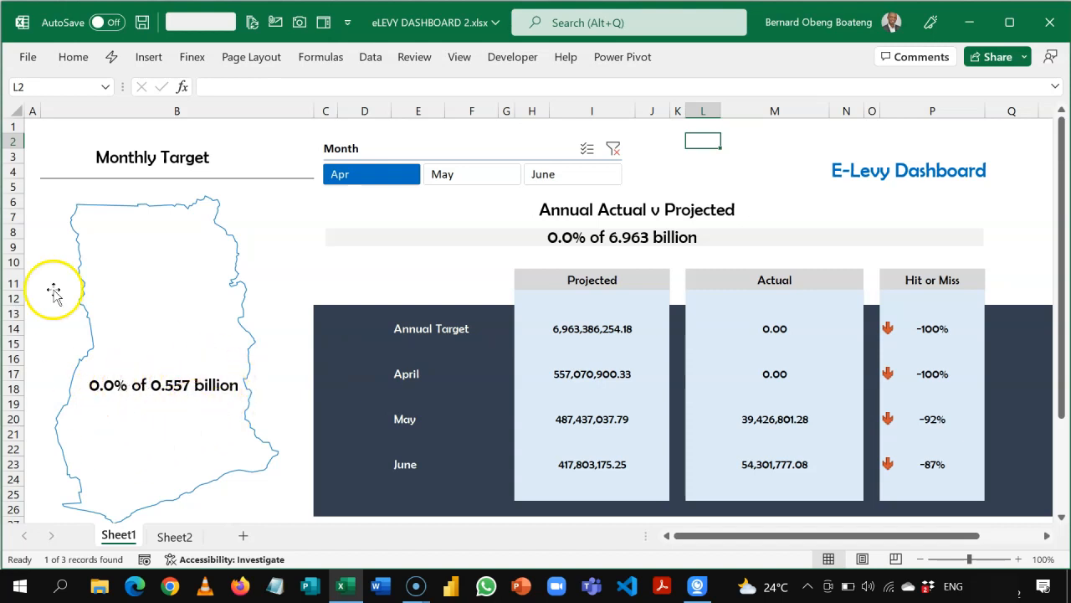
pyautogui.moveTo(167, 289)
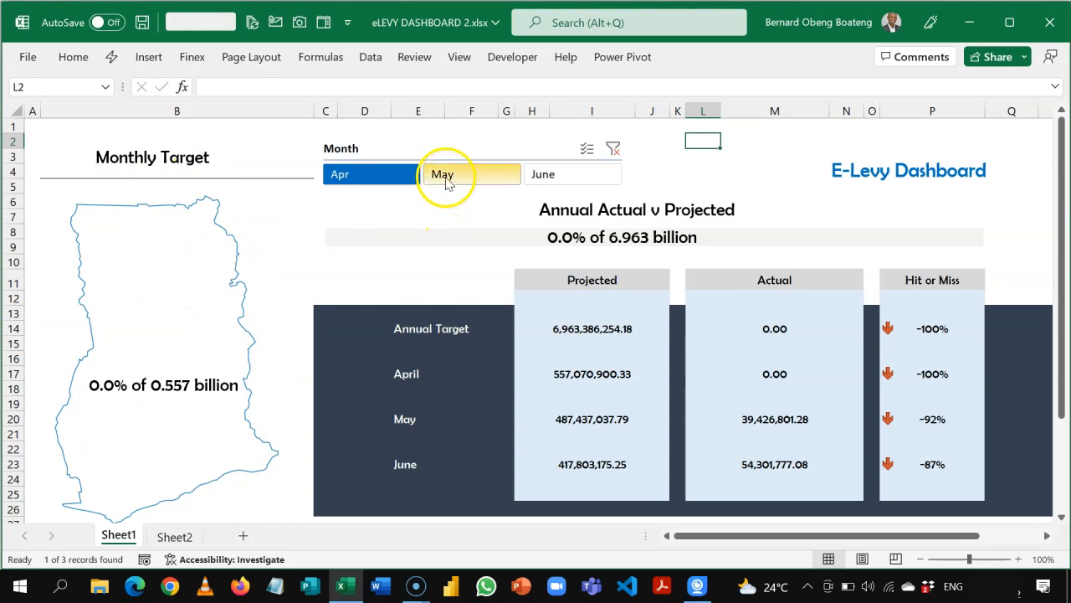
pyautogui.click(442, 173)
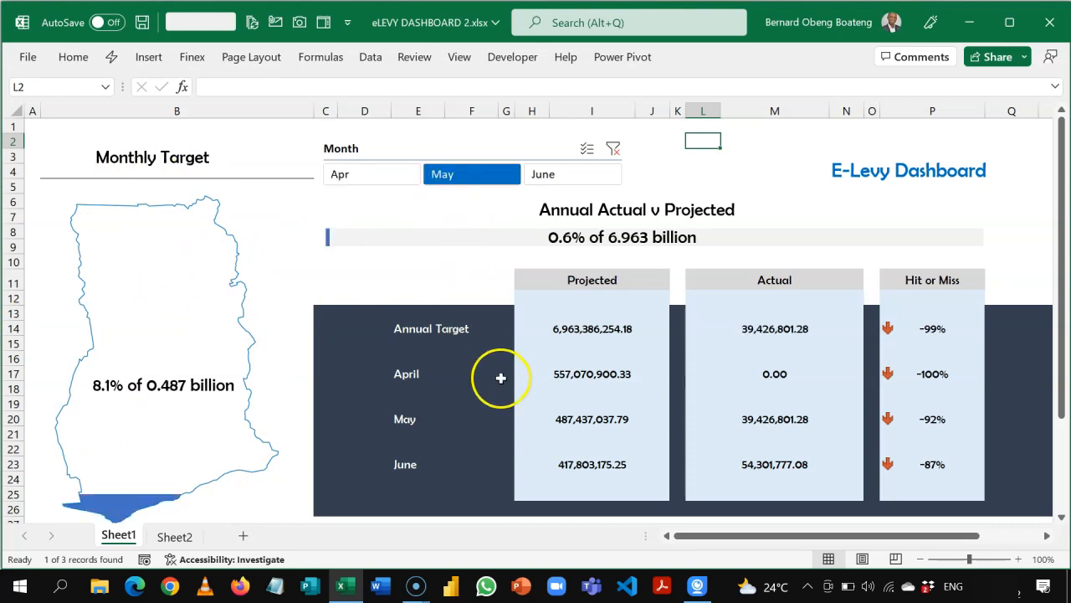
pyautogui.moveTo(551, 406)
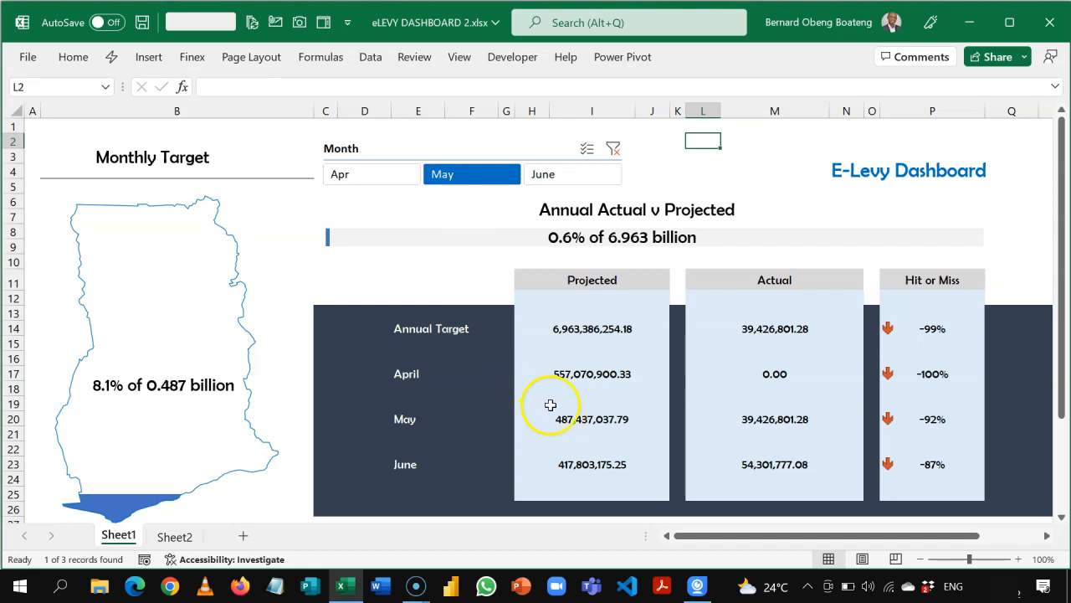
pyautogui.moveTo(183, 370)
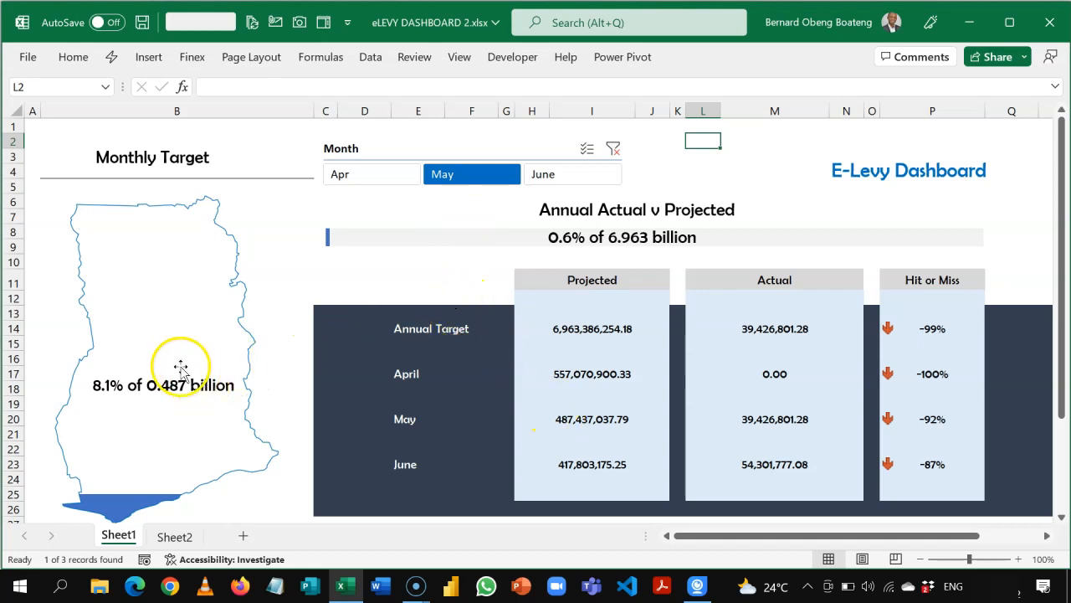
pyautogui.moveTo(569, 418)
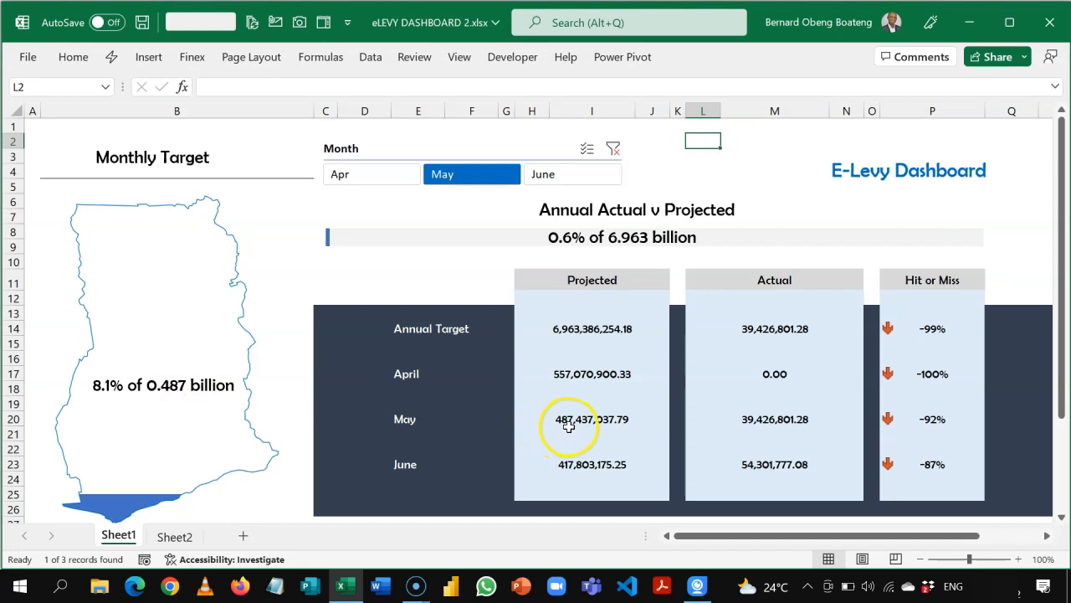
pyautogui.moveTo(758, 398)
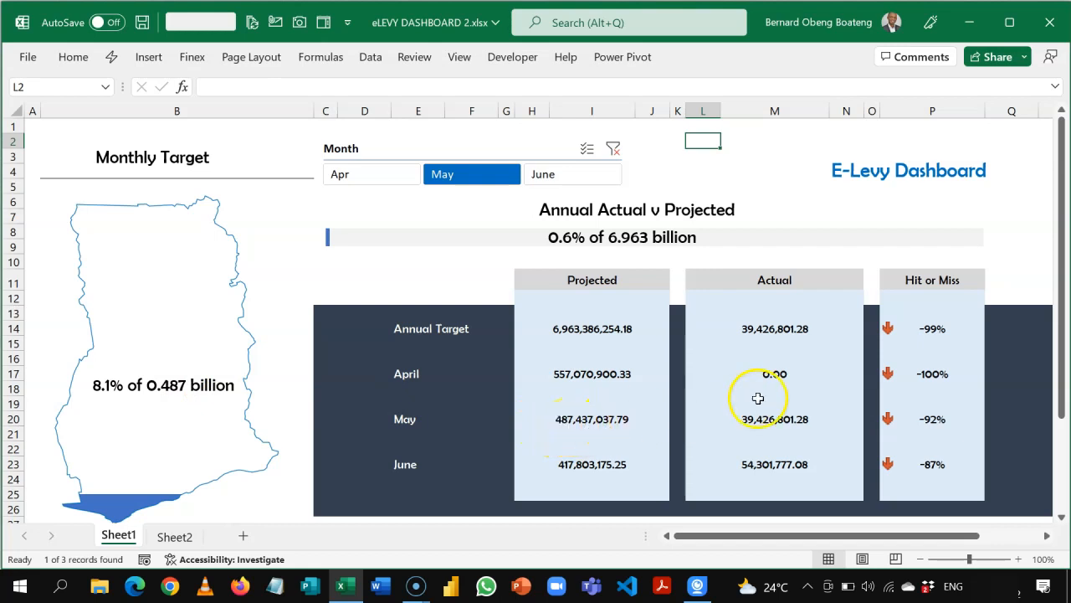
pyautogui.moveTo(416, 477)
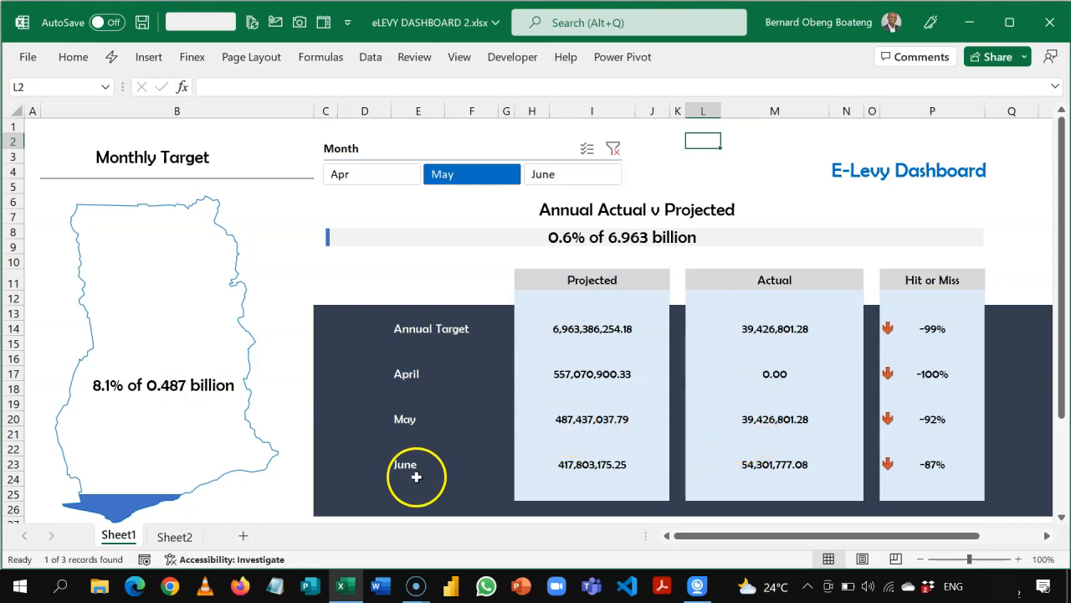
pyautogui.moveTo(164, 385)
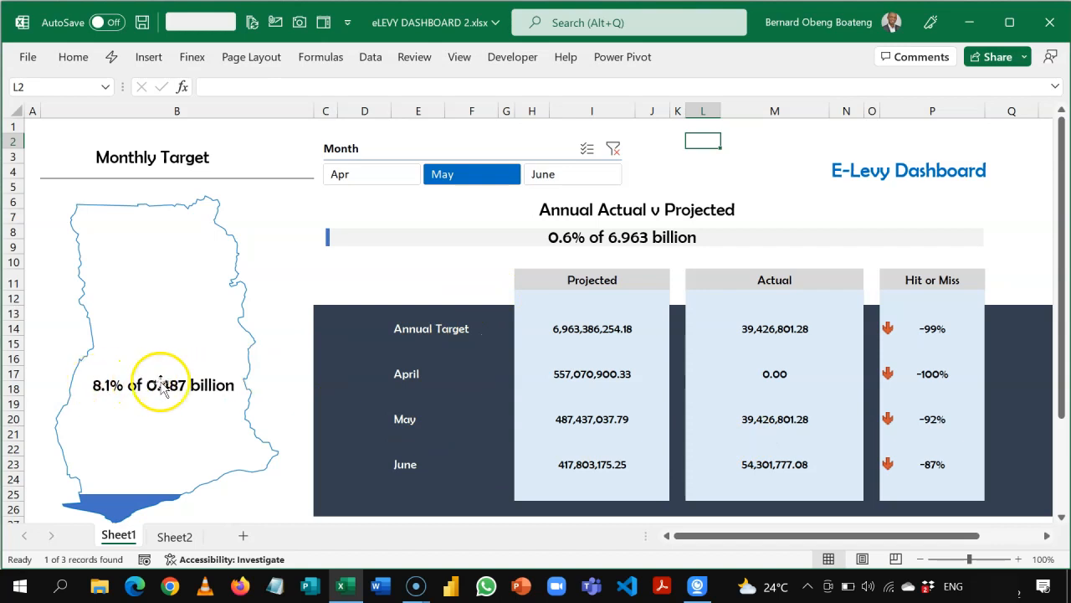
pyautogui.moveTo(109, 385)
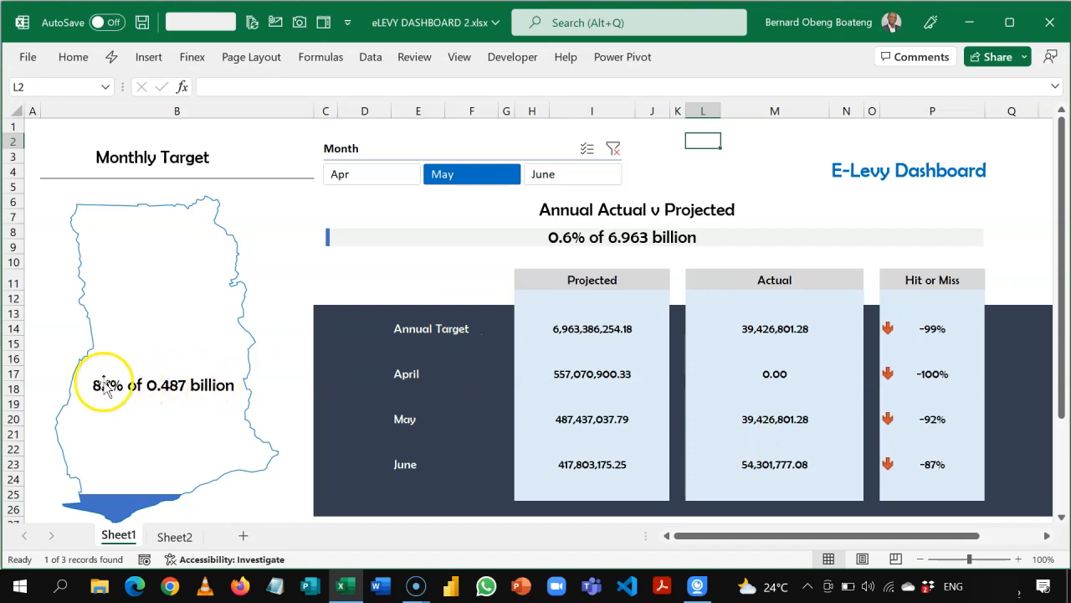
pyautogui.moveTo(190, 399)
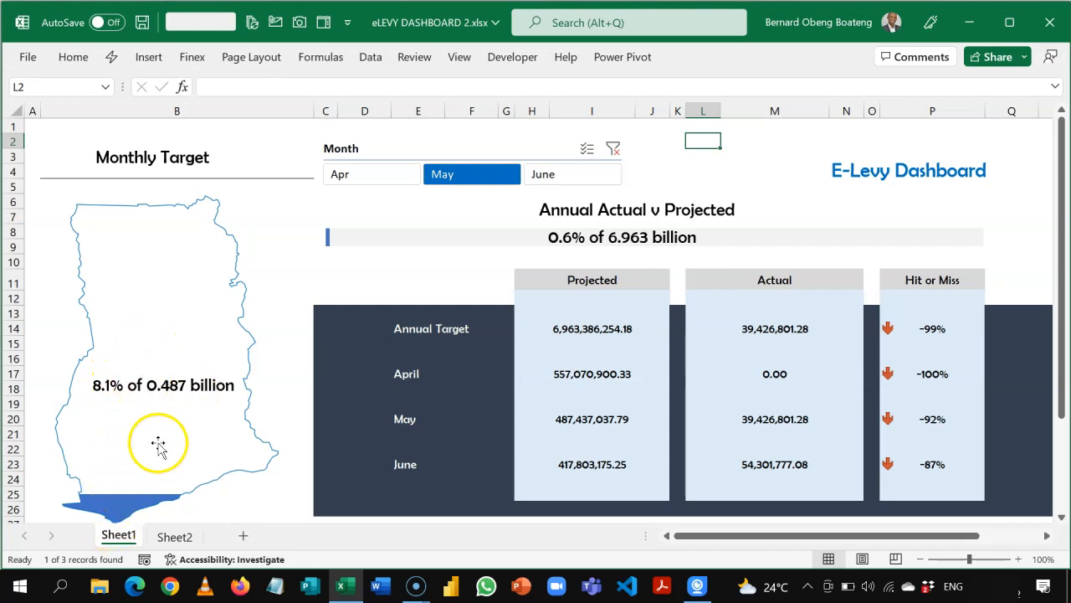
pyautogui.click(543, 174)
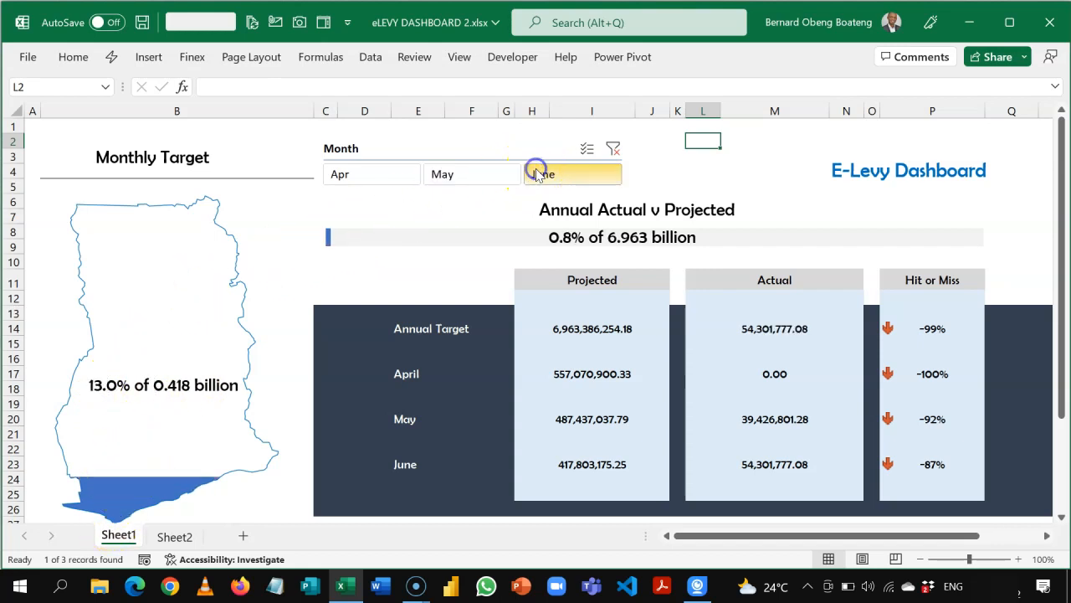
pyautogui.click(543, 173)
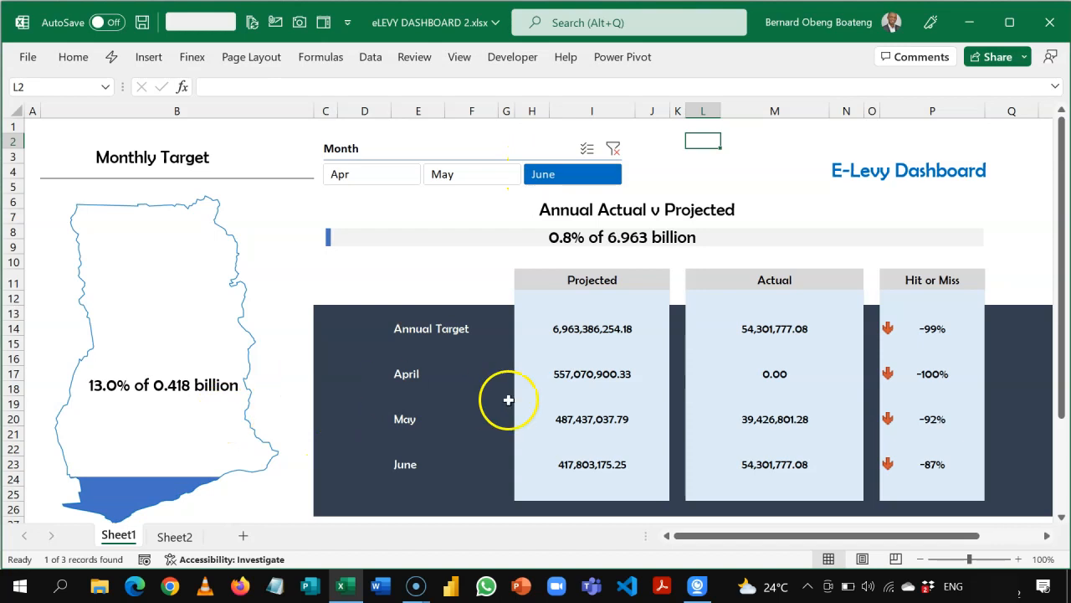
pyautogui.moveTo(194, 399)
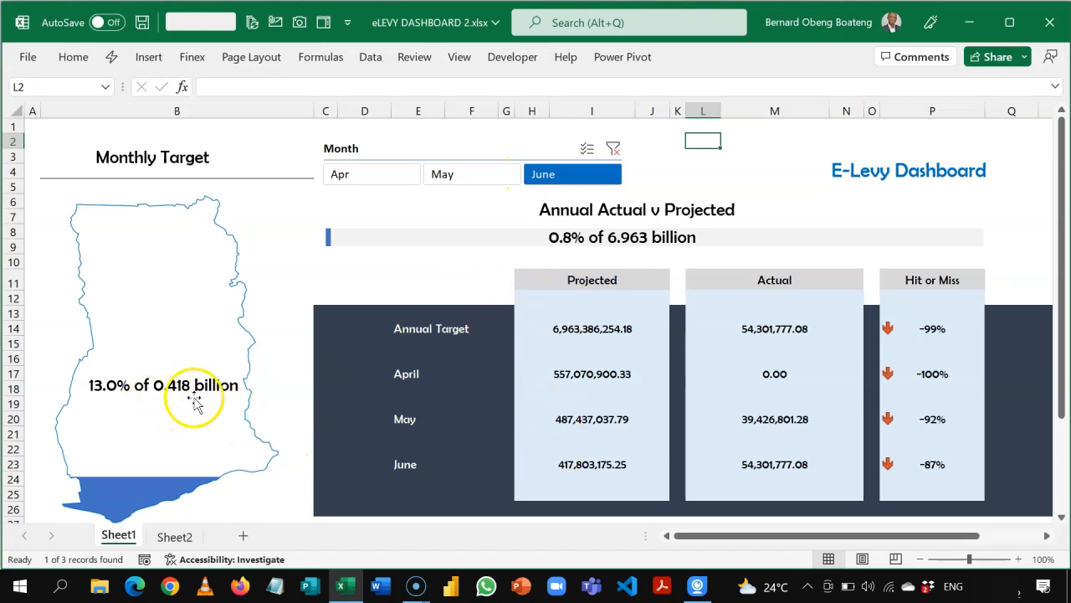
pyautogui.moveTo(552, 473)
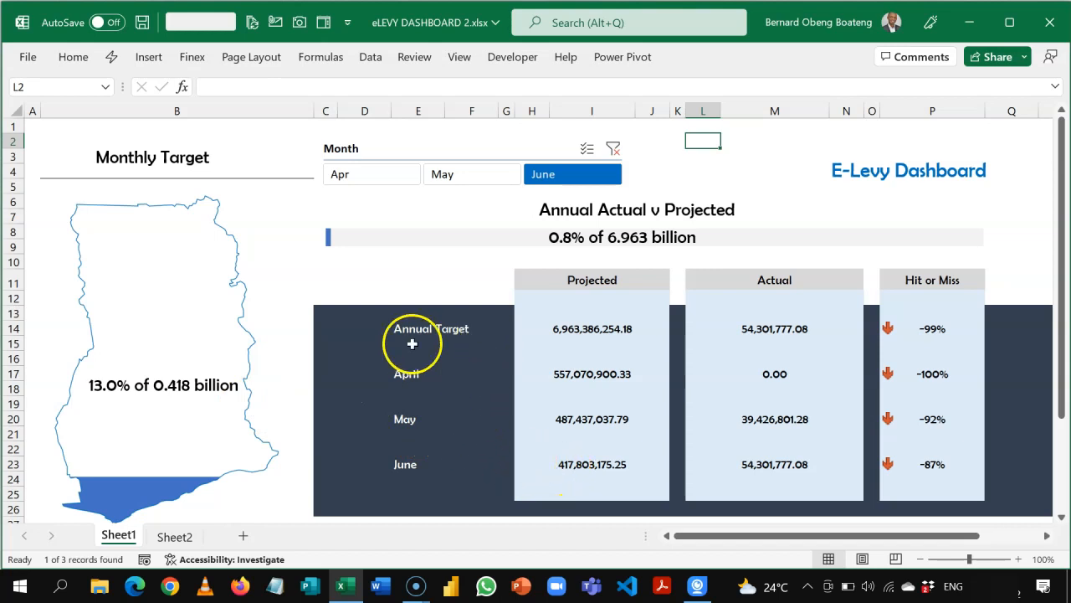
pyautogui.moveTo(176, 380)
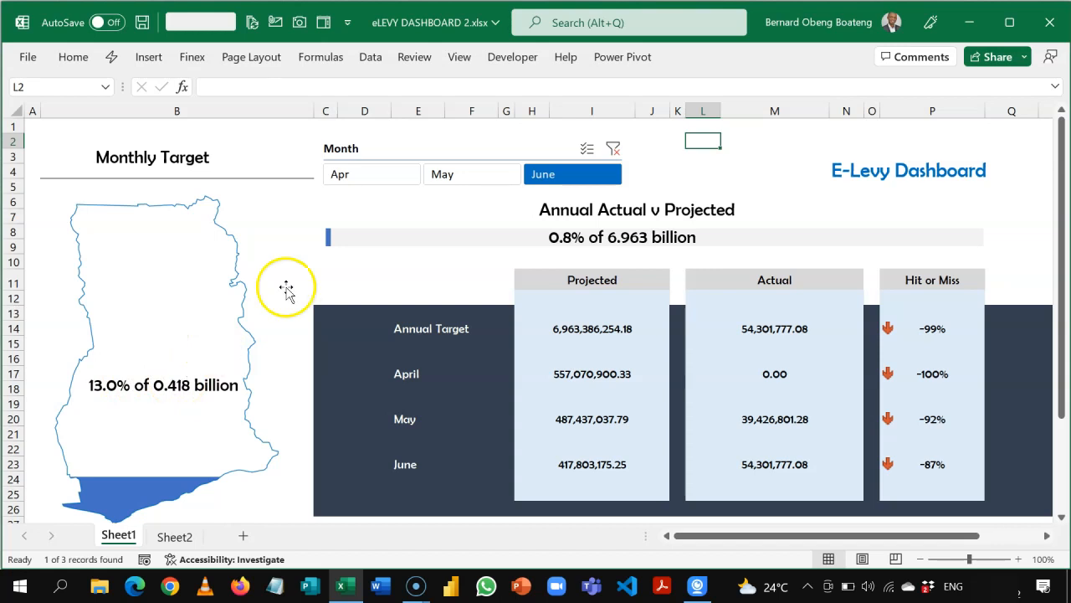
pyautogui.click(442, 173)
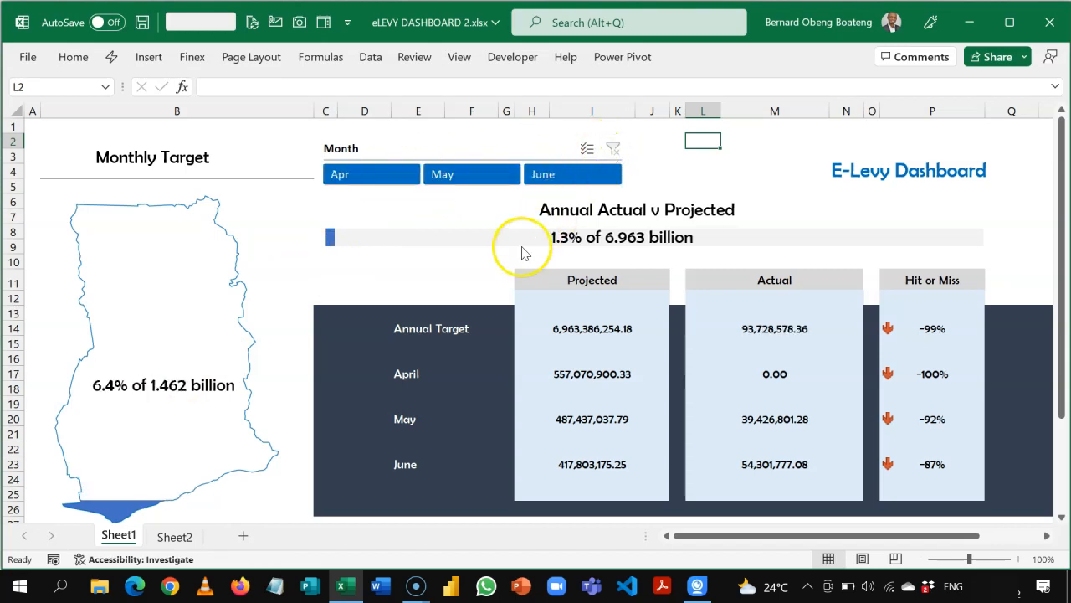
pyautogui.moveTo(565, 214)
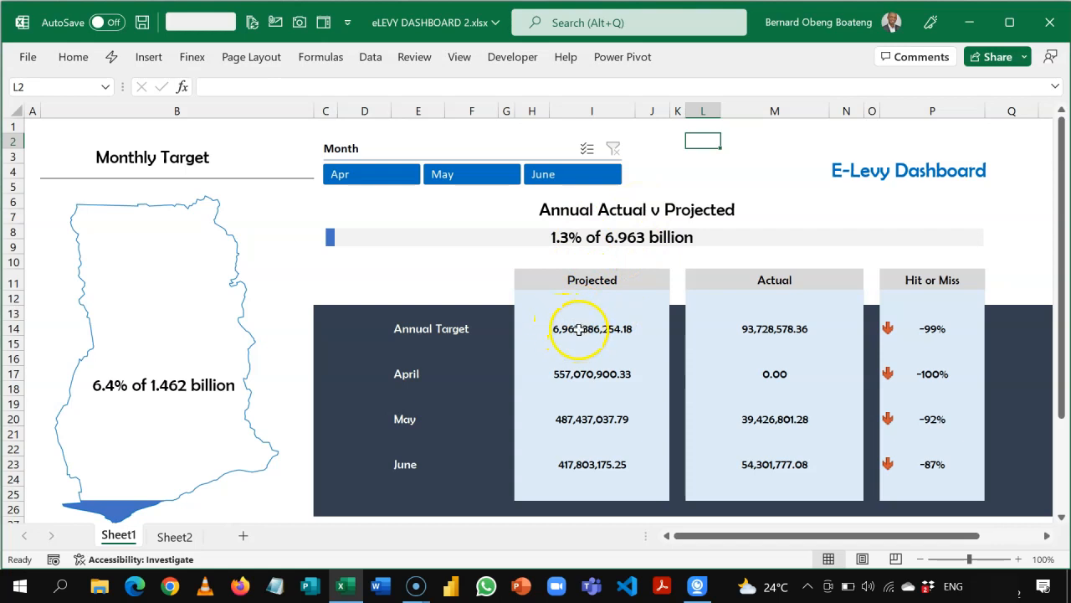
pyautogui.click(456, 174)
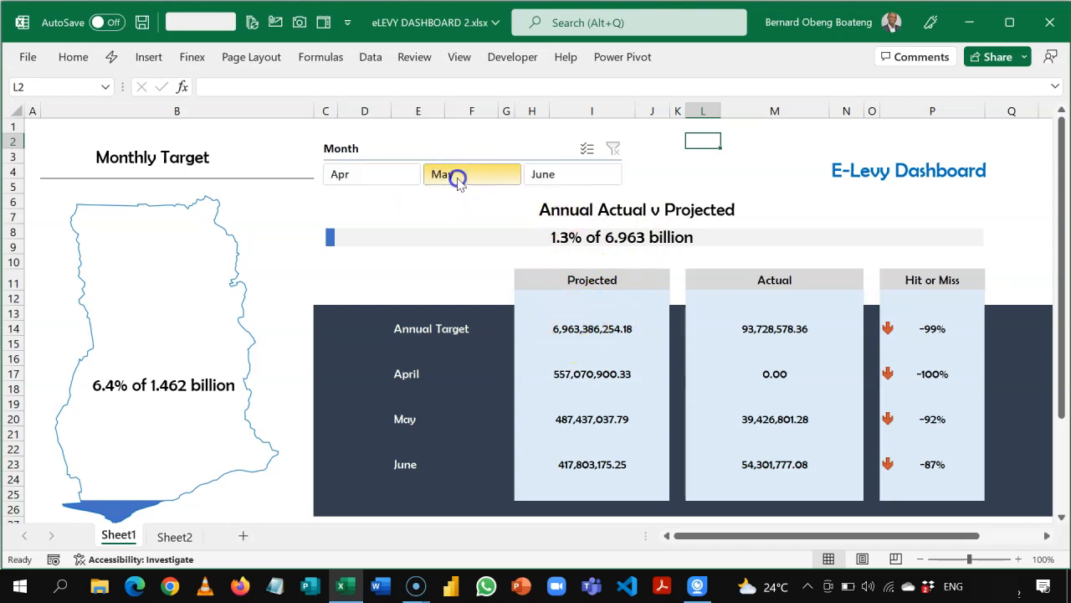
pyautogui.click(471, 173)
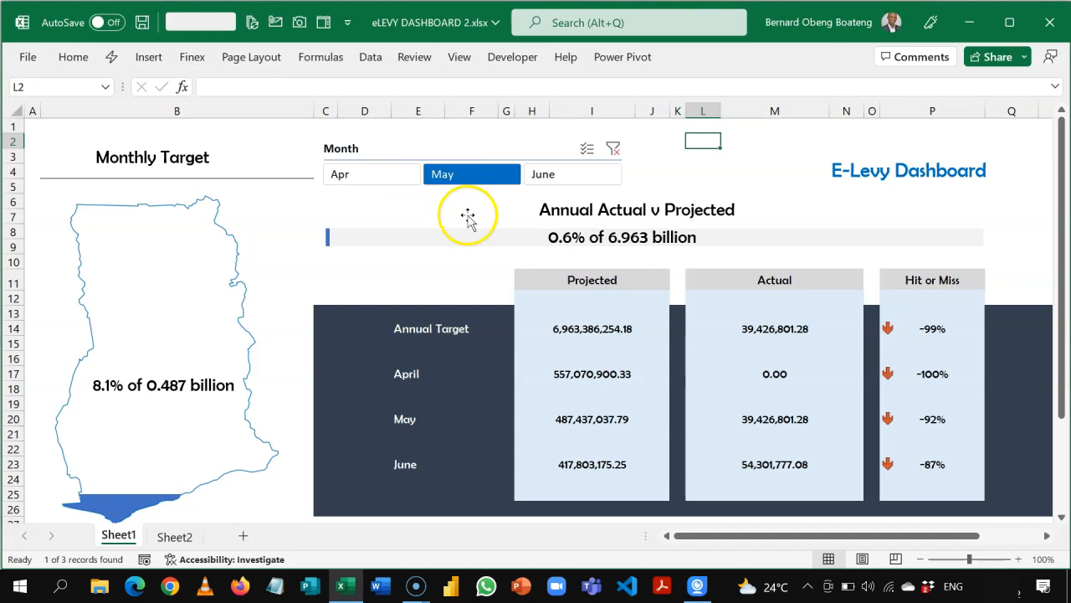
pyautogui.click(371, 174)
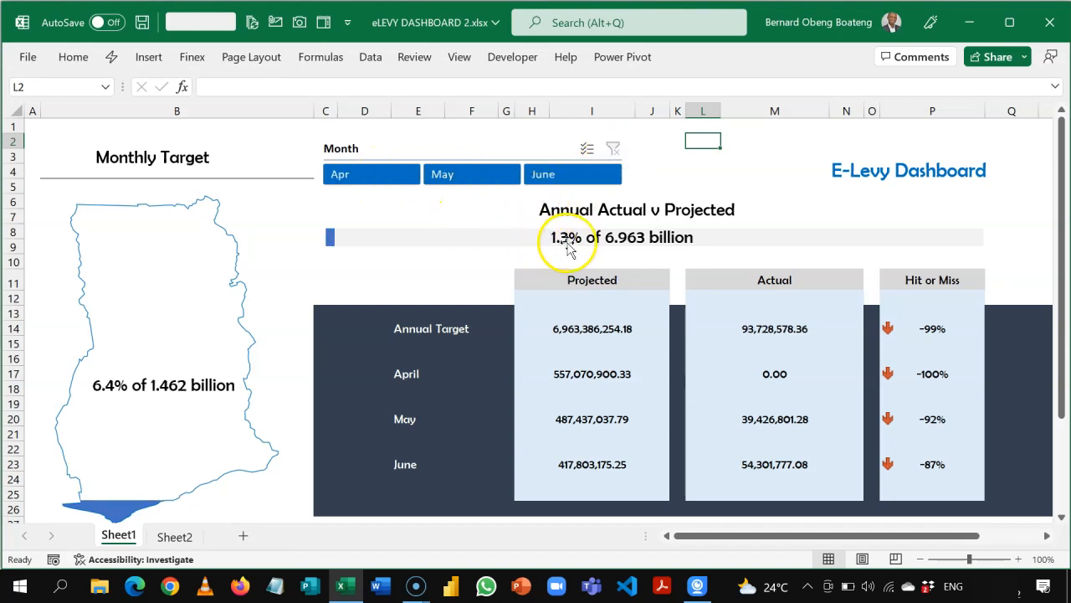
pyautogui.moveTo(636, 248)
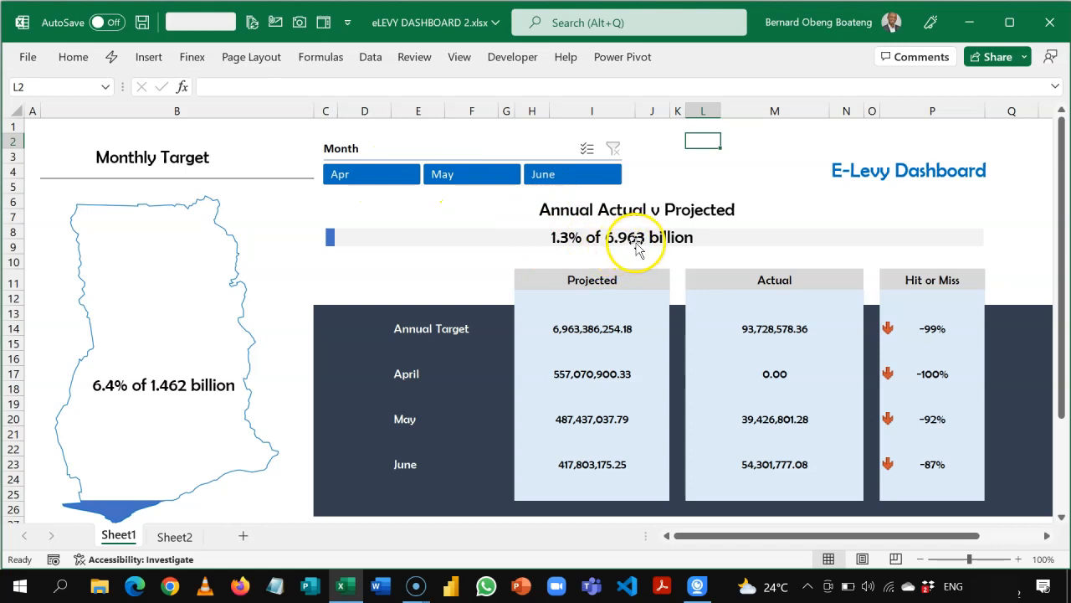
pyautogui.moveTo(184, 398)
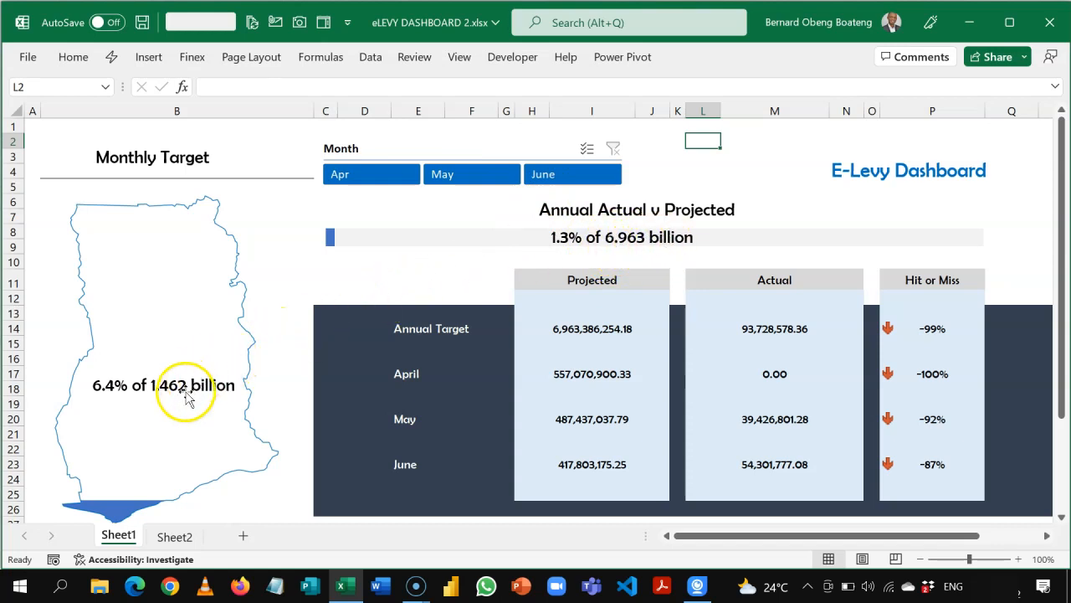
pyautogui.moveTo(238, 394)
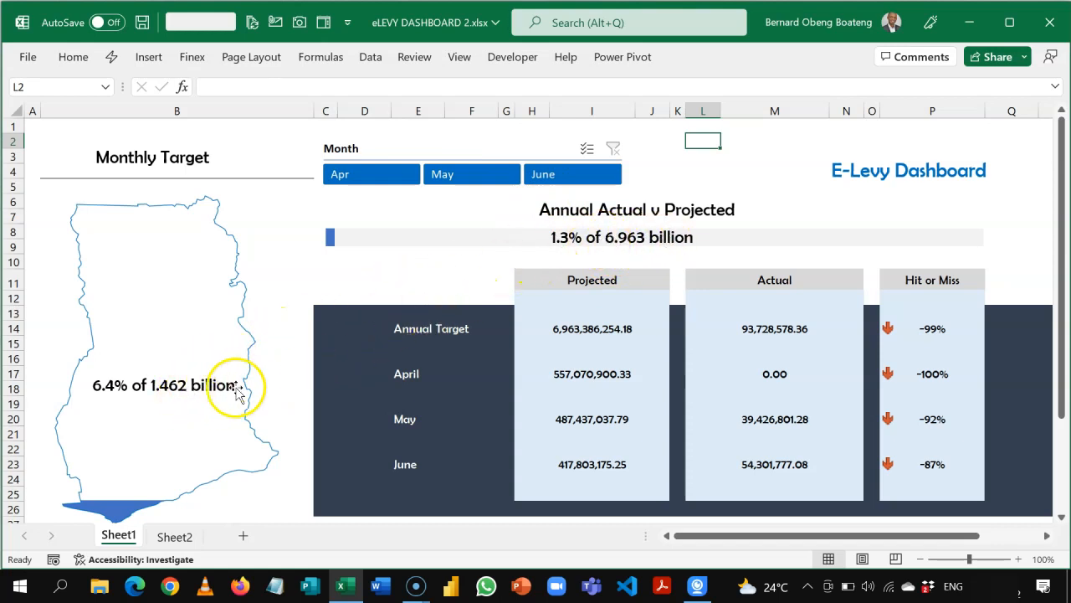
pyautogui.moveTo(442, 347)
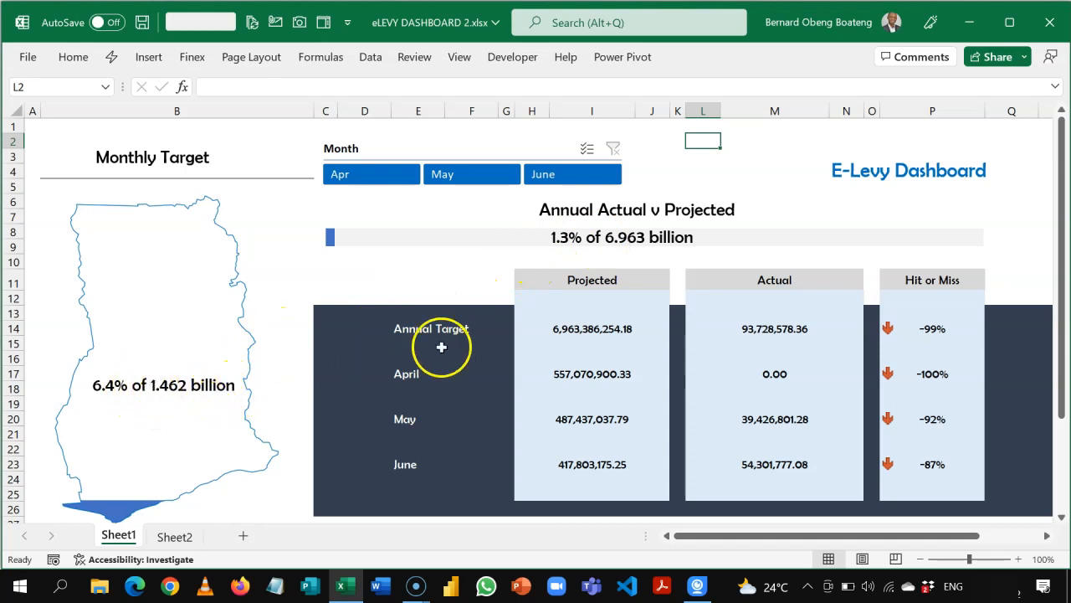
pyautogui.moveTo(542, 174)
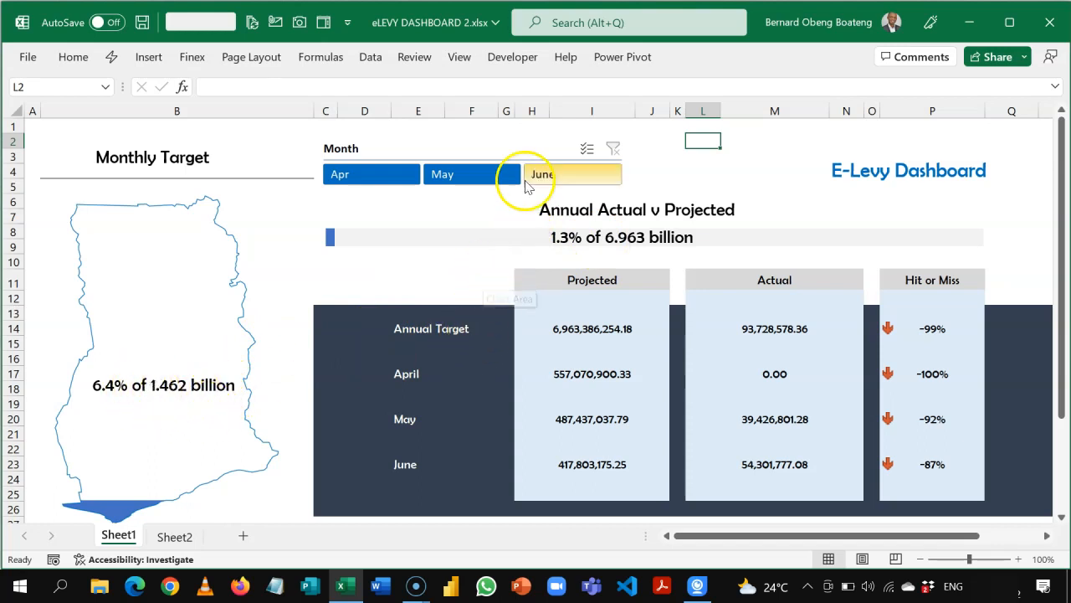
pyautogui.click(471, 173)
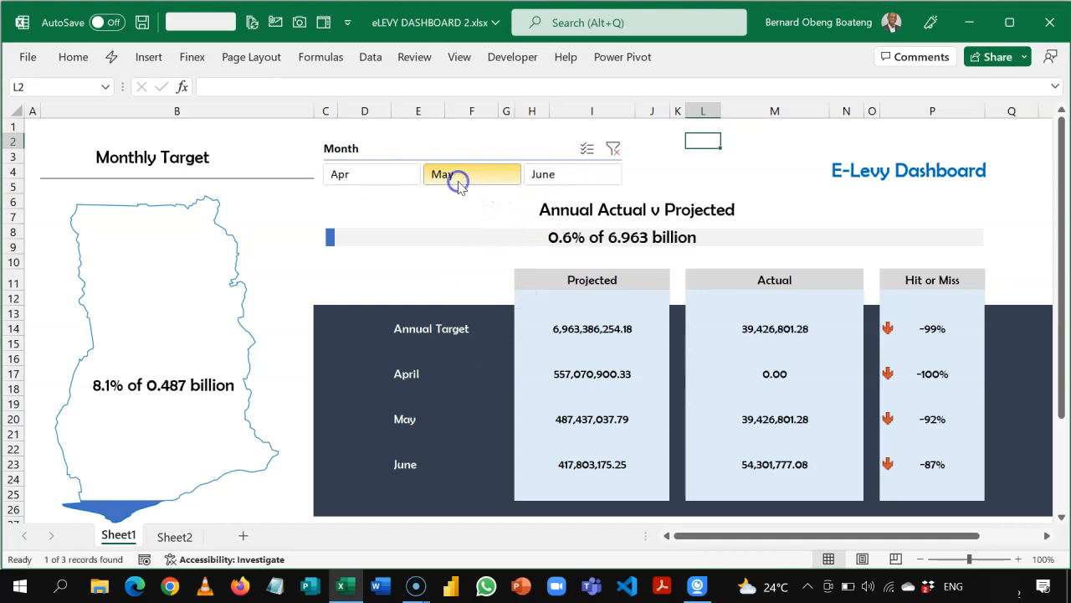
pyautogui.click(573, 173)
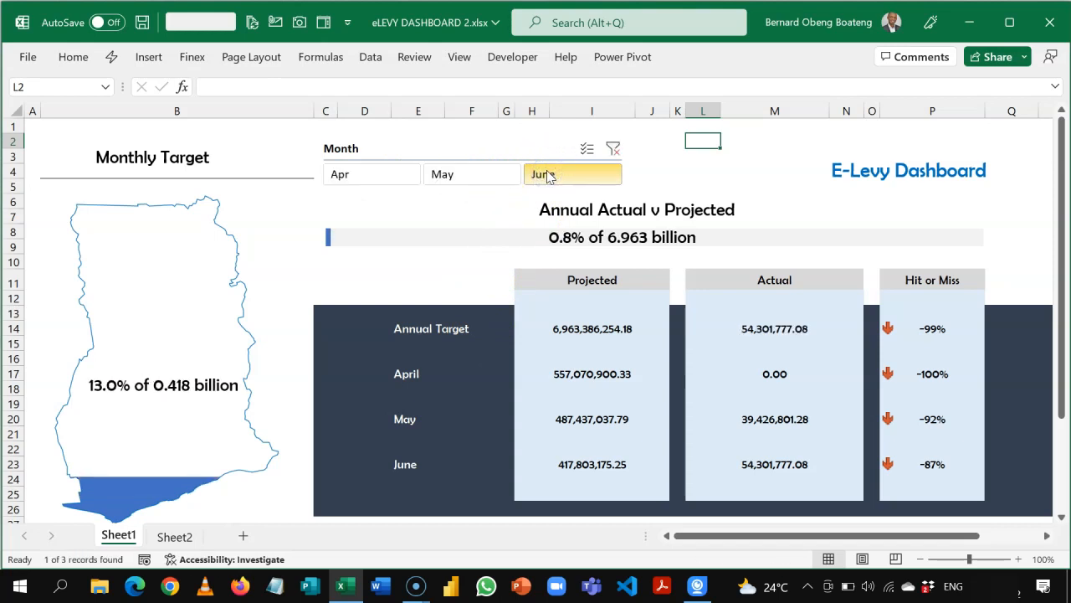
pyautogui.click(442, 174)
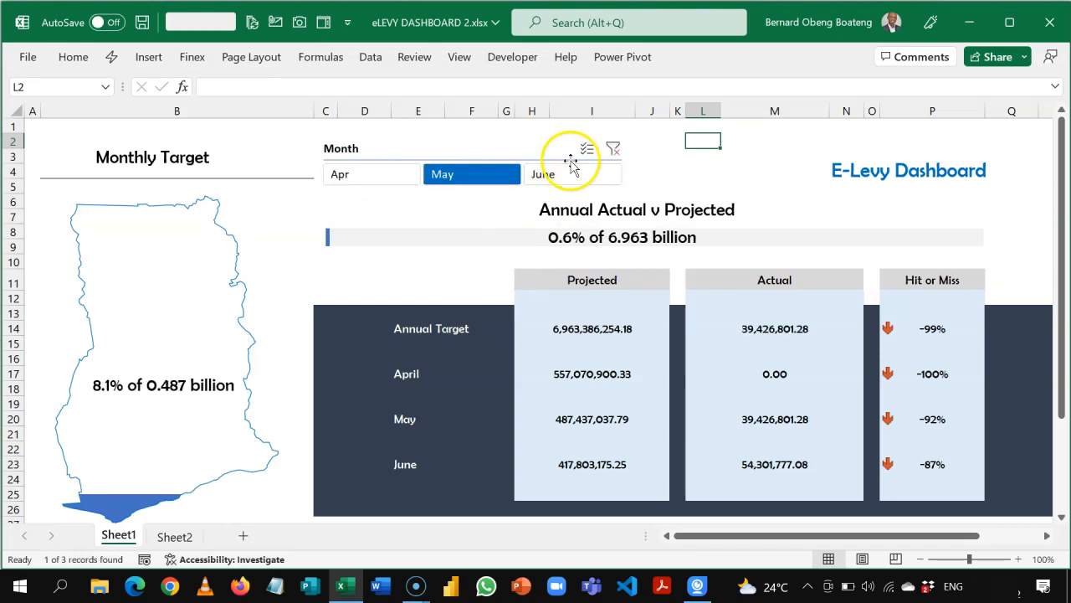
pyautogui.click(543, 174)
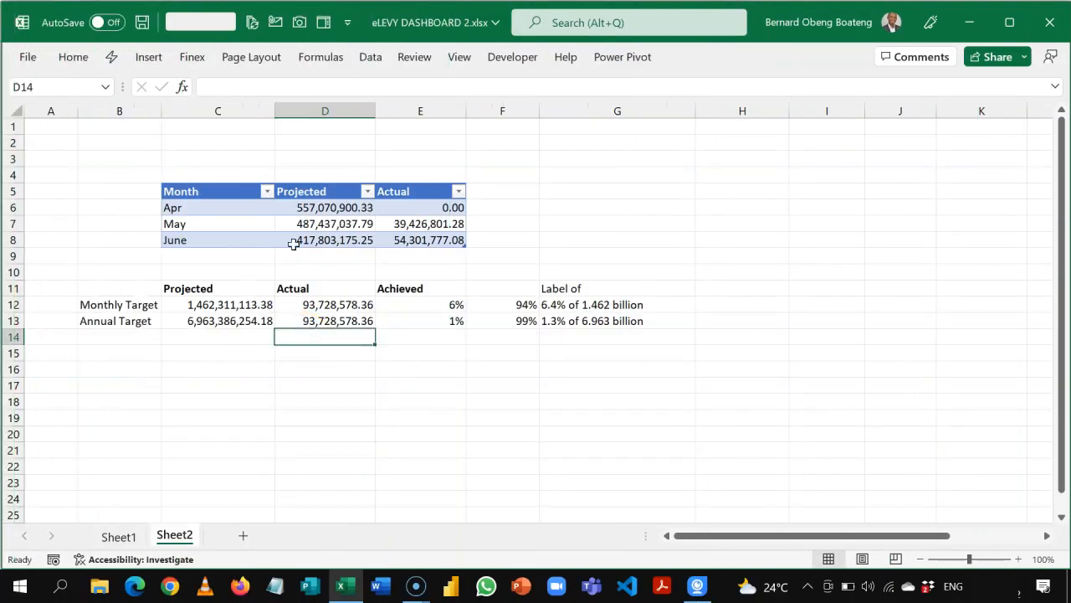
# Inspect the Apr and May entries, the projected values, and the sum of the three actual values in the month table.
pyautogui.click(217, 207)
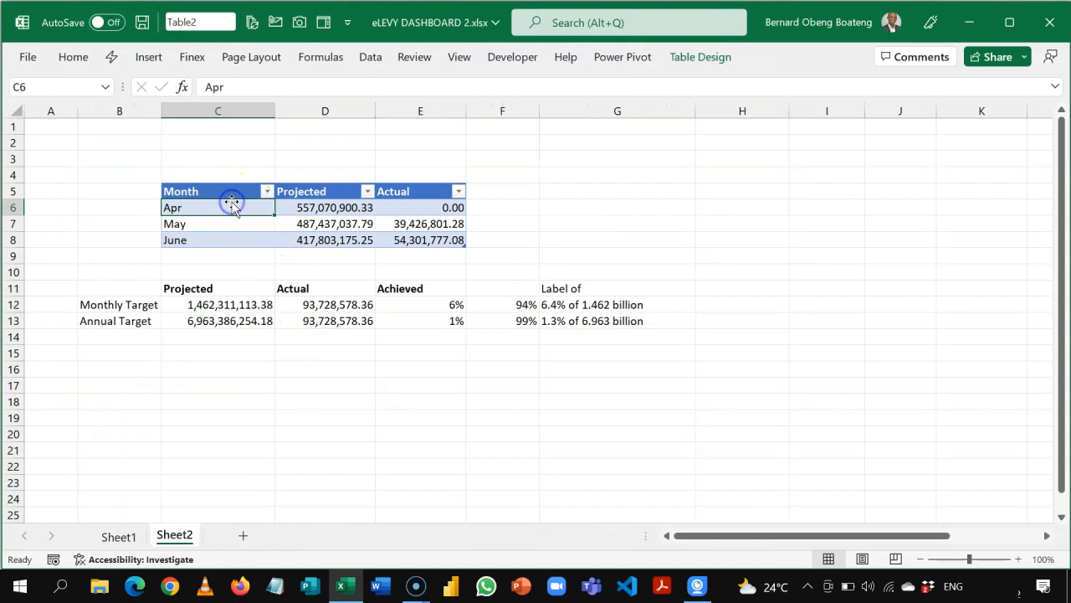
pyautogui.click(218, 224)
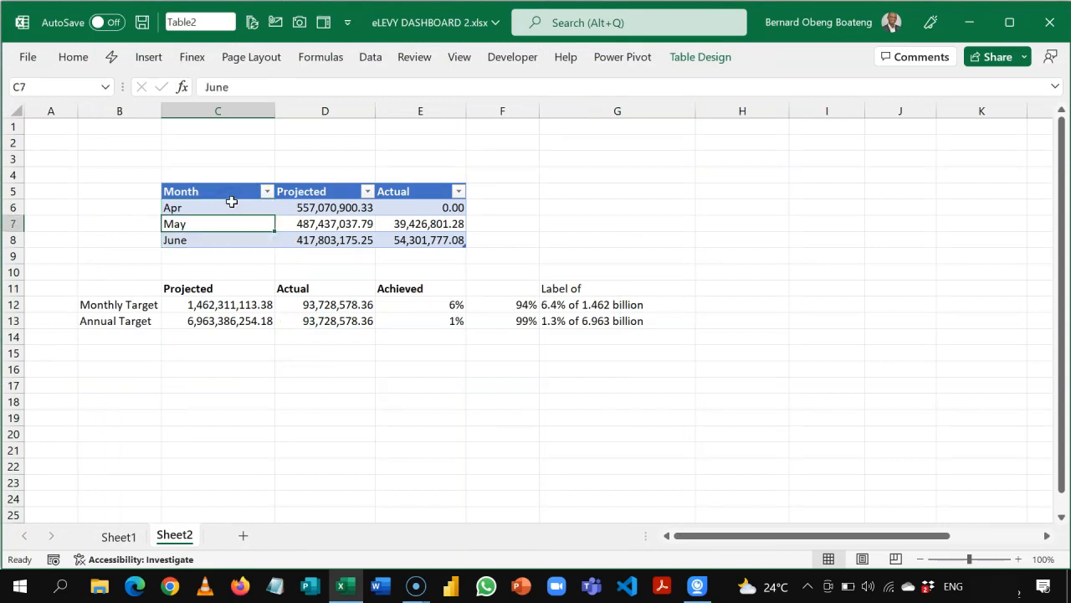
pyautogui.moveTo(325, 207); pyautogui.dragTo(325, 223)
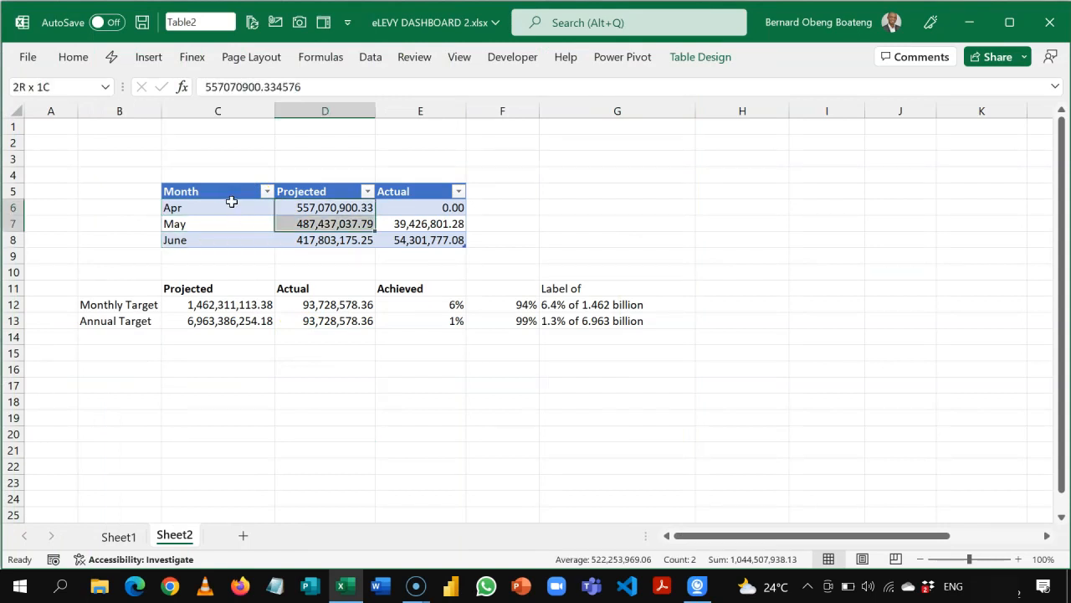
pyautogui.click(420, 208)
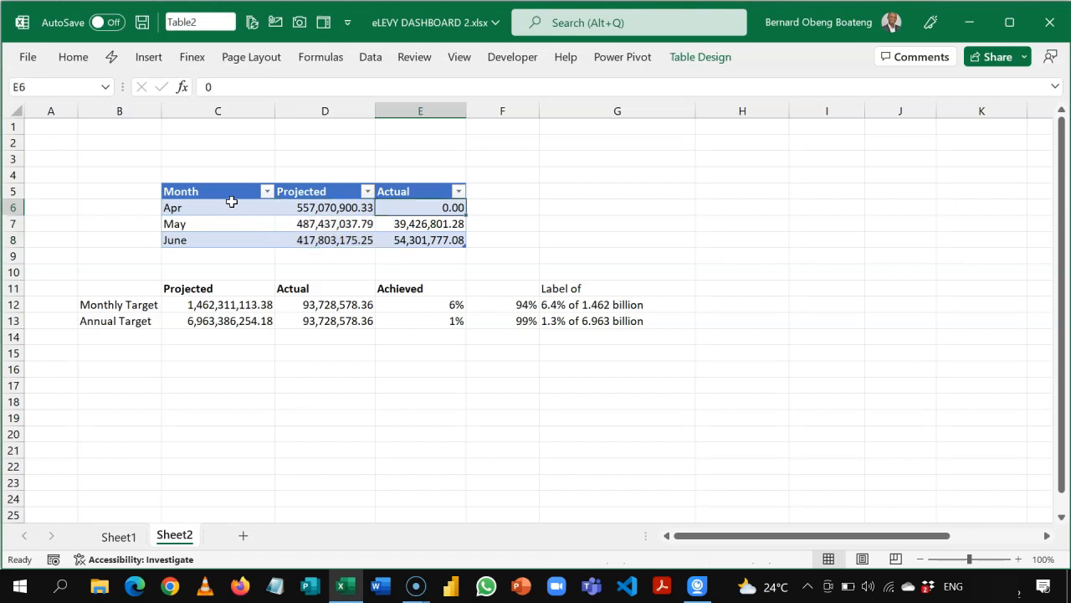
pyautogui.moveTo(420, 207); pyautogui.dragTo(420, 240)
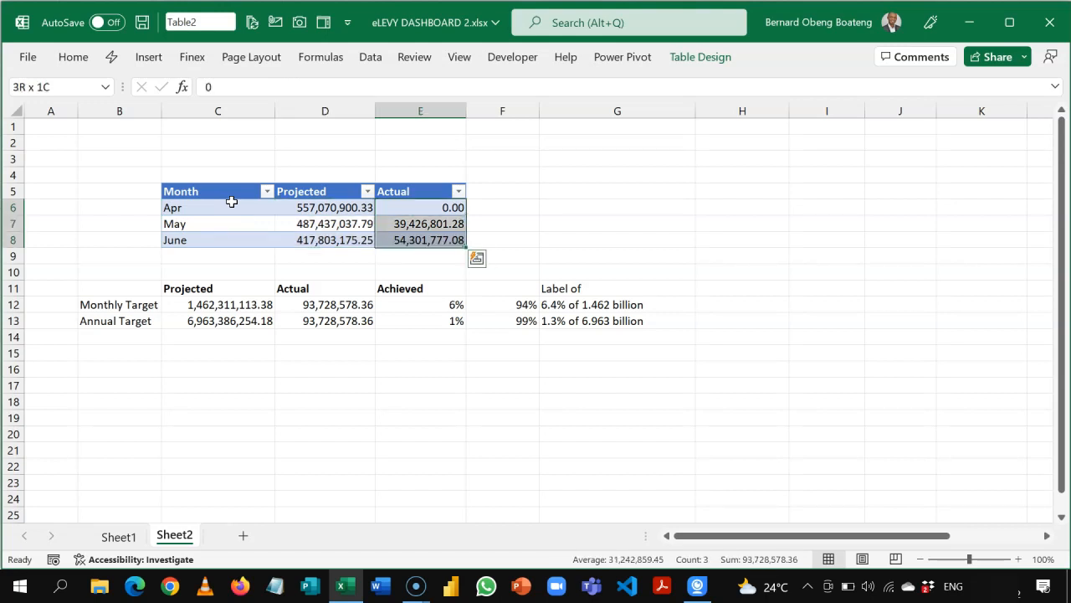
# Inspect the projected SUBTOTAL formula in C12 and the June, April and May projected values.
pyautogui.click(218, 304)
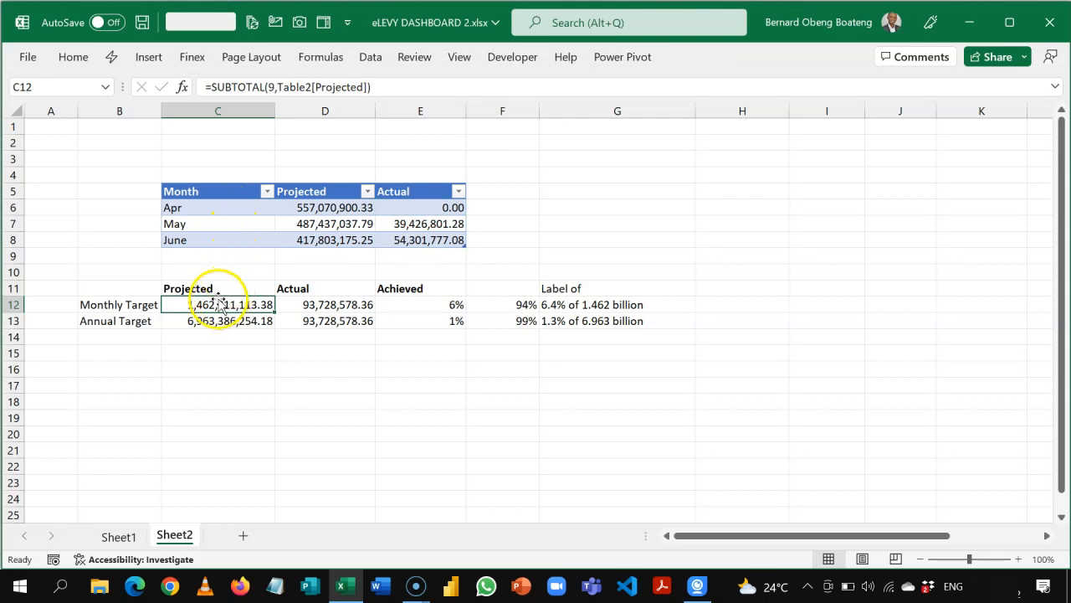
pyautogui.moveTo(294, 221)
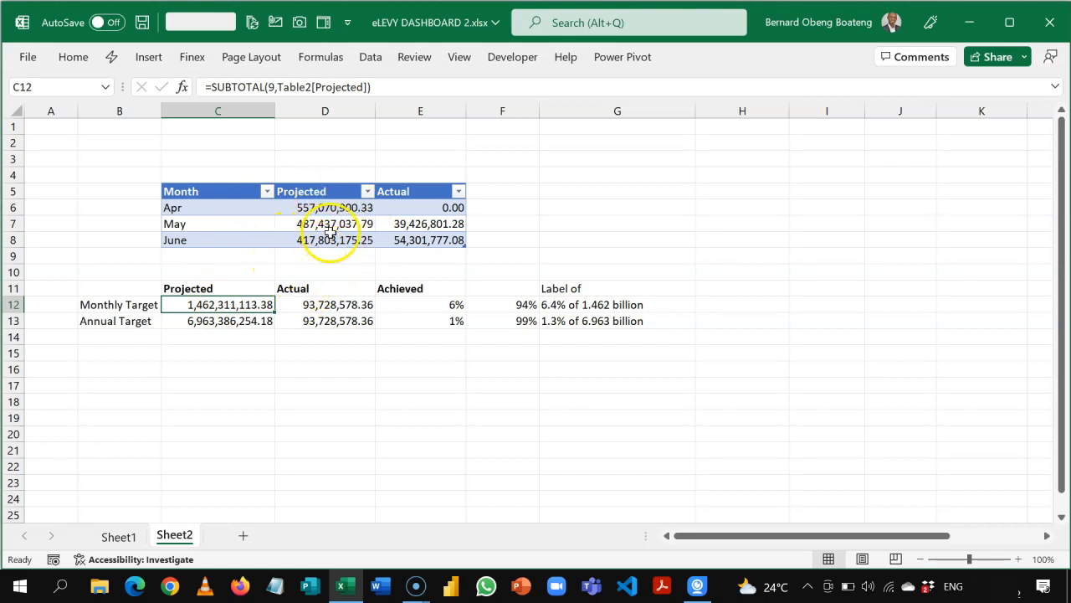
pyautogui.click(325, 239)
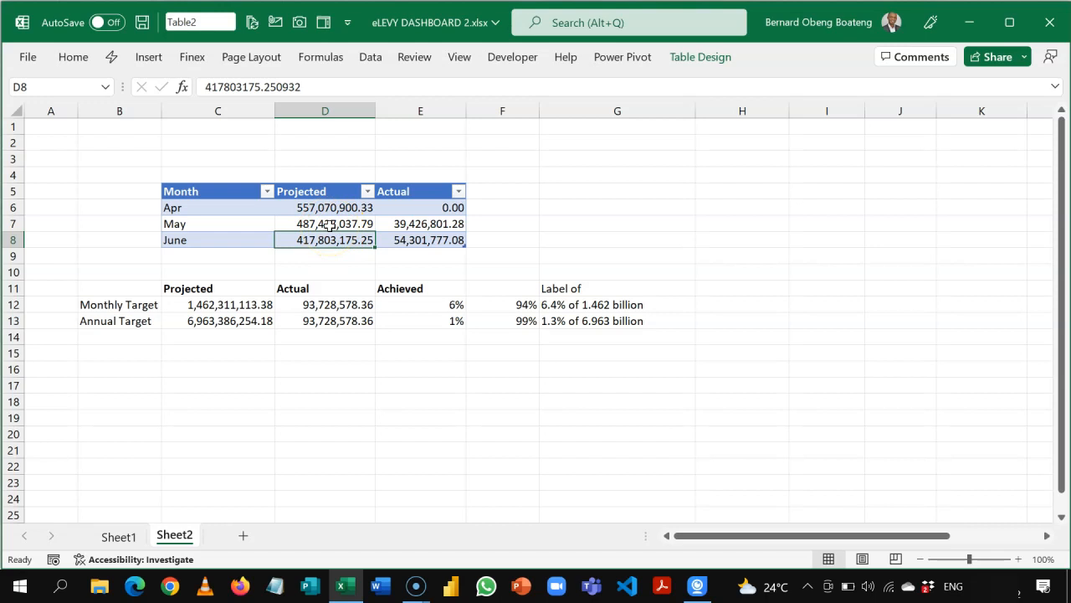
pyautogui.click(325, 207)
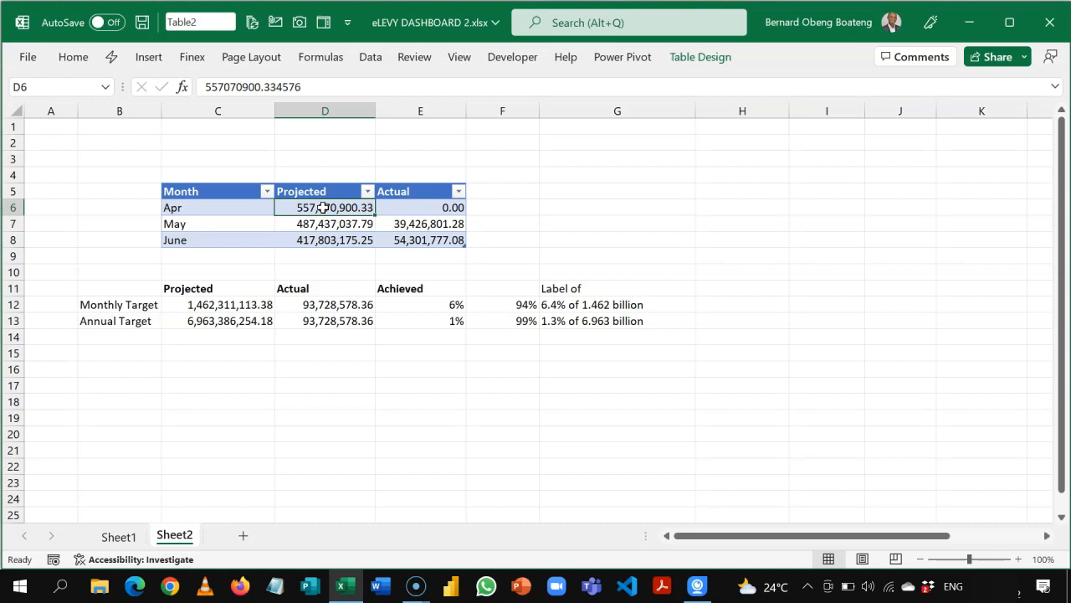
pyautogui.click(325, 224)
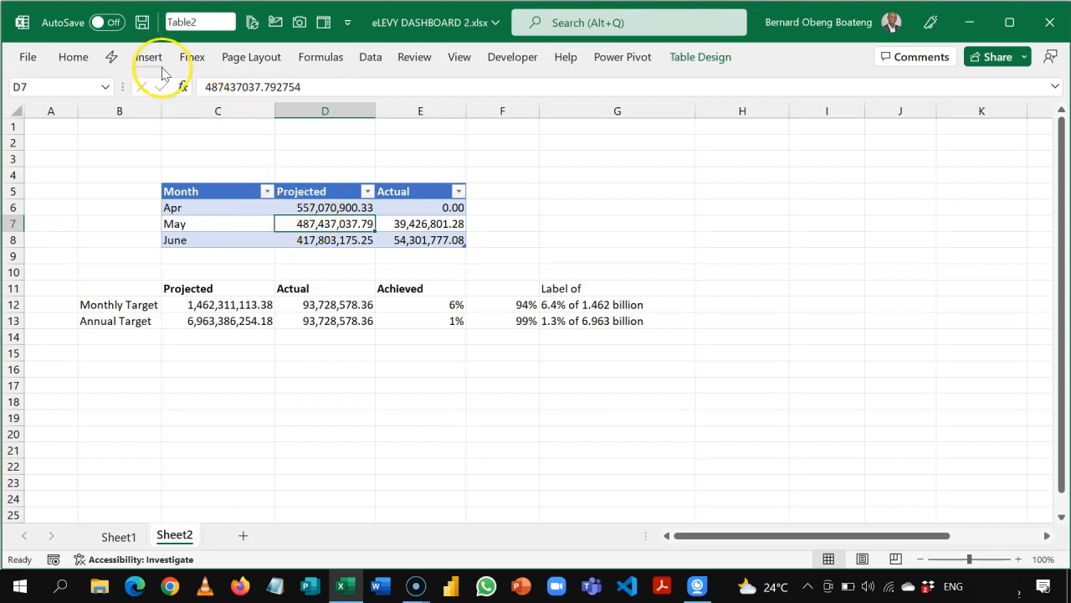
# Insert a Month slicer for the month table and move it to the right of the table.
pyautogui.click(149, 57)
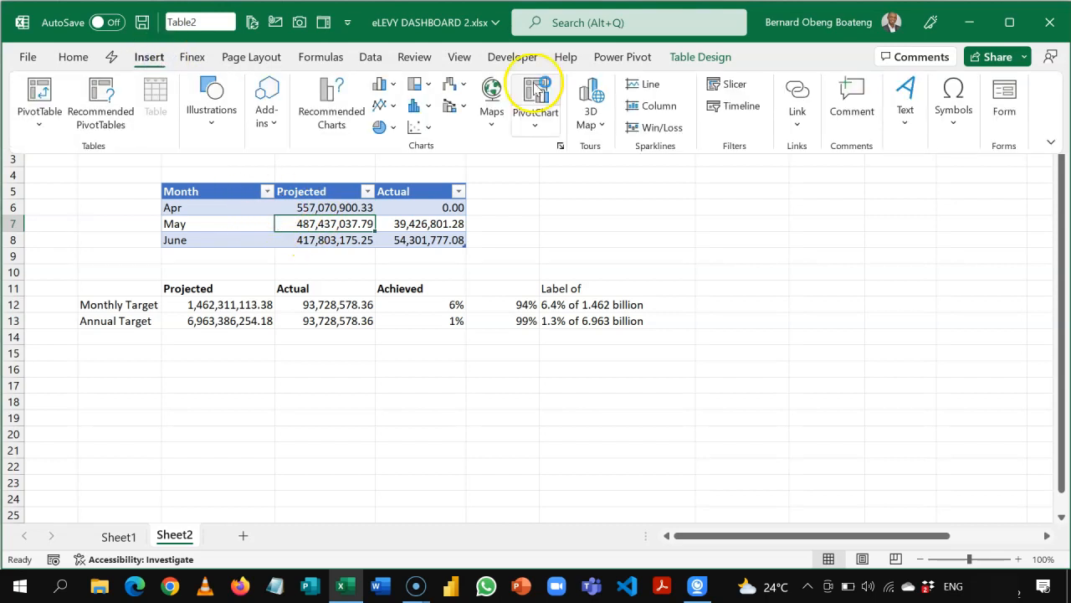
pyautogui.click(734, 83)
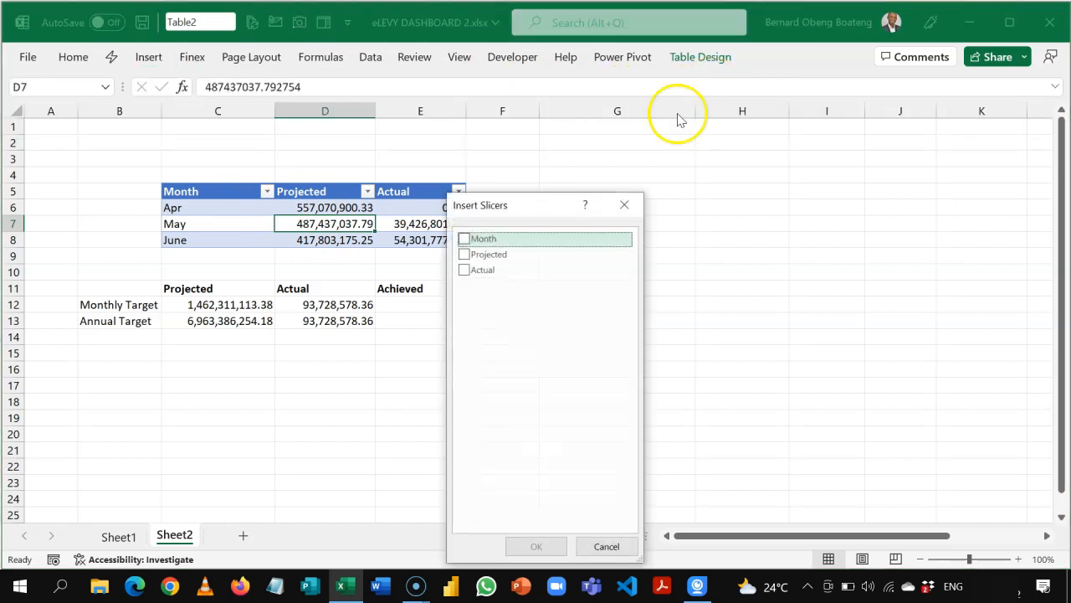
pyautogui.moveTo(369, 259)
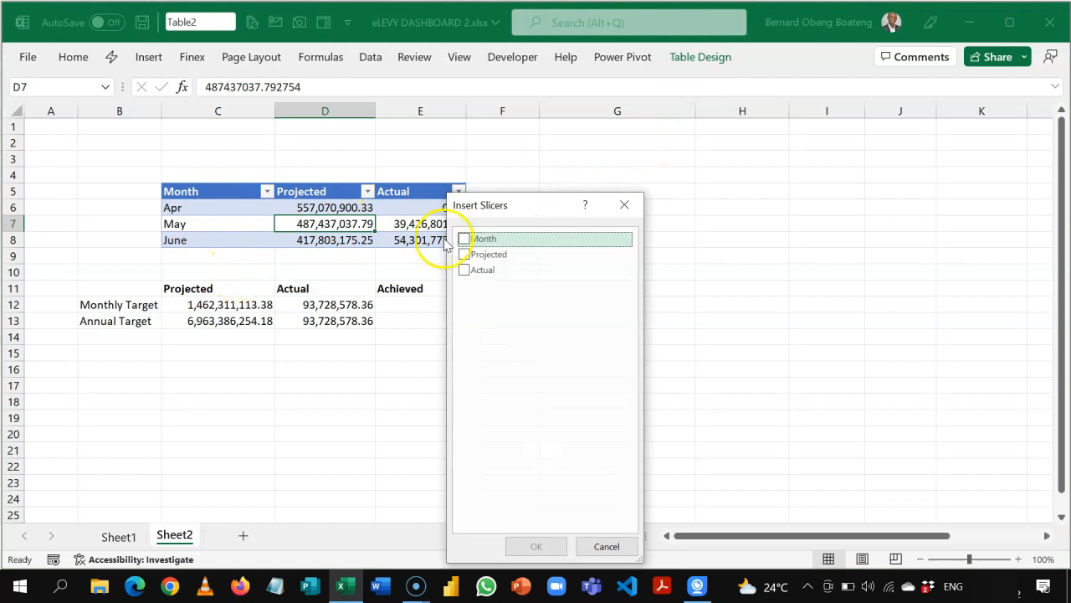
pyautogui.click(464, 239)
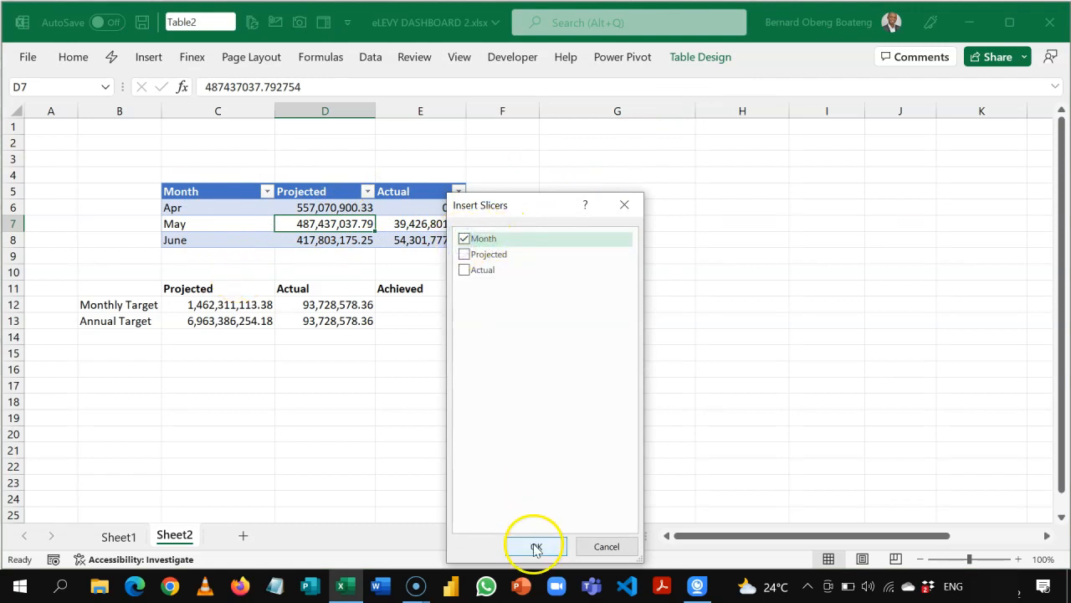
pyautogui.click(536, 546)
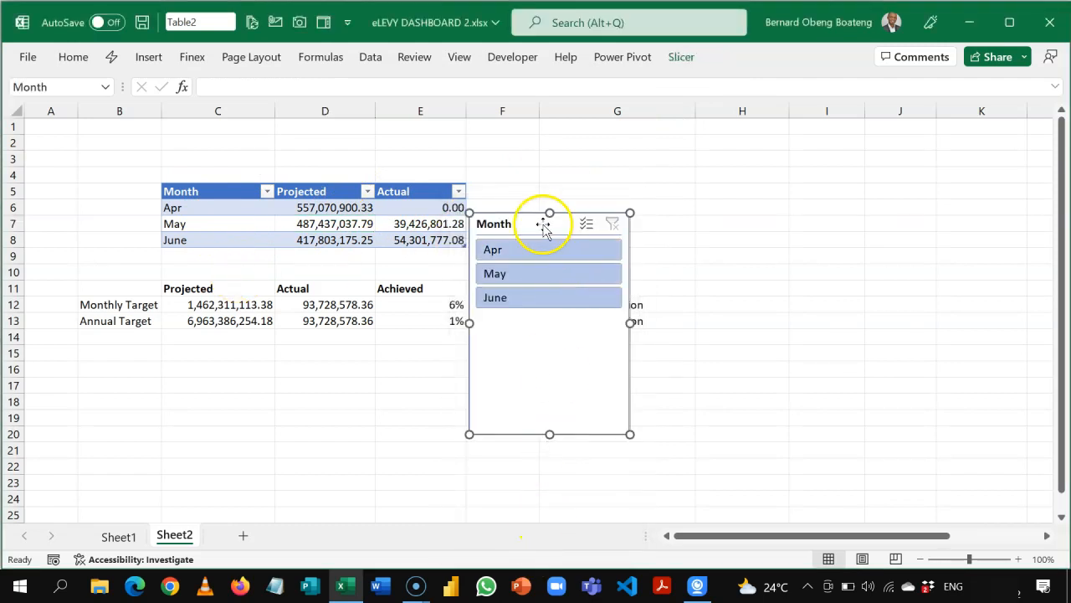
pyautogui.moveTo(548, 222); pyautogui.dragTo(615, 177)
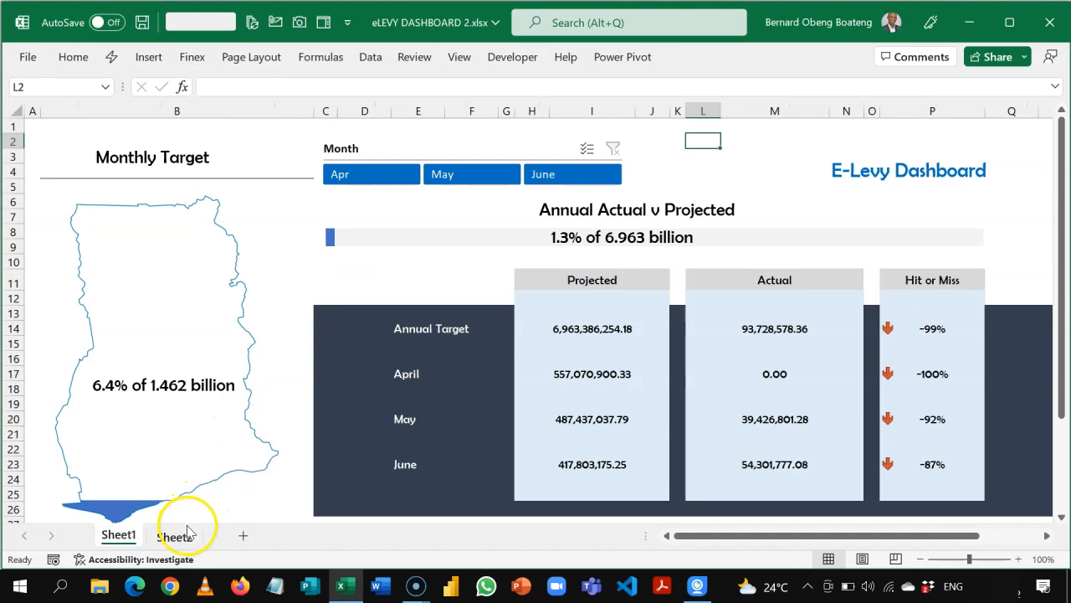
# Lay the Month slicer buttons out in a single row and widen the slicer so all months fit.
pyautogui.click(174, 536)
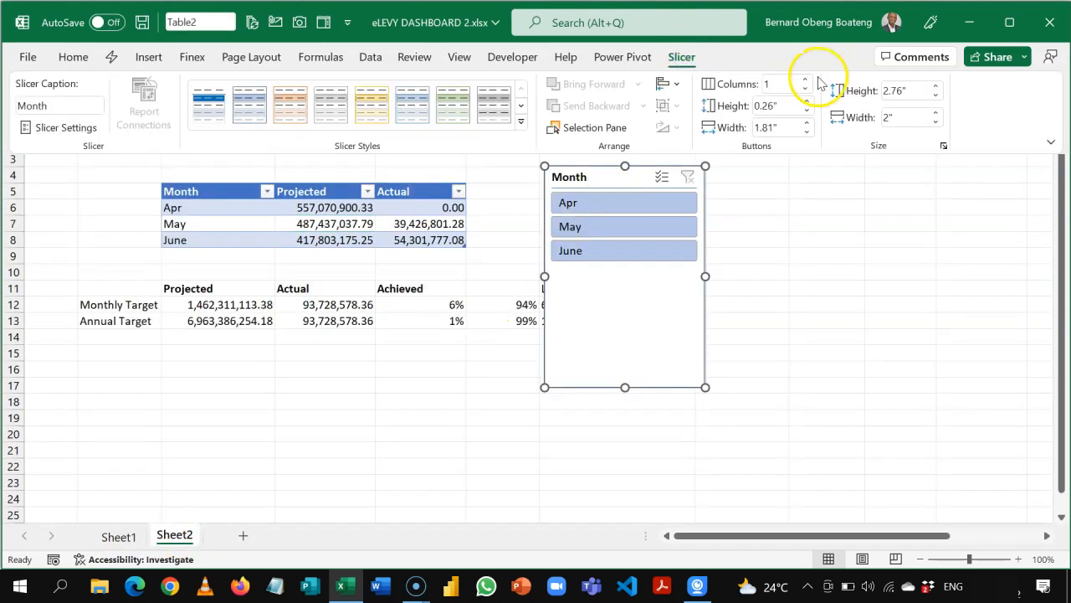
pyautogui.click(806, 79)
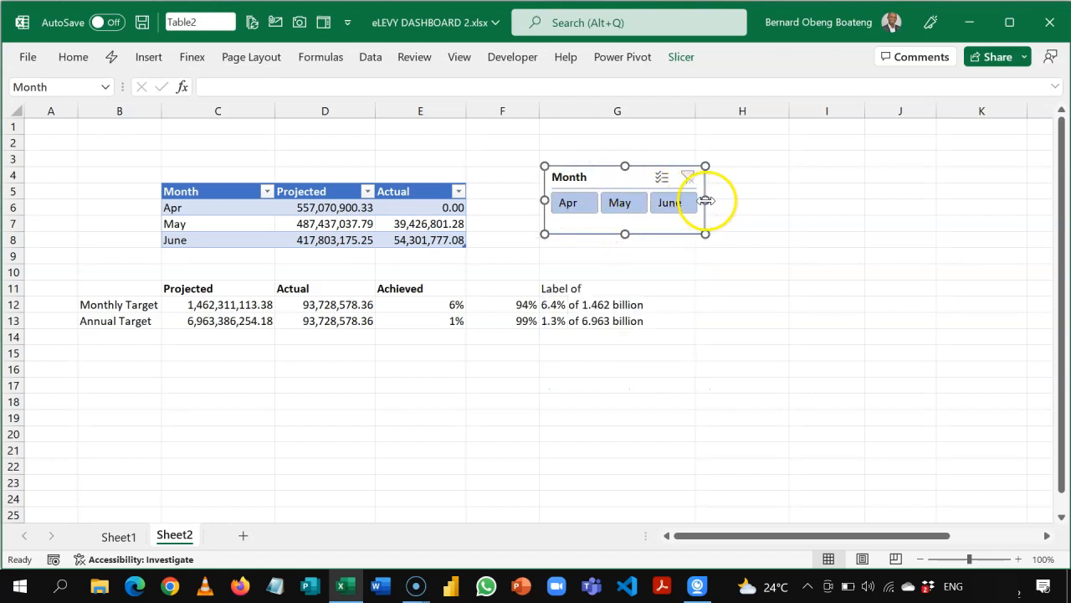
pyautogui.moveTo(706, 201); pyautogui.dragTo(730, 201)
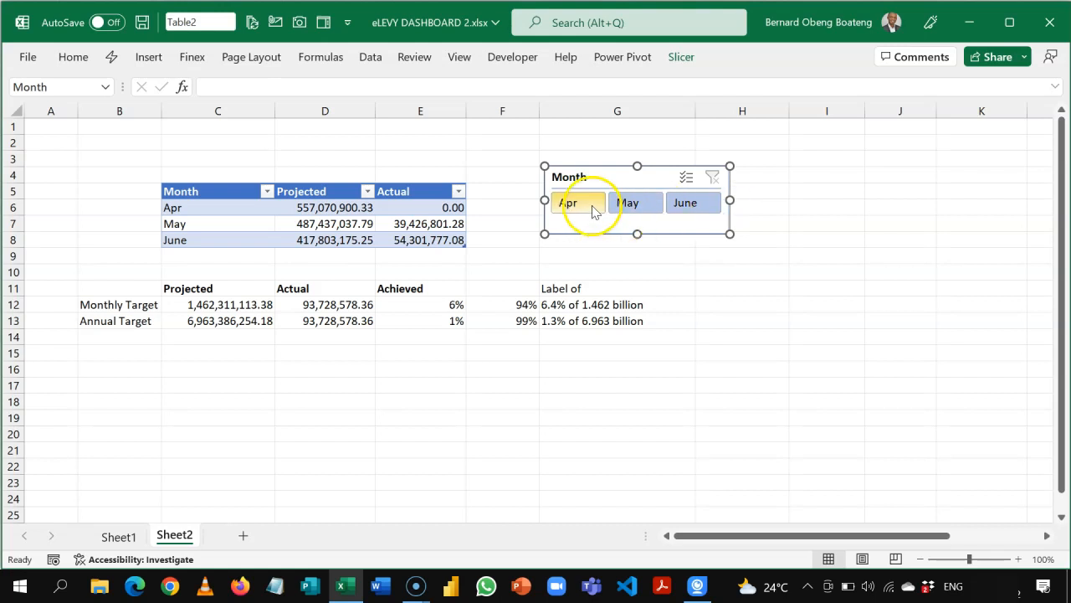
# Filter the month table to April, May, then June using the slicer, then select the slicer.
pyautogui.click(568, 202)
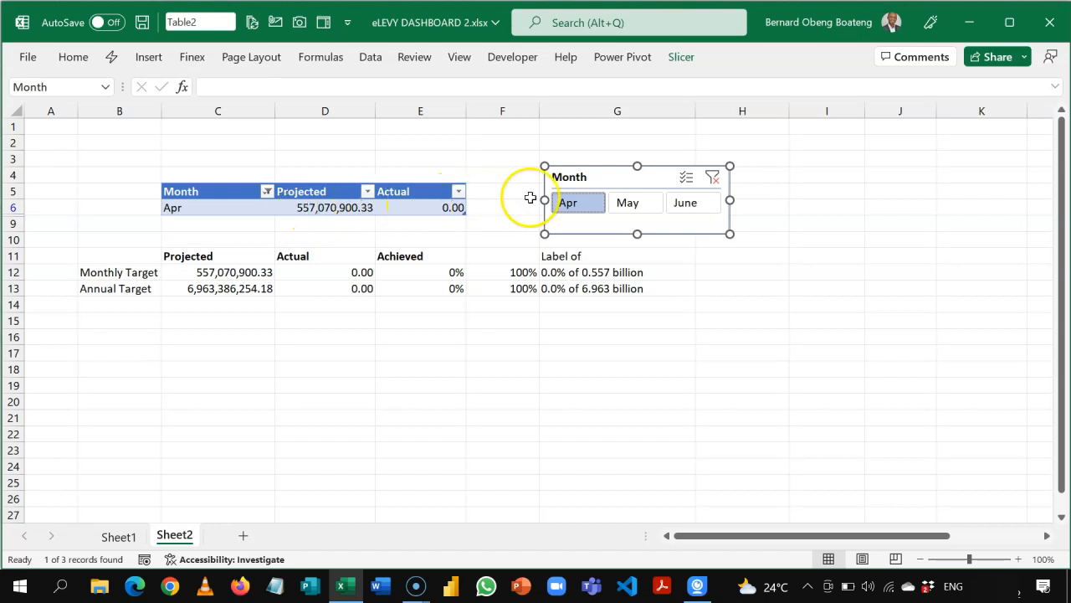
pyautogui.click(626, 202)
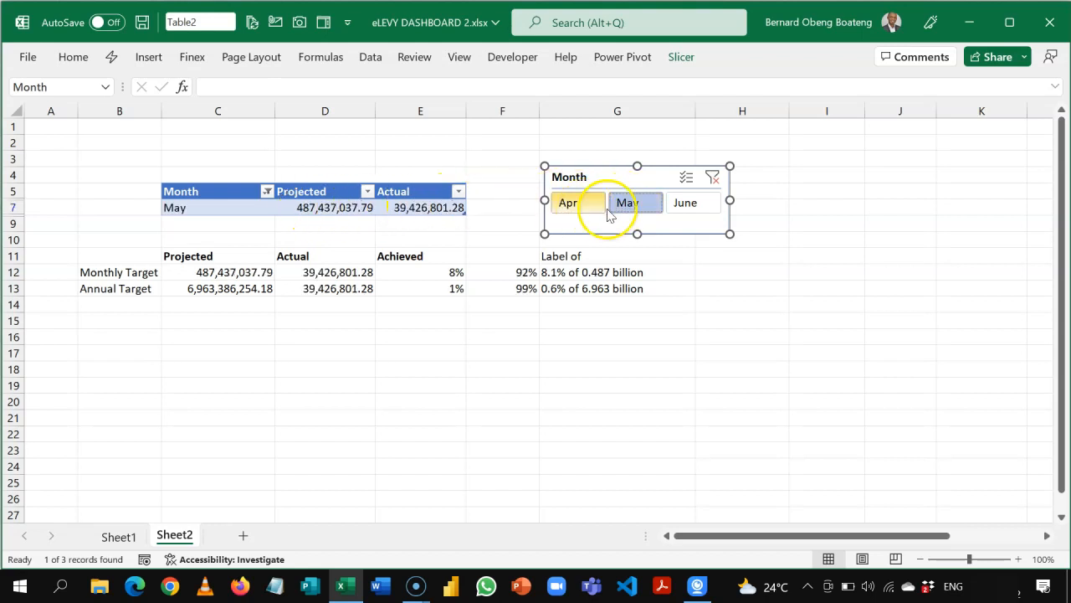
pyautogui.click(685, 202)
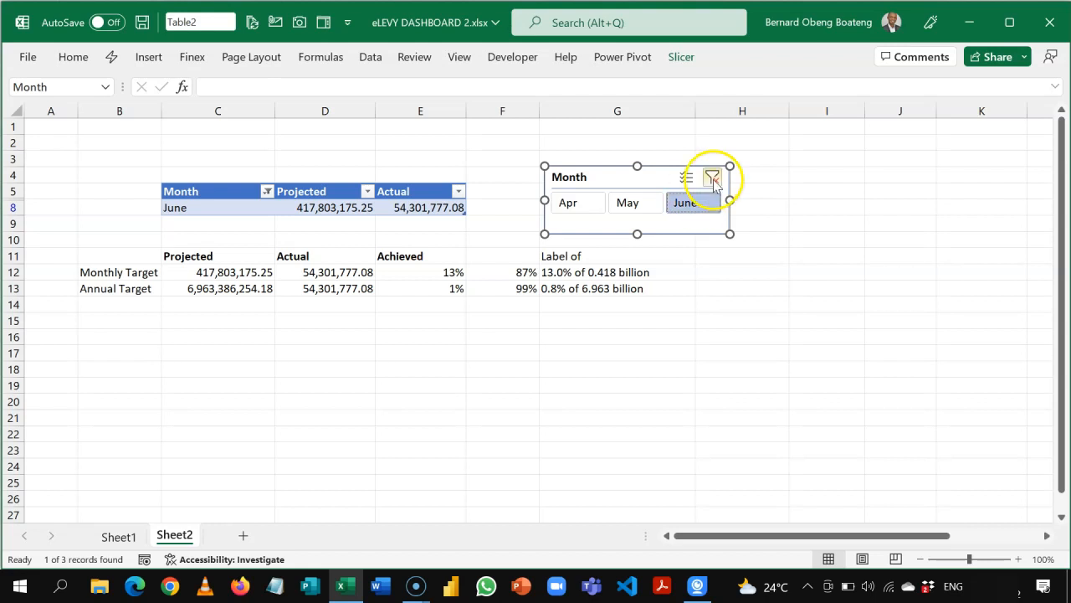
pyautogui.click(714, 177)
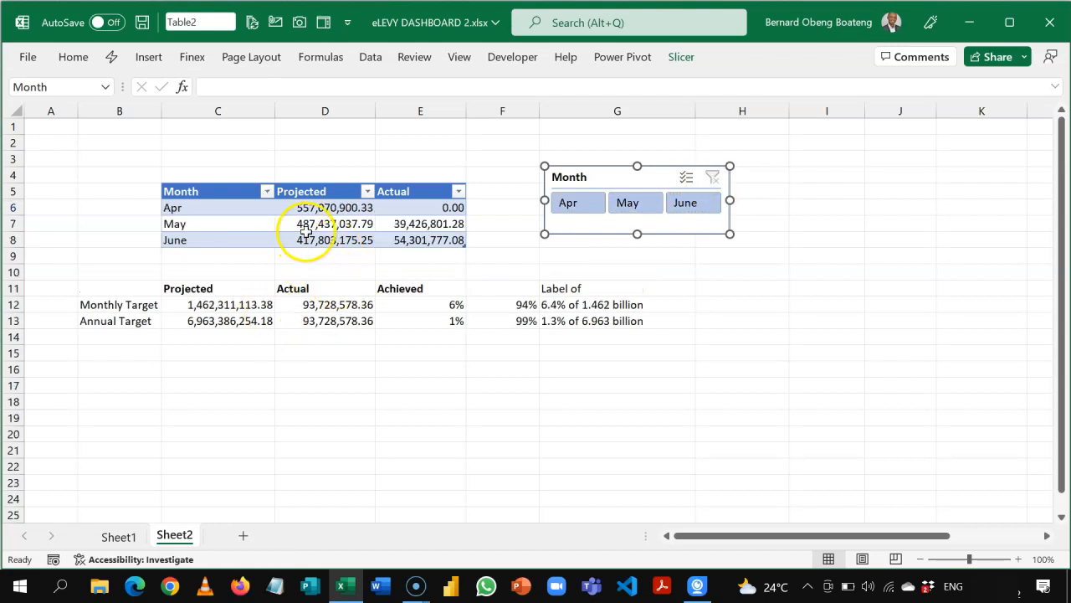
pyautogui.moveTo(153, 336)
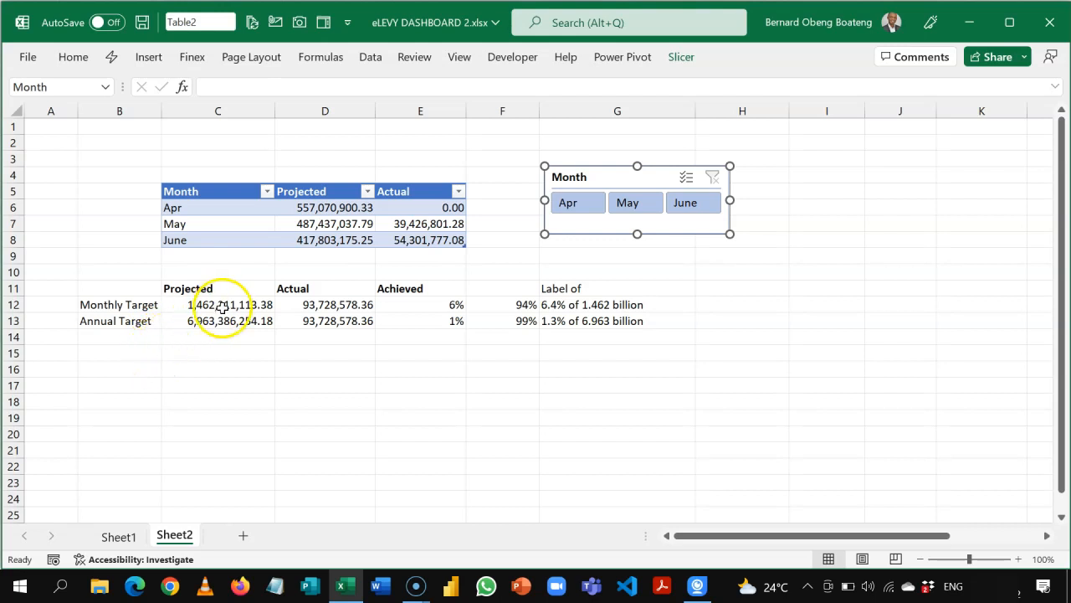
# Enter a SUBTOTAL(9) formula over Table2's Projected column in C15, returning 1,462,311,113.38.
pyautogui.click(118, 352)
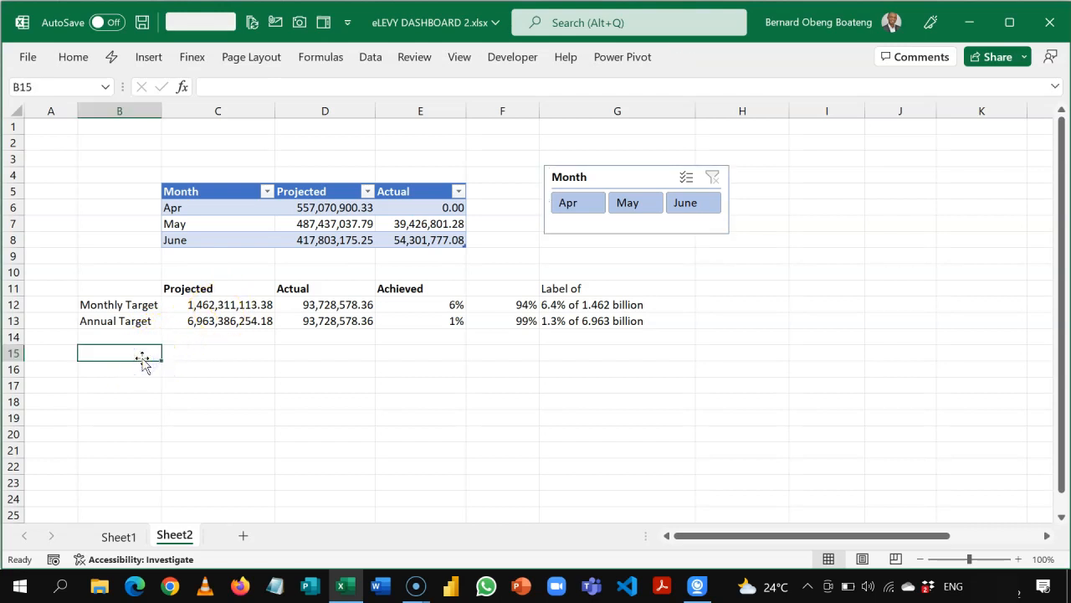
pyautogui.click(218, 352)
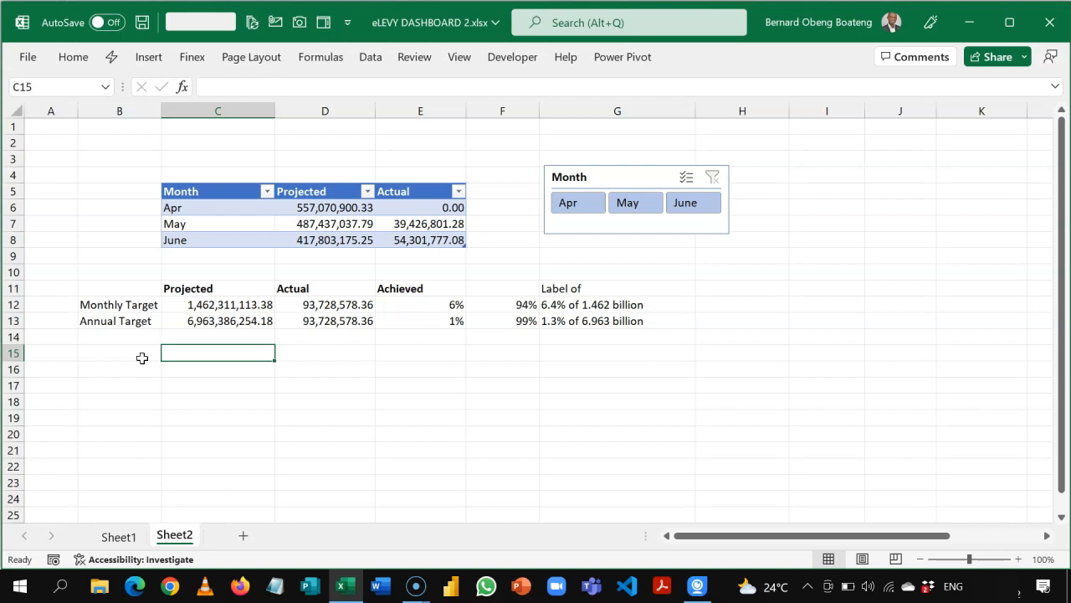
pyautogui.moveTo(554, 279)
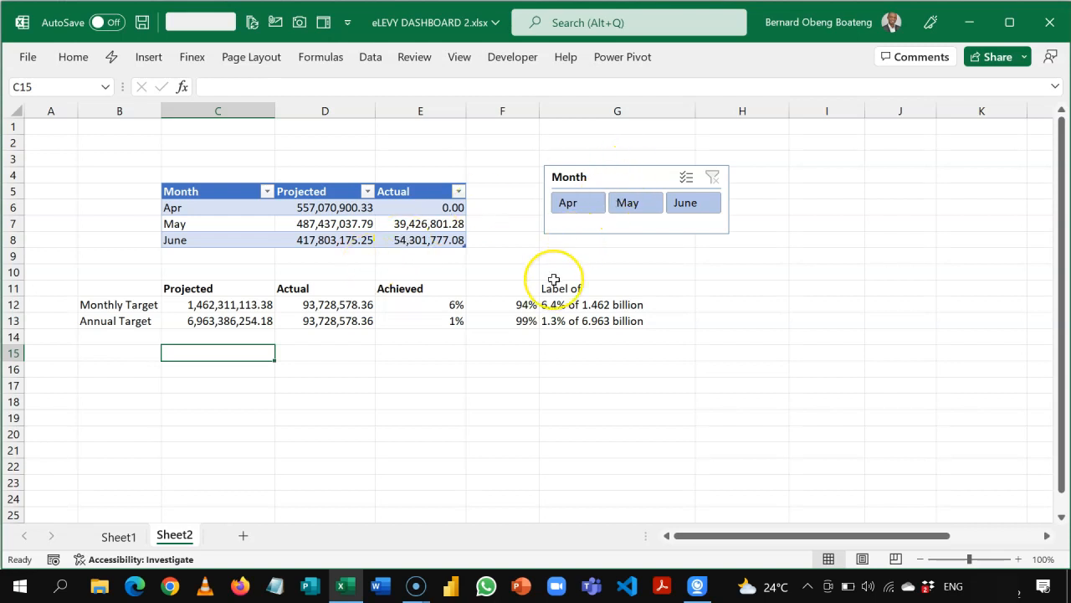
pyautogui.write('=SUBTOTAL(9,')
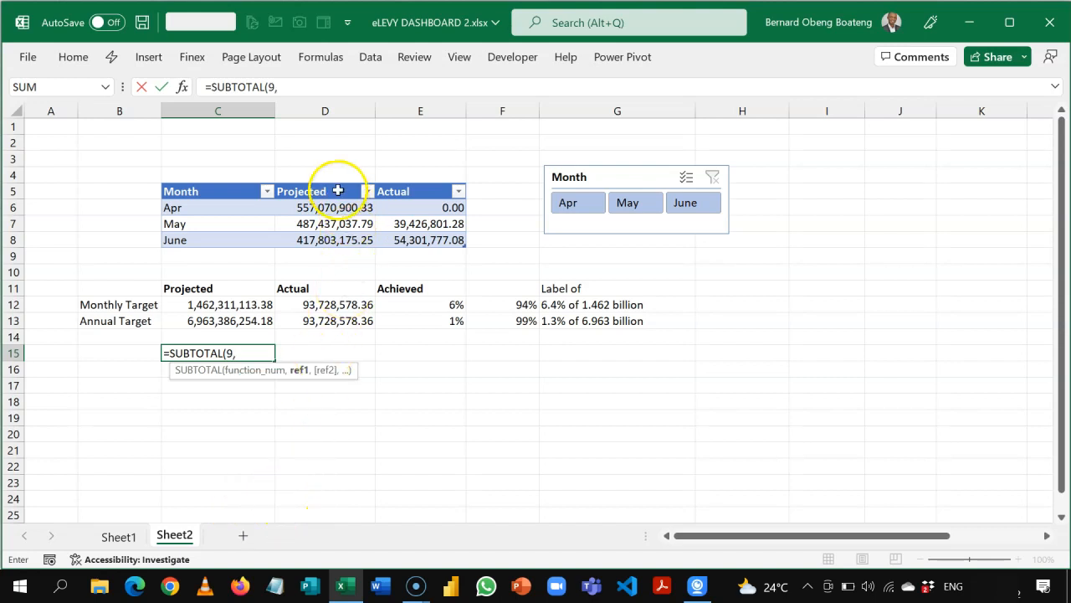
pyautogui.click(325, 207)
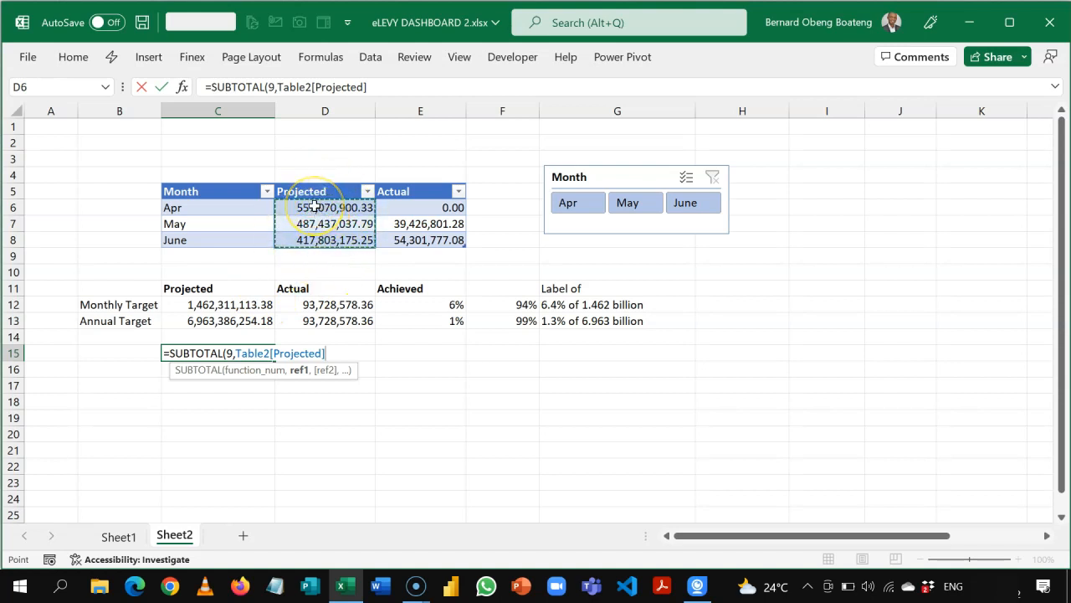
pyautogui.write(')')
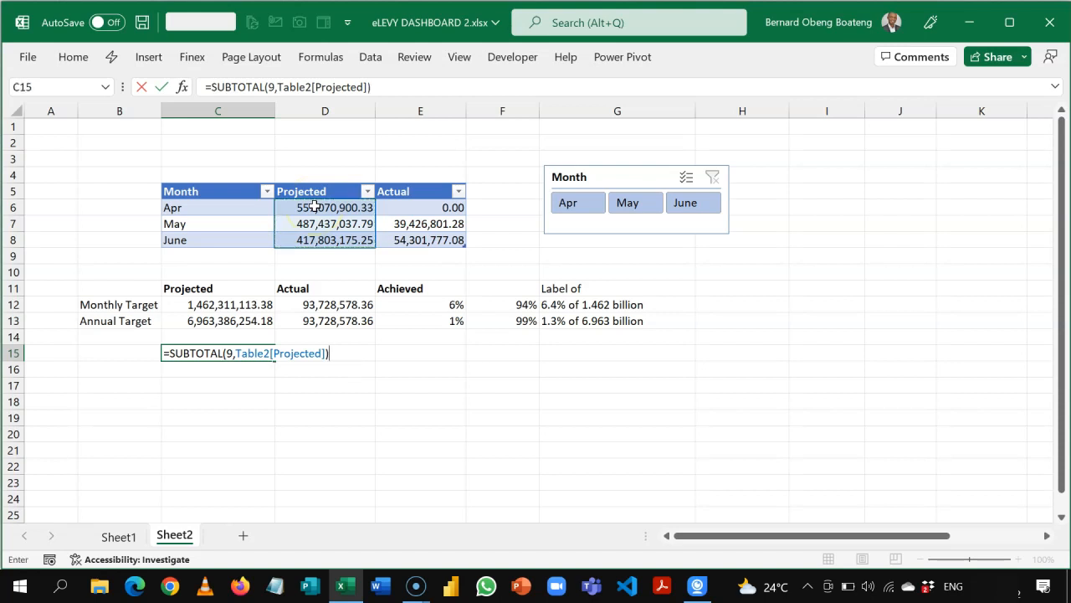
pyautogui.press('Return')
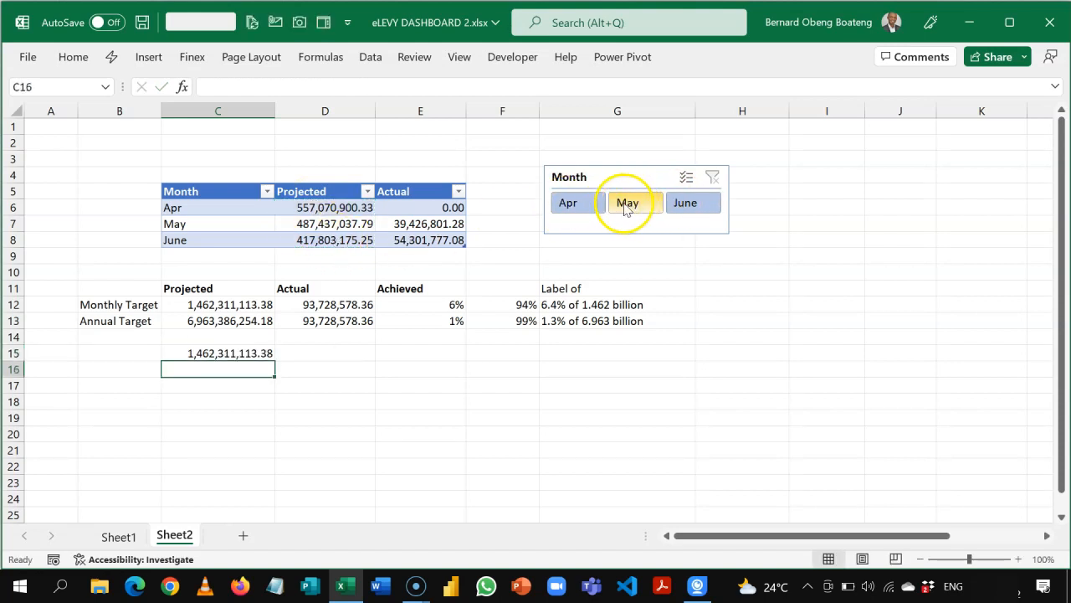
pyautogui.click(627, 202)
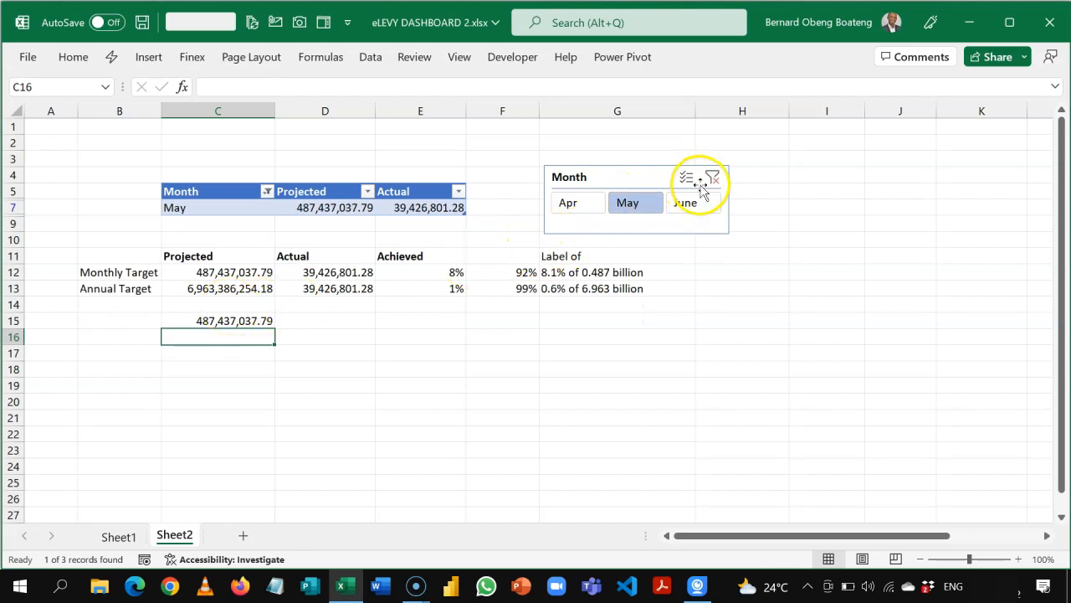
pyautogui.click(713, 178)
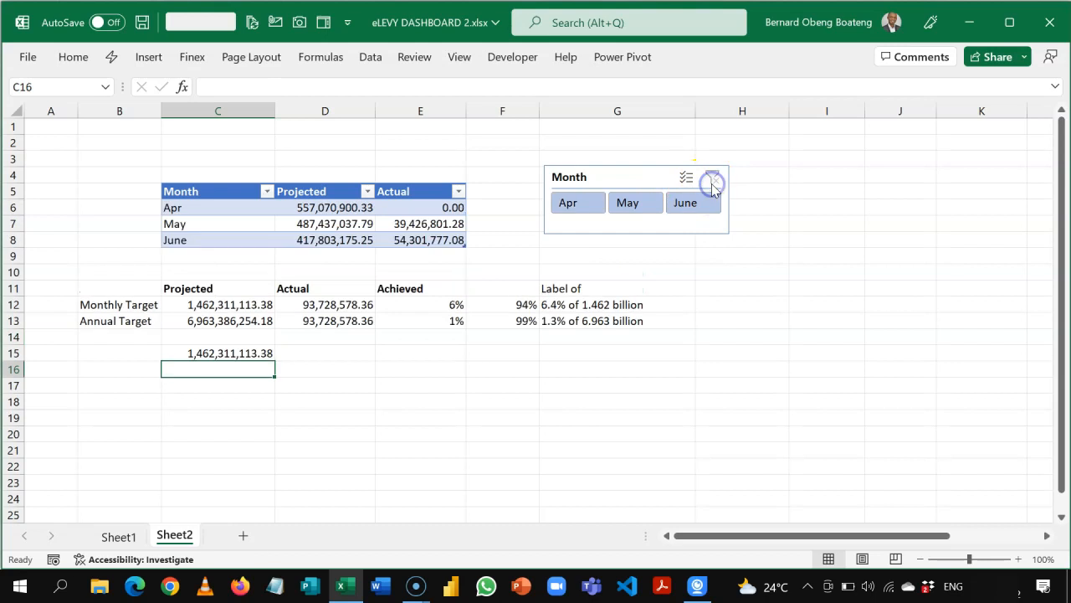
pyautogui.click(635, 202)
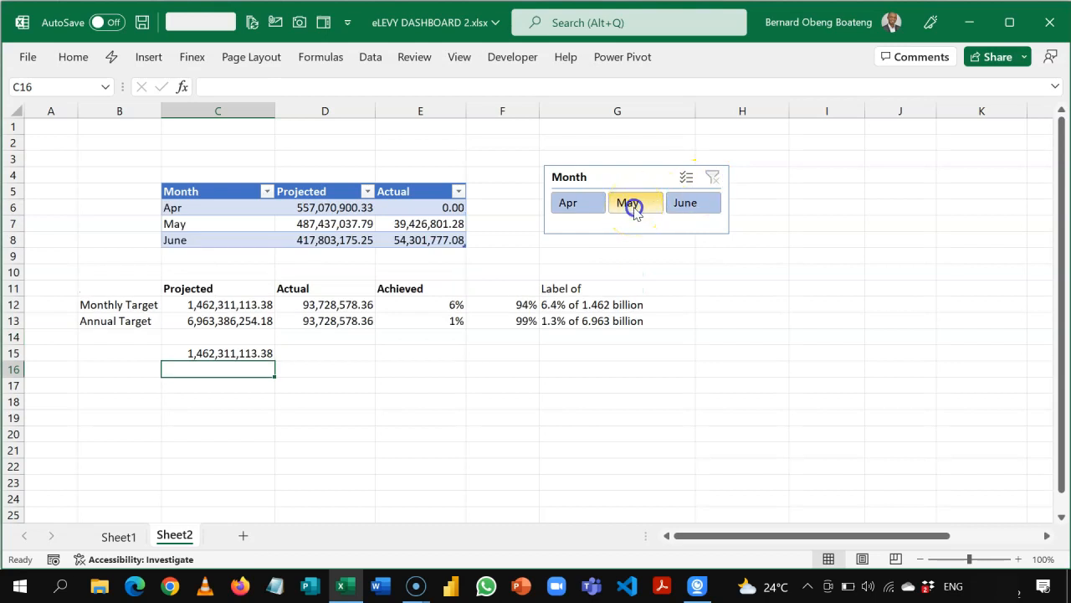
pyautogui.click(636, 202)
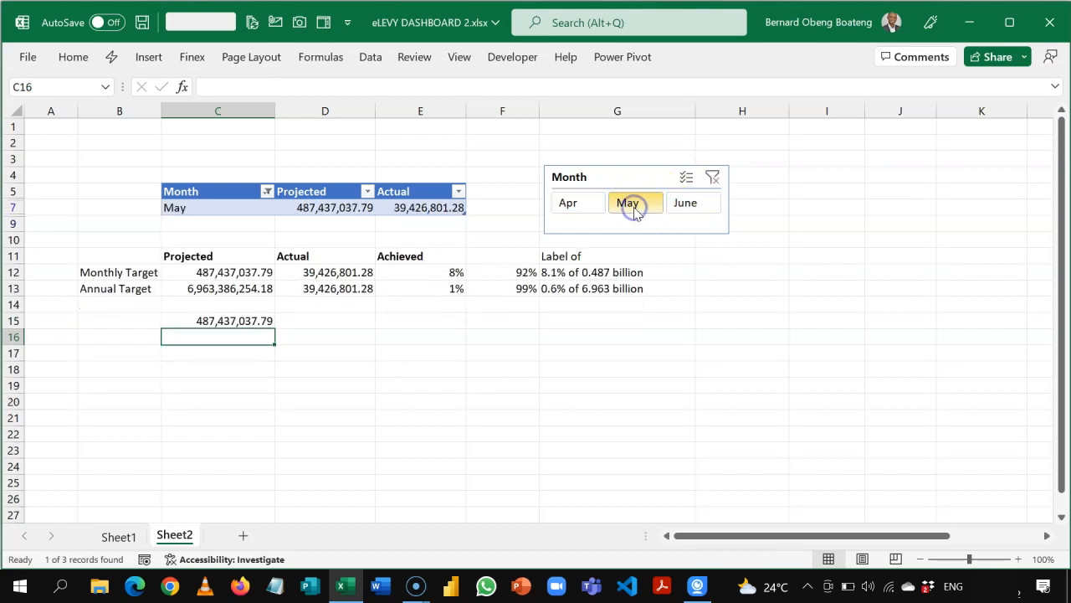
pyautogui.click(684, 202)
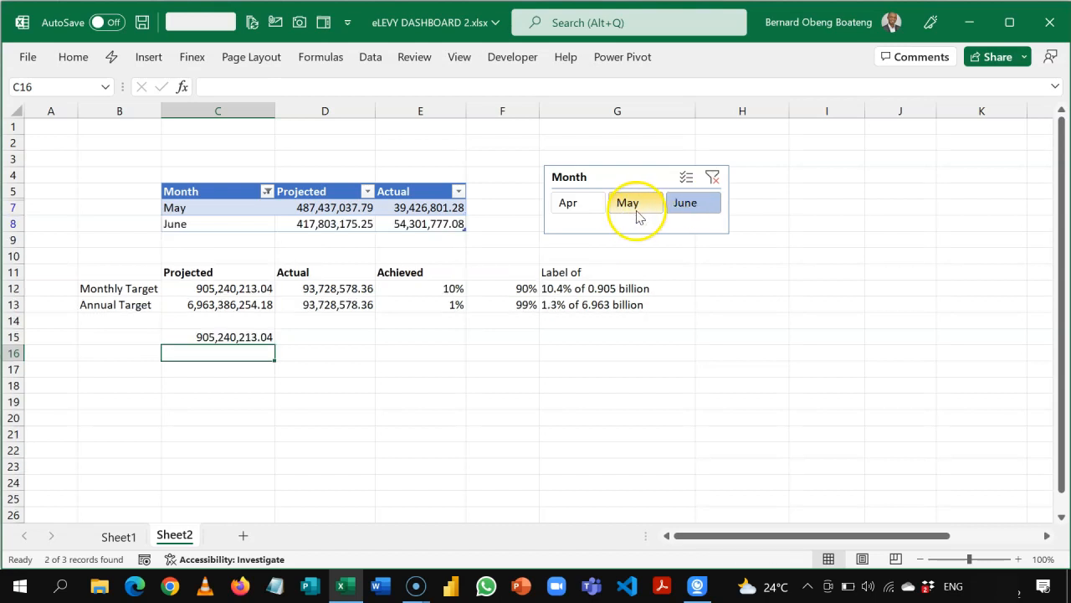
pyautogui.click(713, 180)
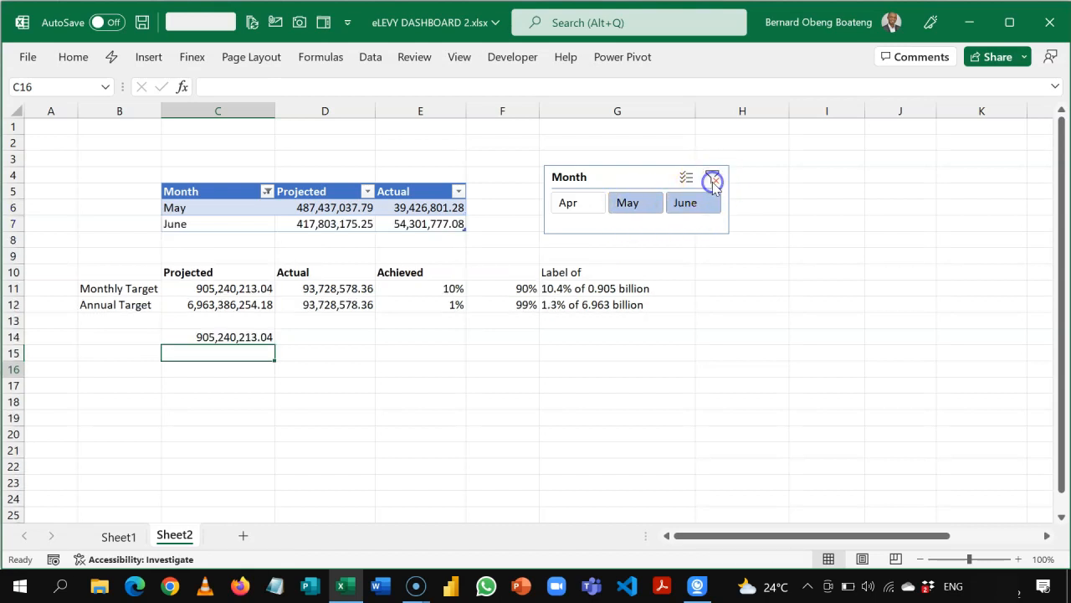
pyautogui.click(578, 202)
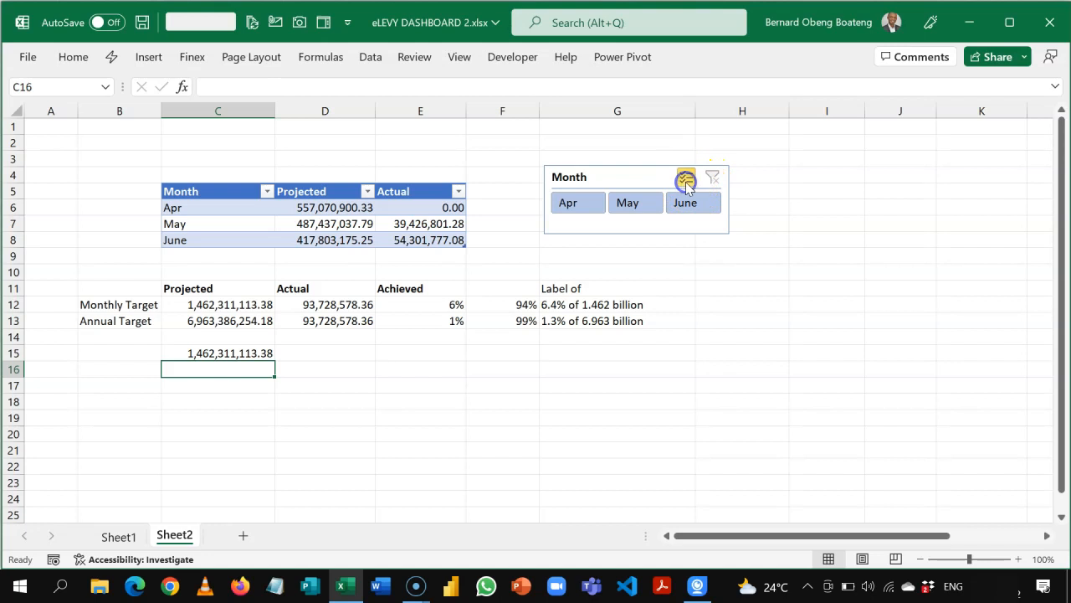
pyautogui.click(567, 202)
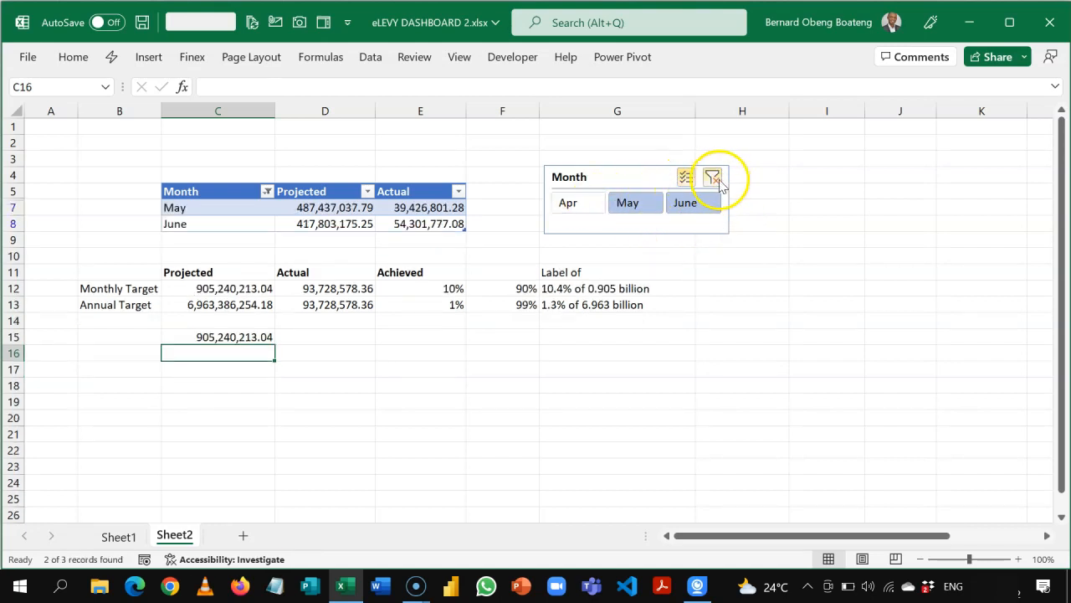
pyautogui.click(713, 176)
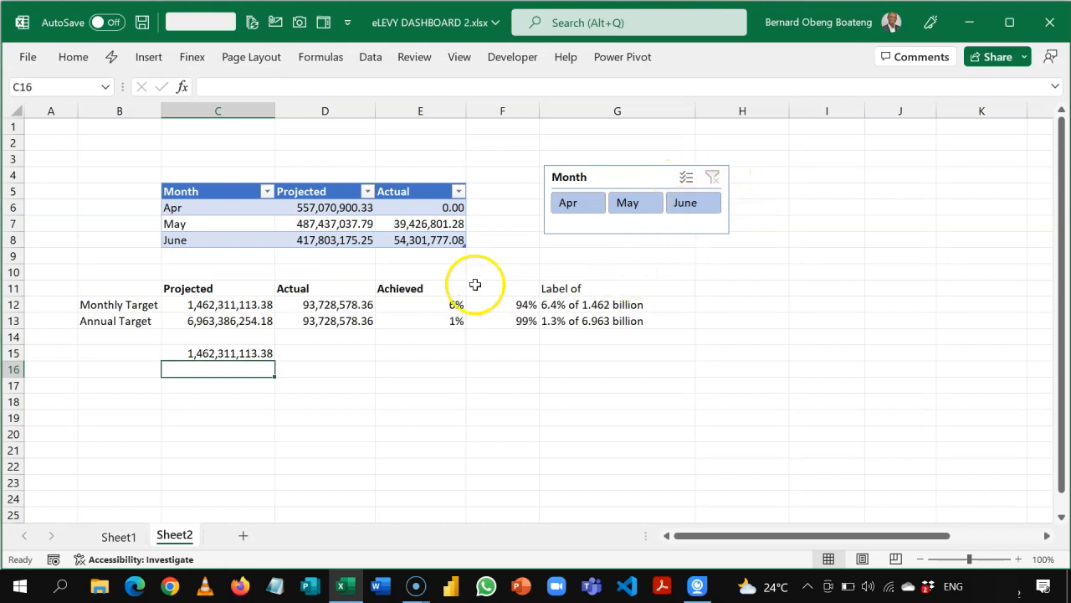
# Copy C15's SUBTOTAL formula into D15 and enter =D15/C15 in E15 for a 6% achieved ratio.
pyautogui.click(207, 352)
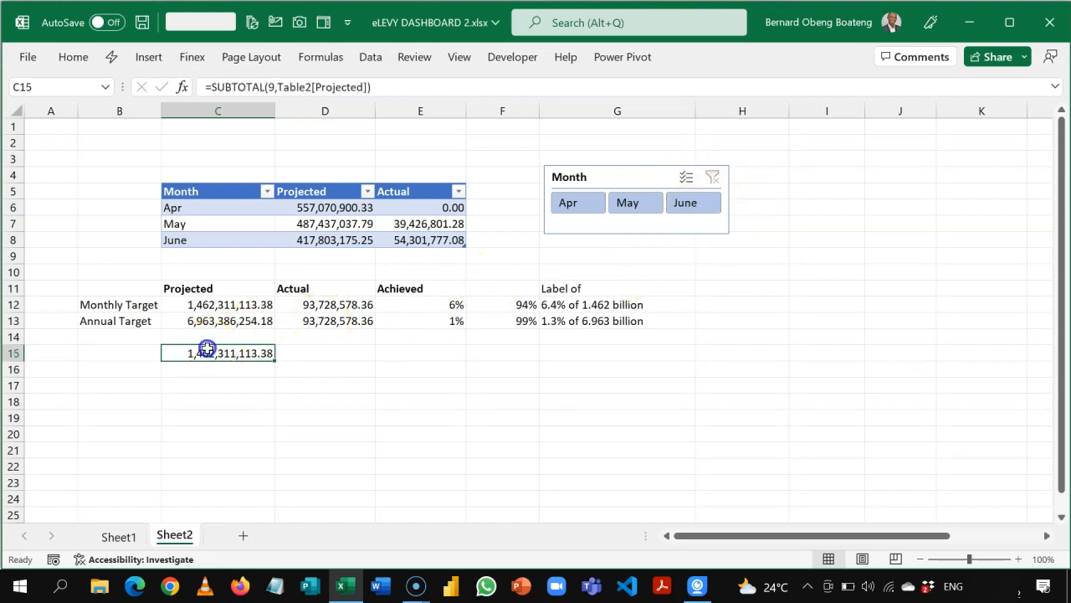
pyautogui.press('ctrl+r')
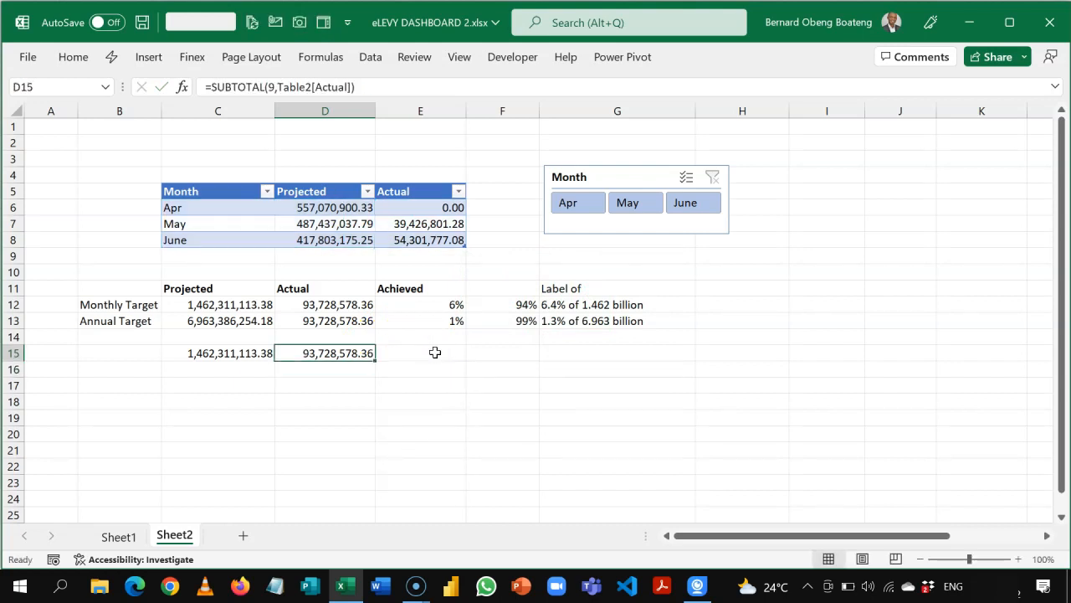
pyautogui.moveTo(128, 336)
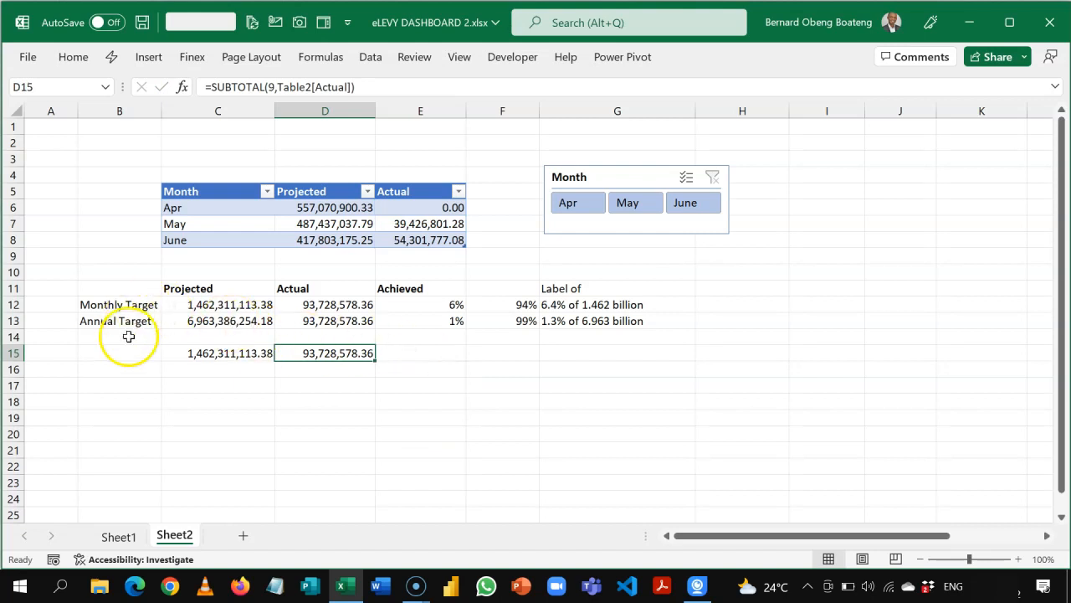
pyautogui.click(218, 352)
pyautogui.write('=')
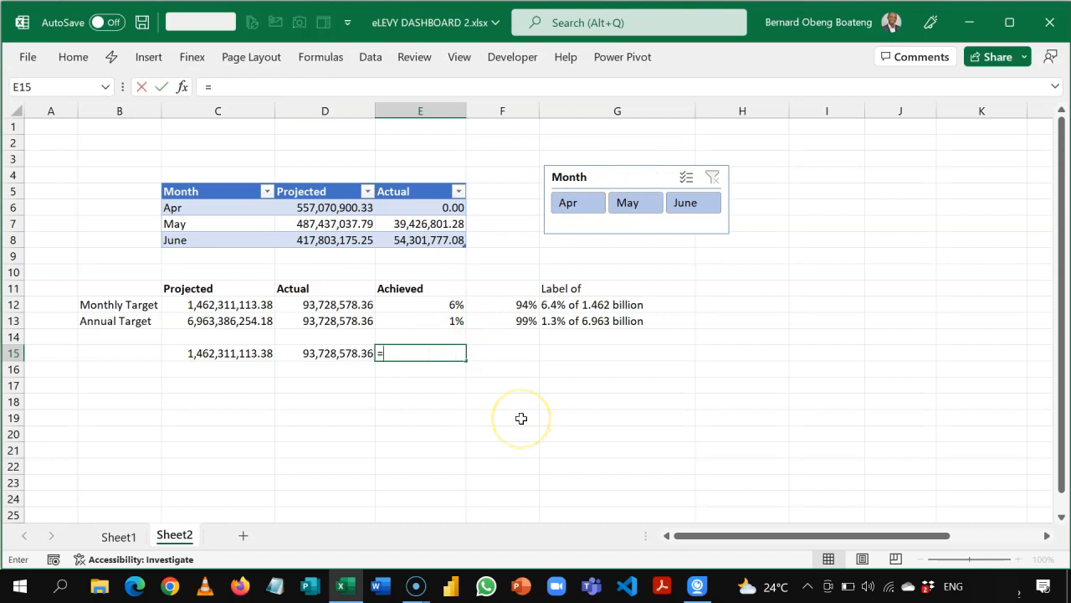
pyautogui.write('D15/C15')
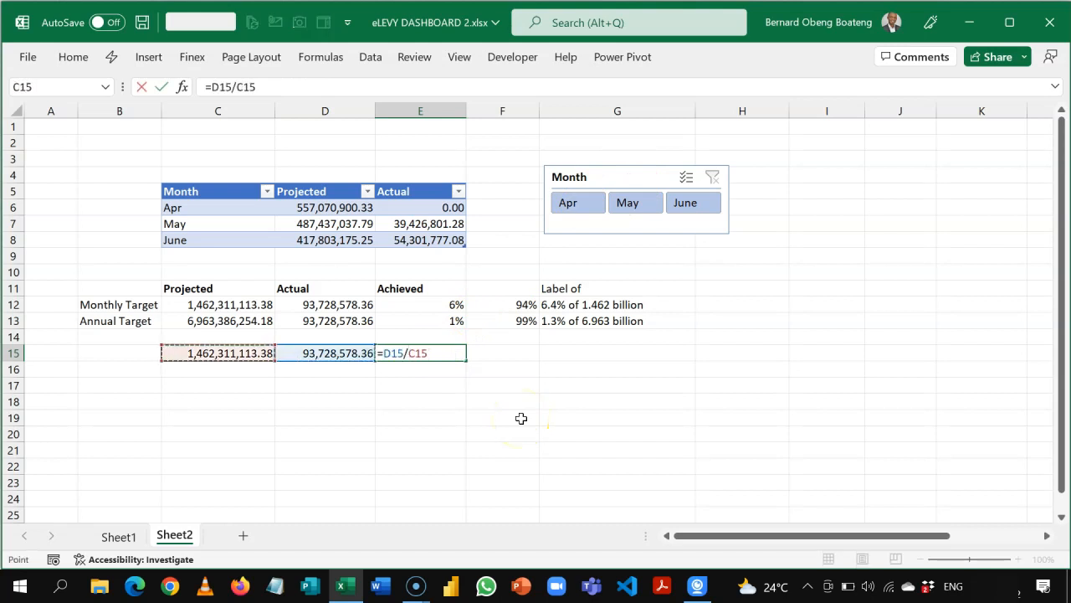
pyautogui.press('Return')
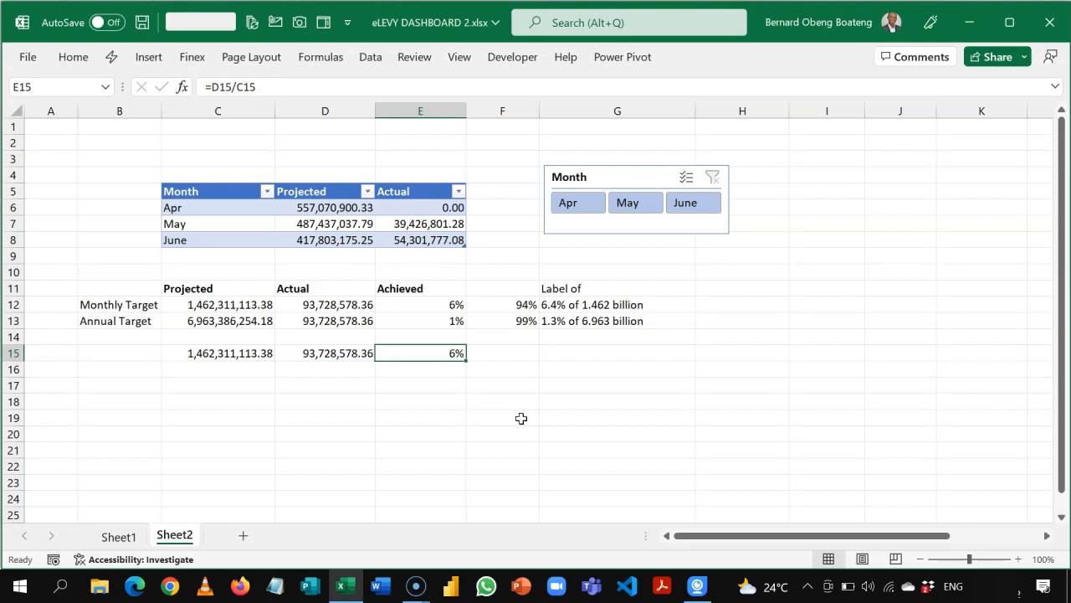
pyautogui.click(502, 352)
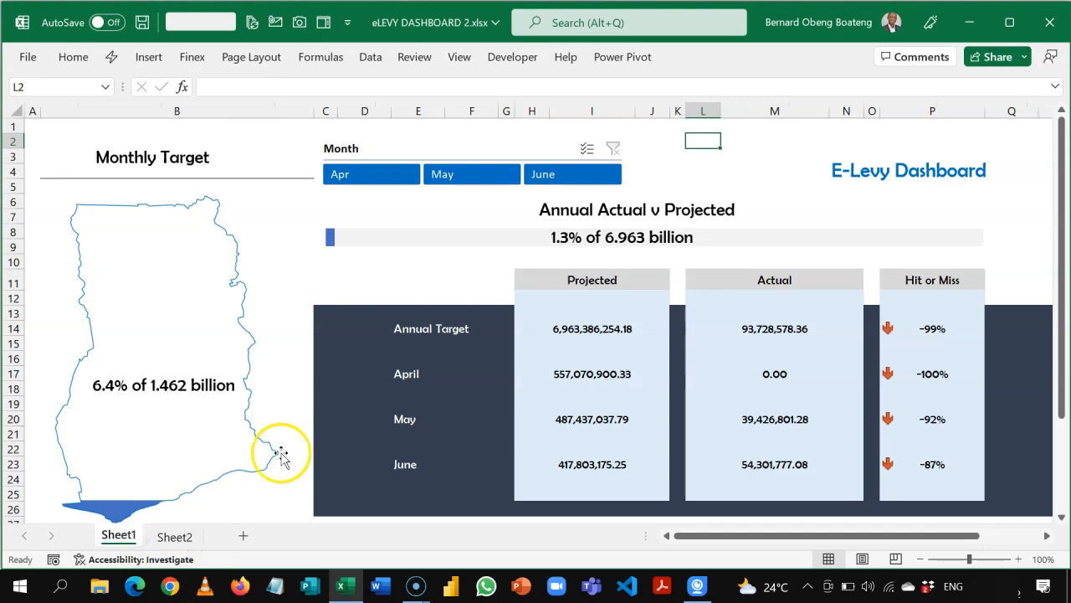
pyautogui.moveTo(260, 364)
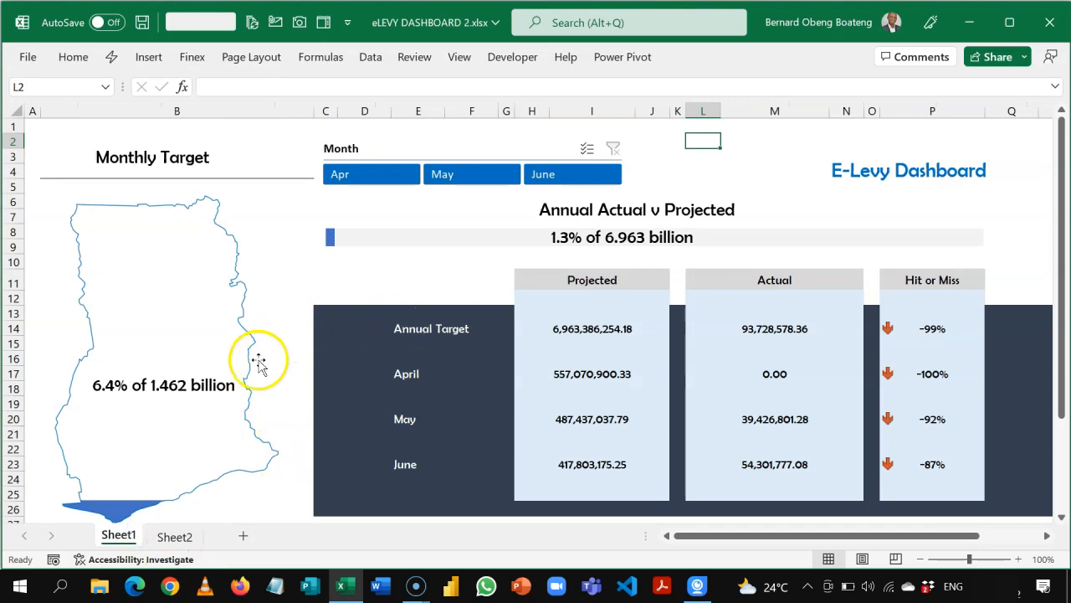
pyautogui.moveTo(373, 243)
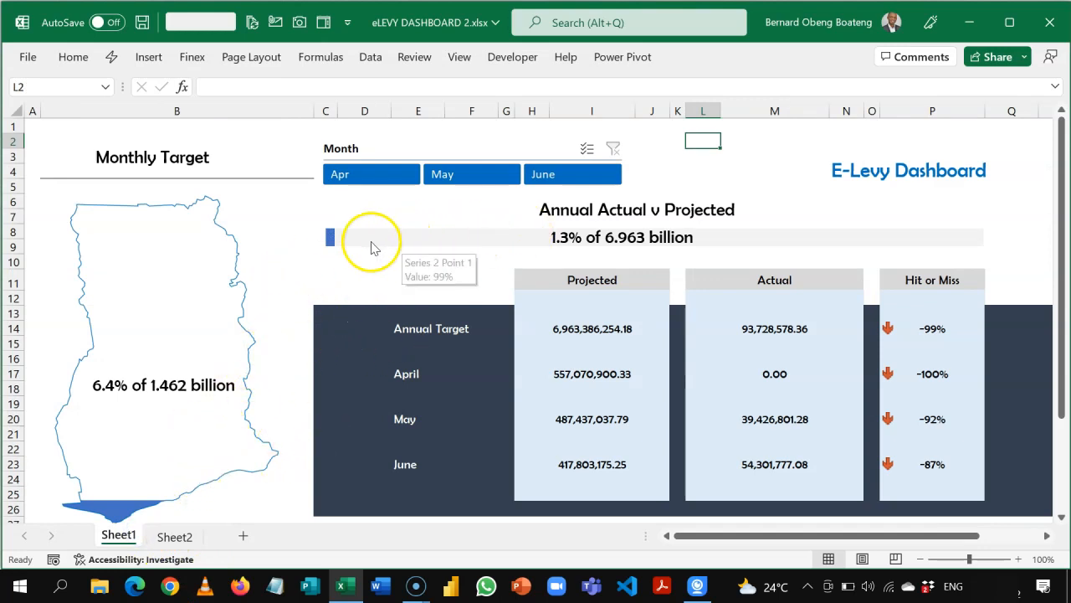
pyautogui.moveTo(689, 210)
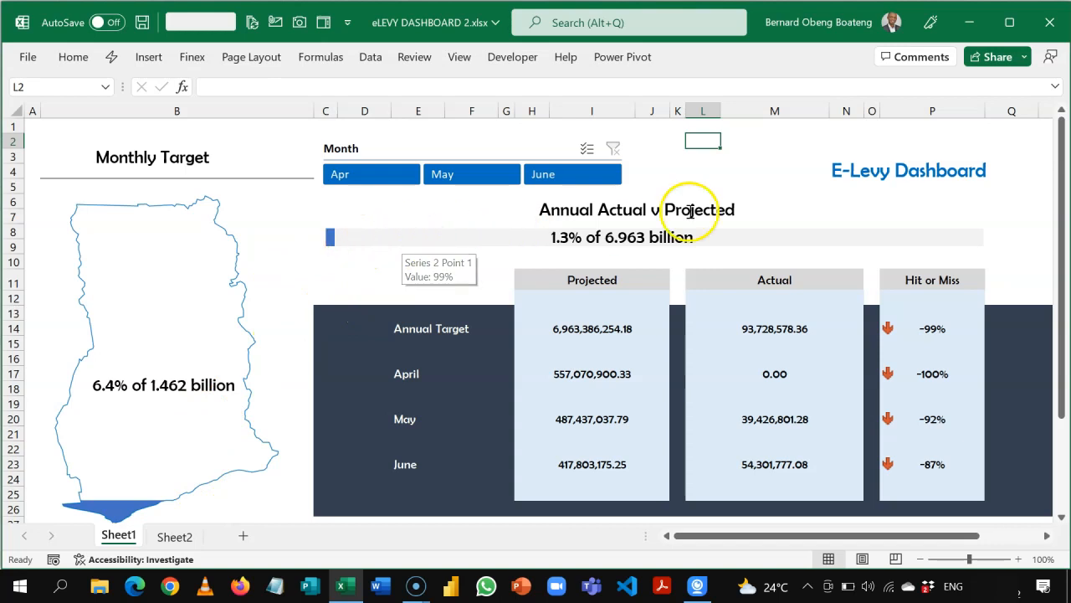
pyautogui.moveTo(827, 235)
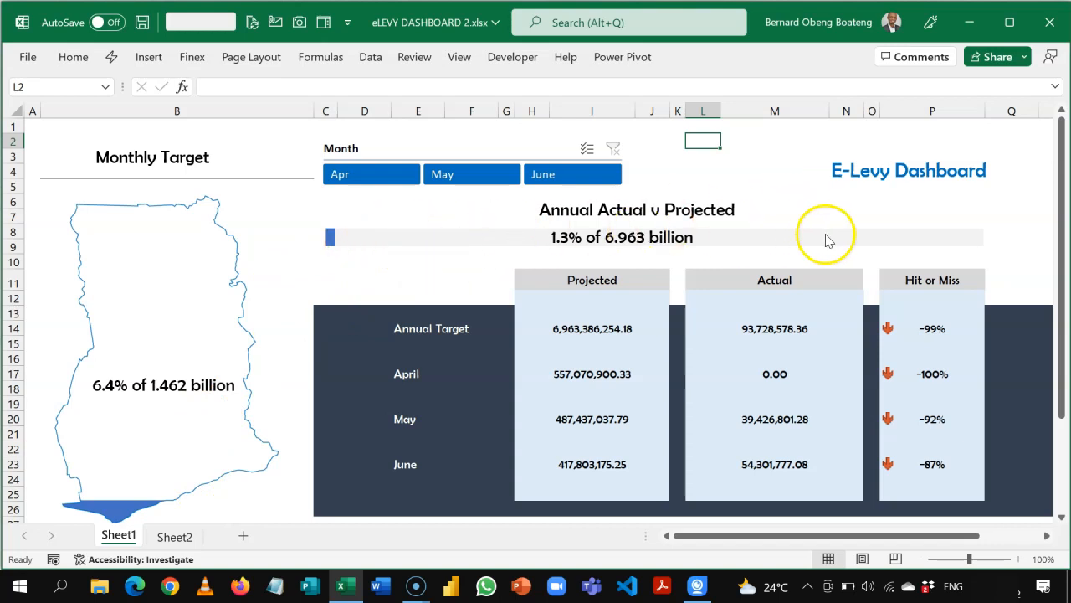
pyautogui.moveTo(841, 245)
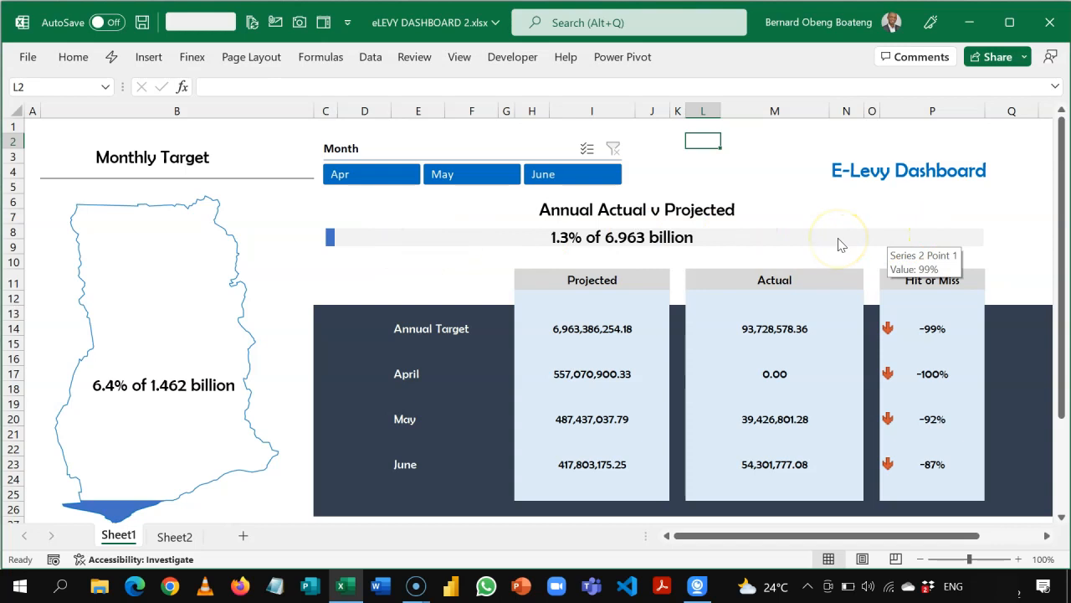
pyautogui.moveTo(226, 264)
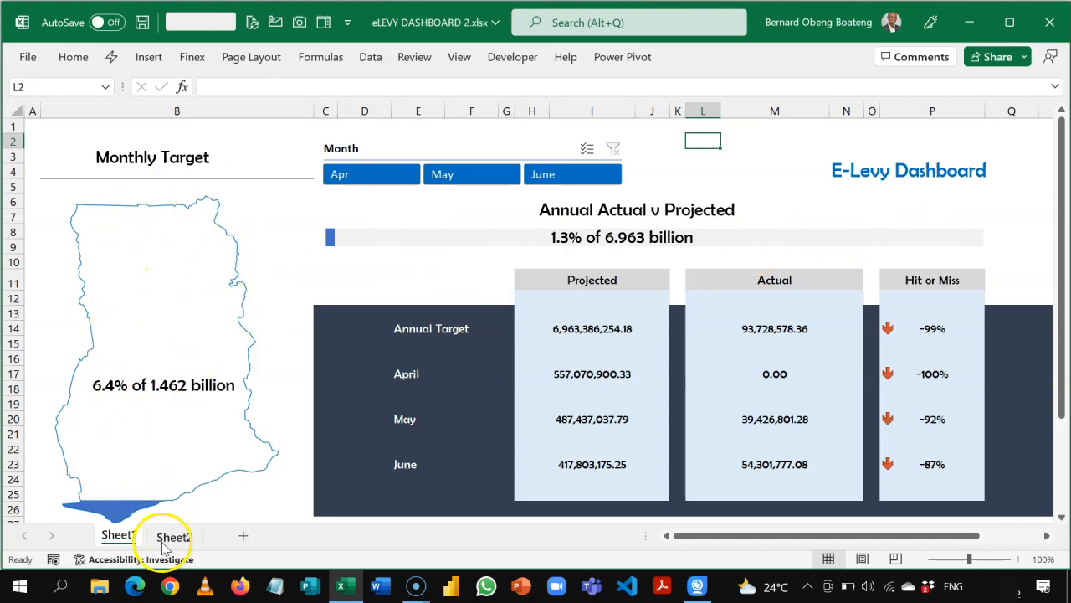
# Enter =1-E15 in F15 for a 94% remaining share, then inspect the TEXT formula in G12.
pyautogui.click(174, 537)
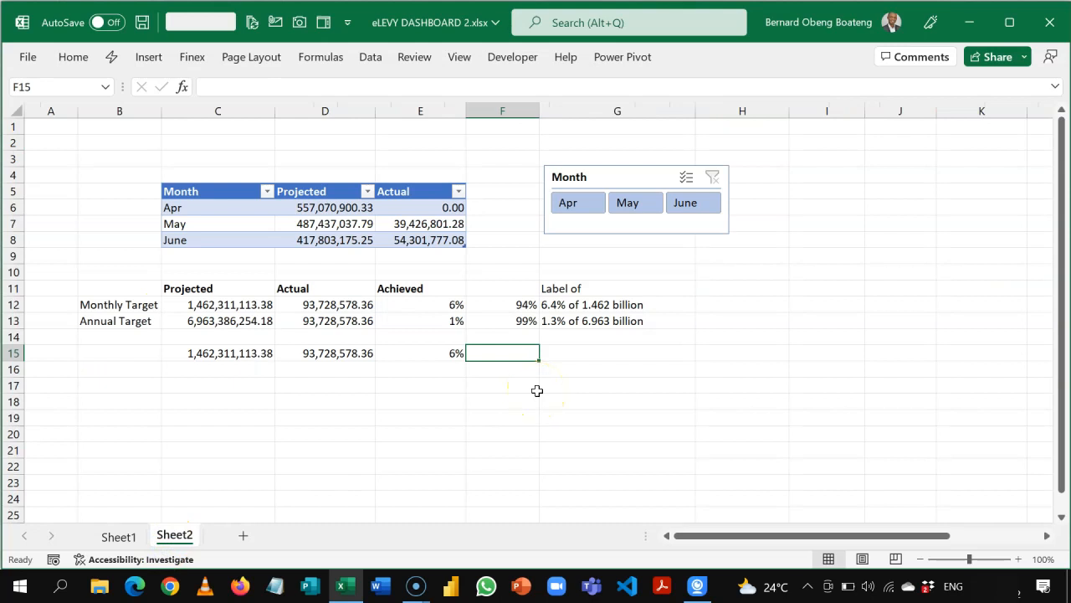
pyautogui.write('=1-E15')
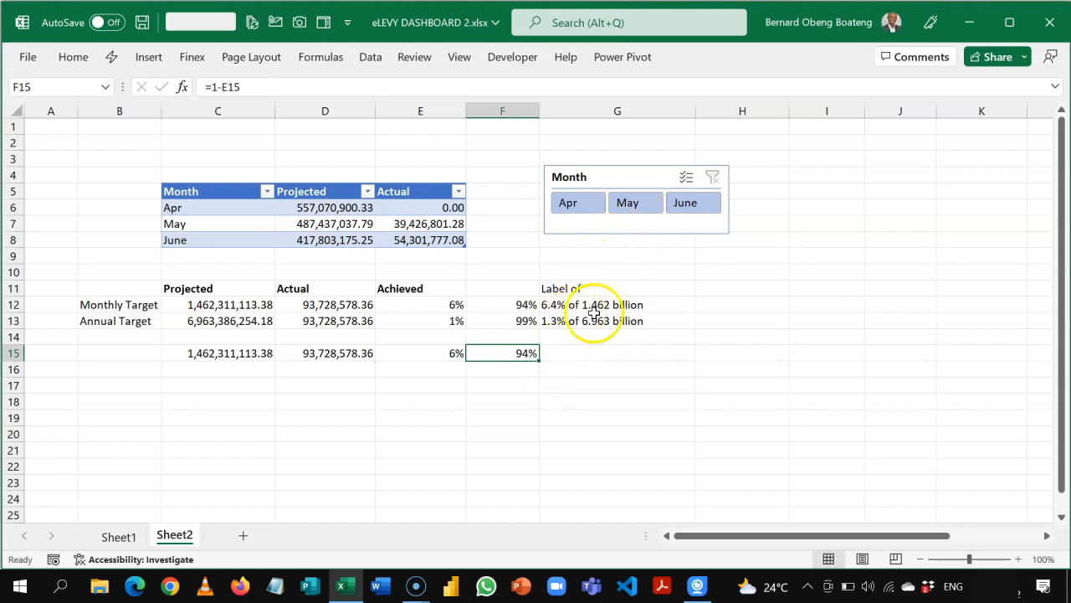
pyautogui.click(618, 304)
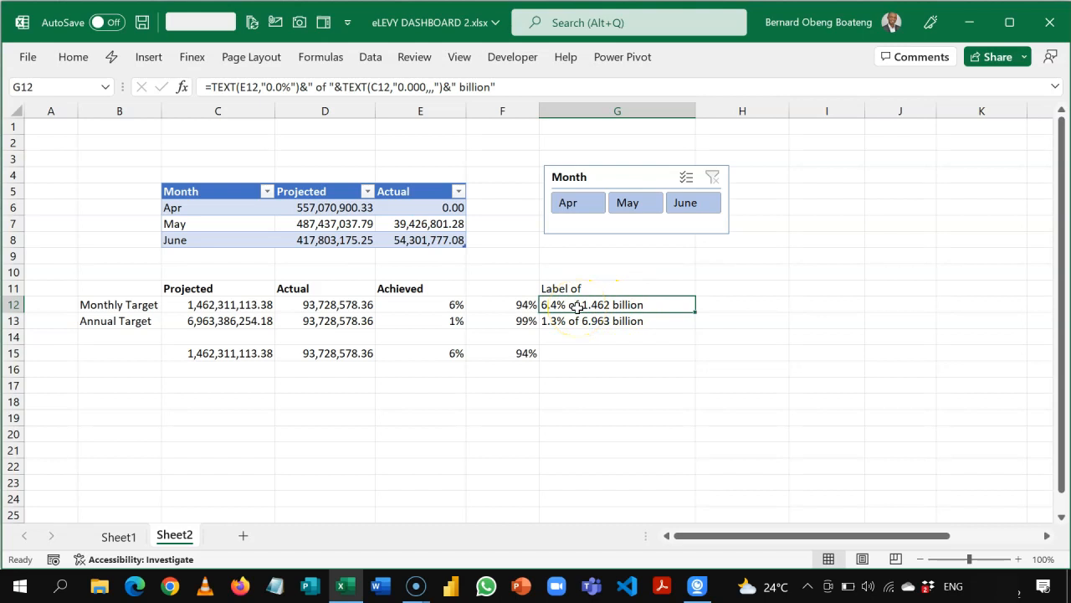
pyautogui.click(627, 202)
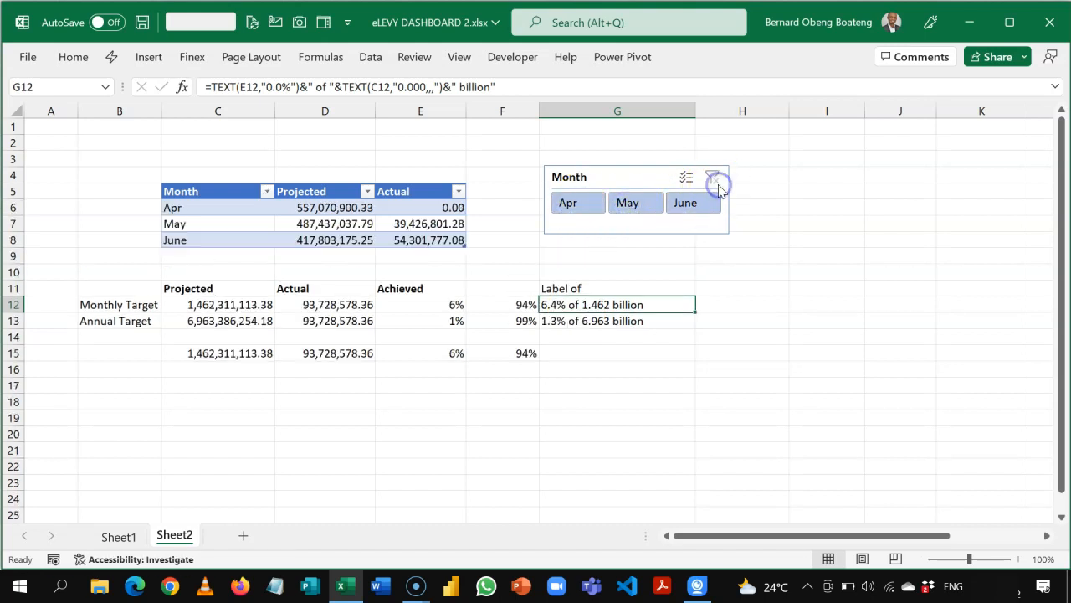
# Enter =TEXT(E15,"0.0%") in G15 to show the achieved share as 6.4%.
pyautogui.click(617, 353)
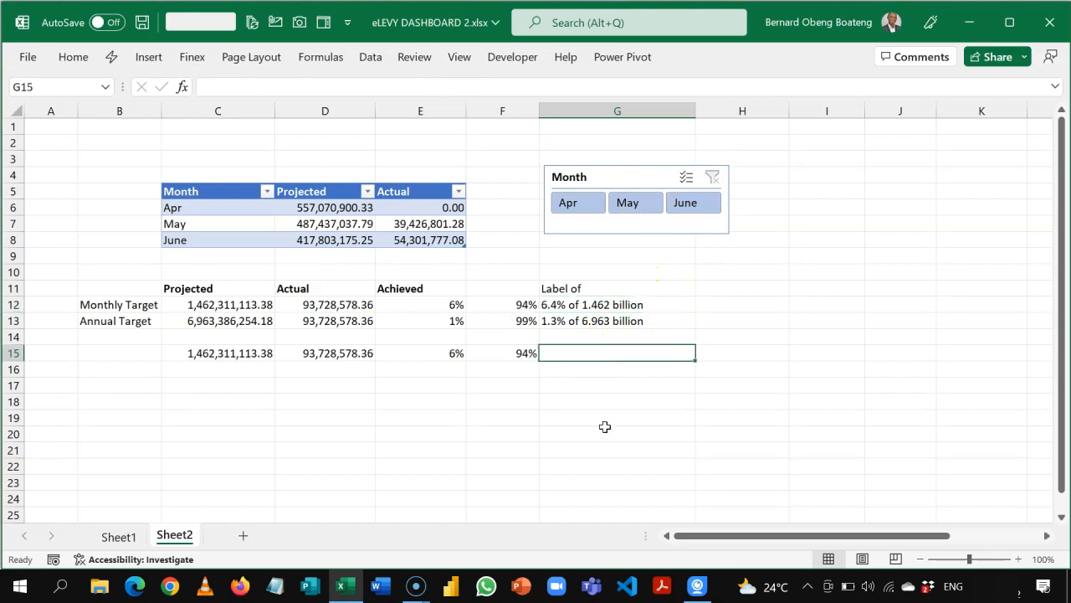
pyautogui.write('=')
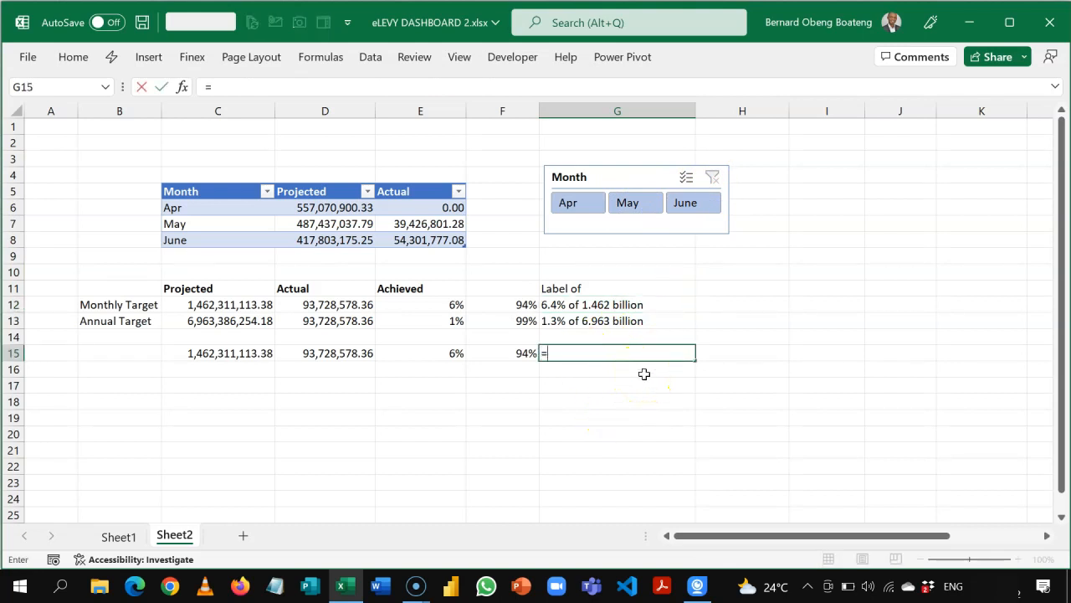
pyautogui.write('TEXT(')
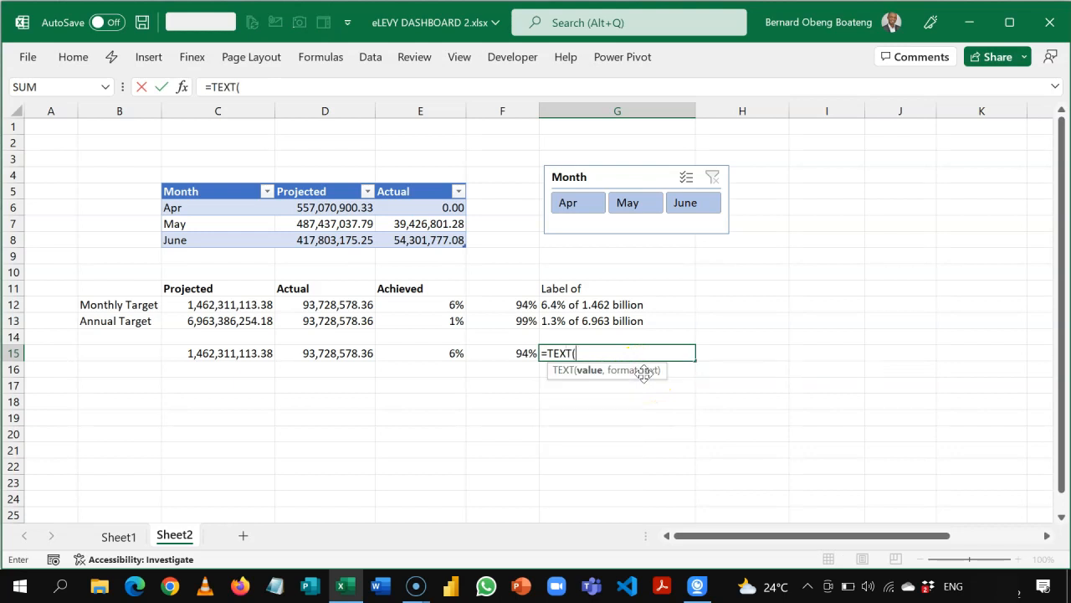
pyautogui.moveTo(671, 294)
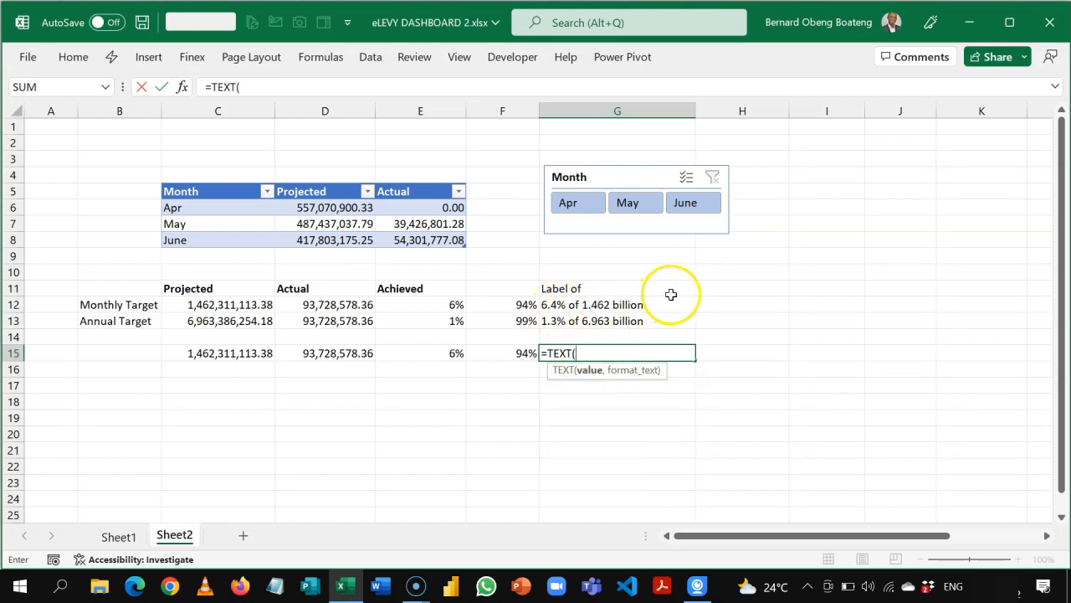
pyautogui.moveTo(580, 313)
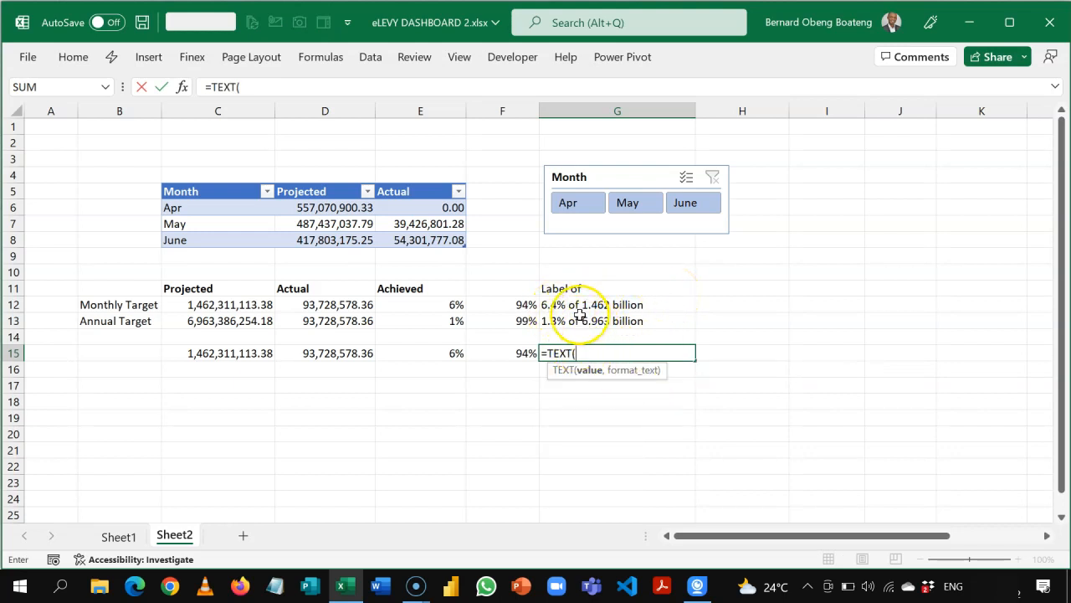
pyautogui.click(421, 352)
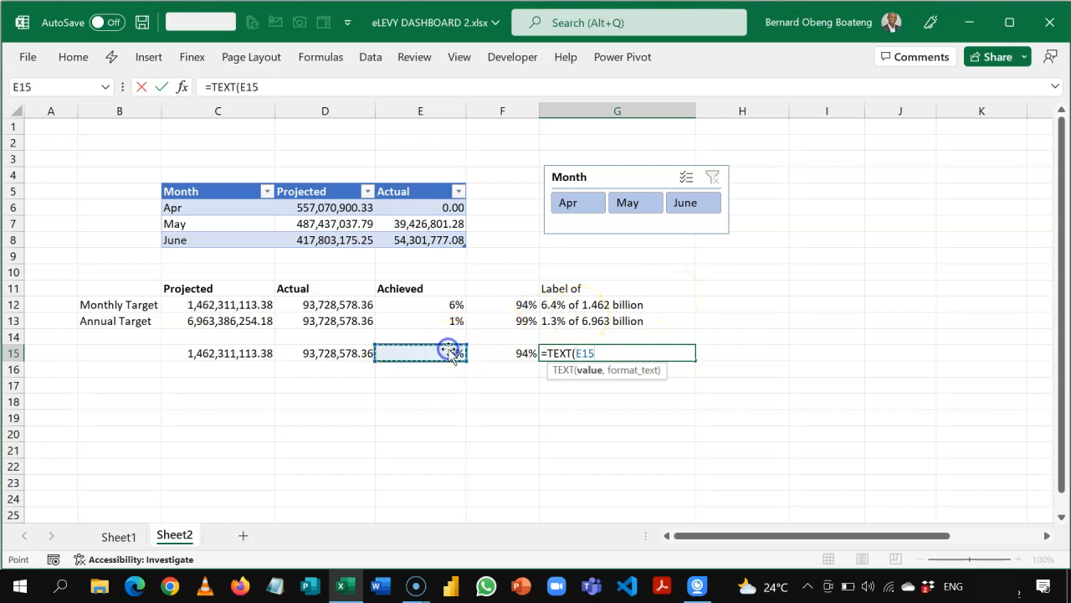
pyautogui.moveTo(386, 441)
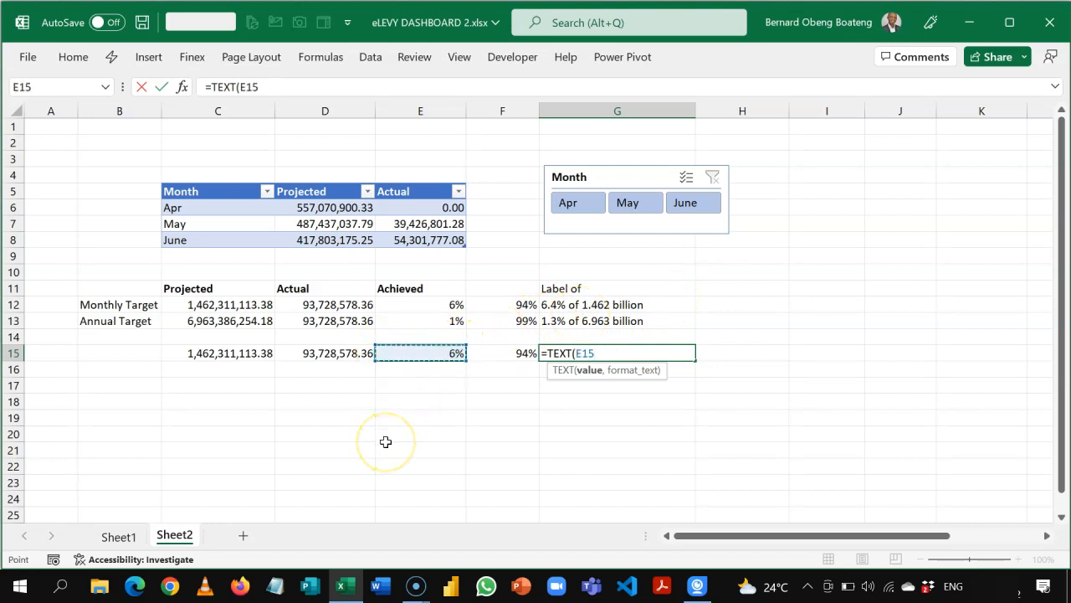
pyautogui.write(',')
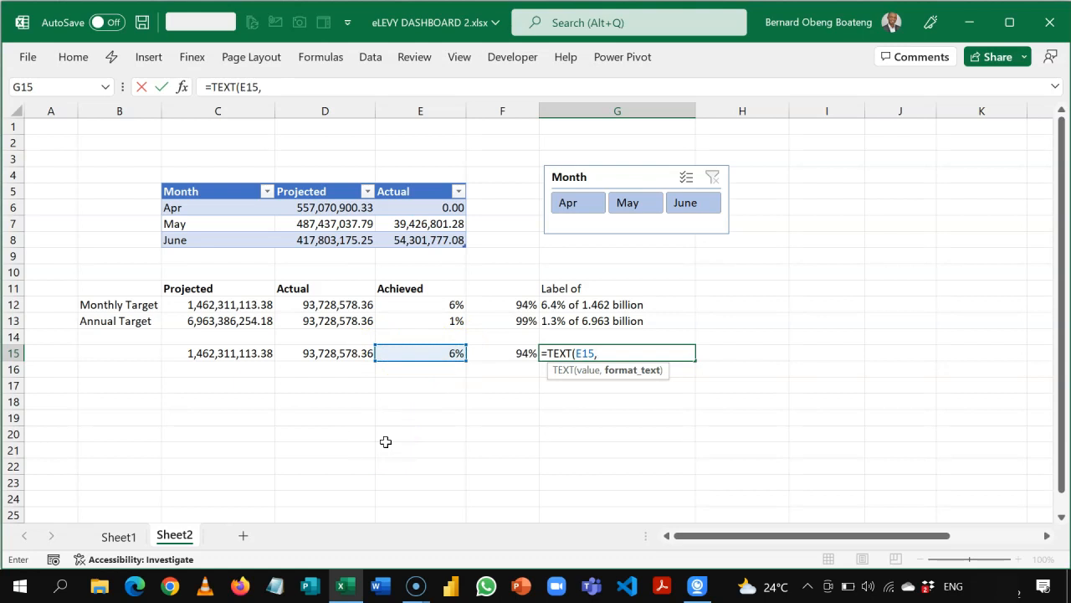
pyautogui.write('"')
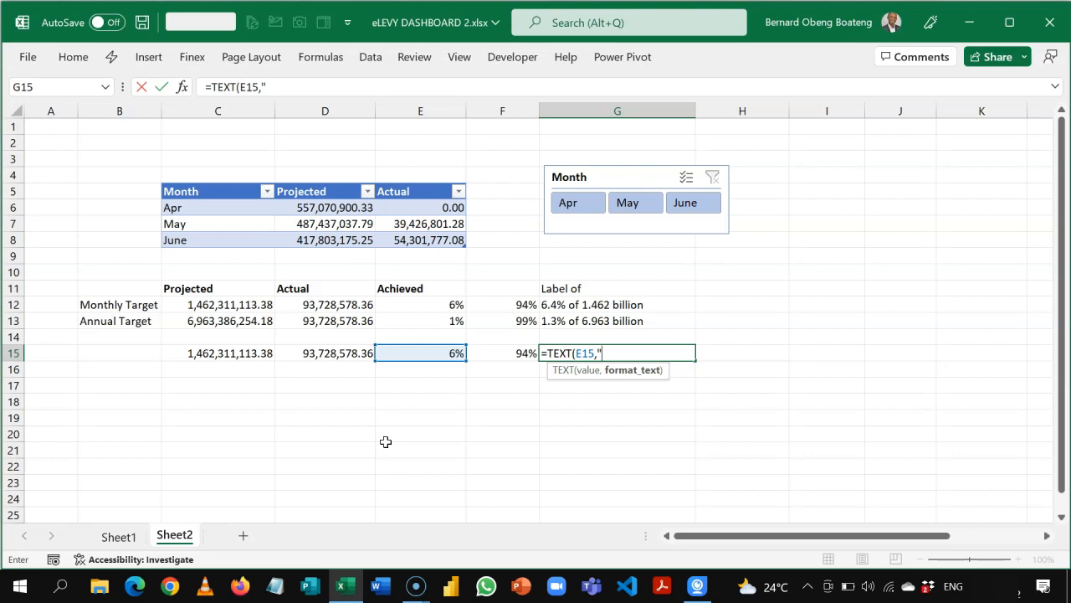
pyautogui.write('0')
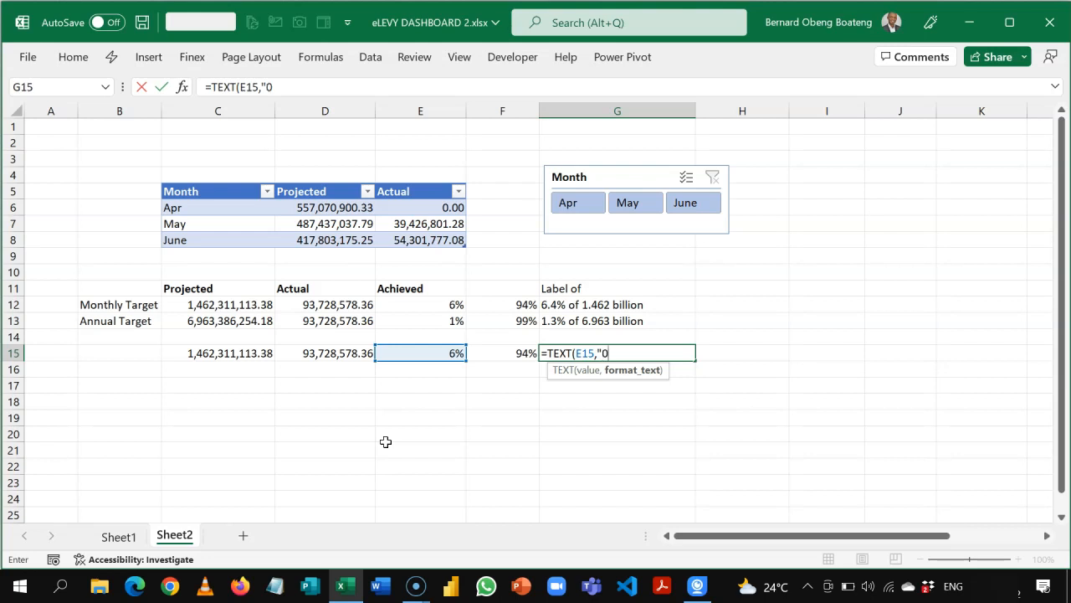
pyautogui.write('.0')
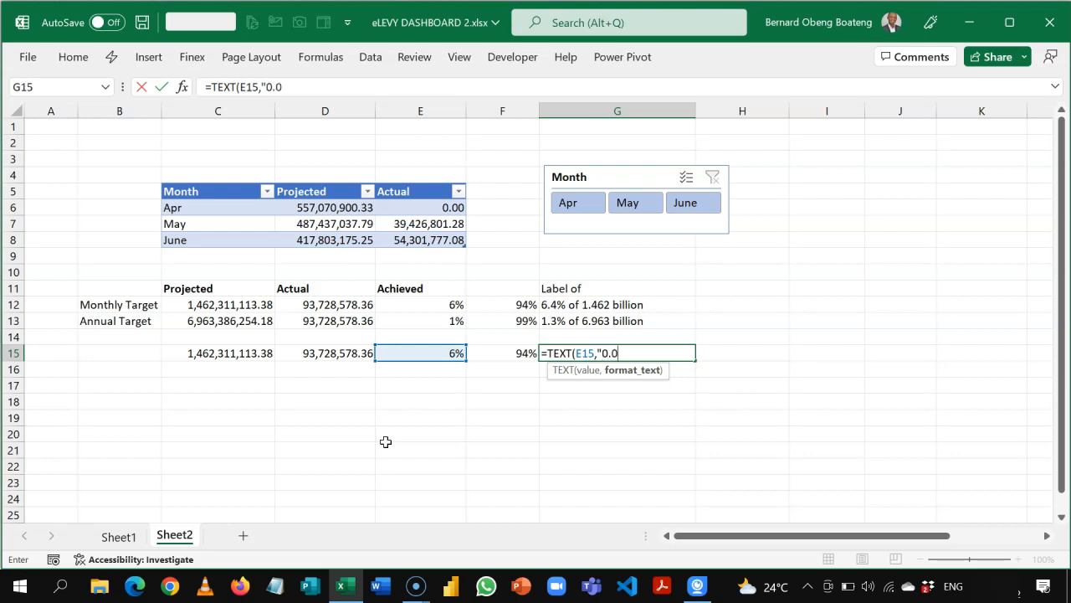
pyautogui.write('%')
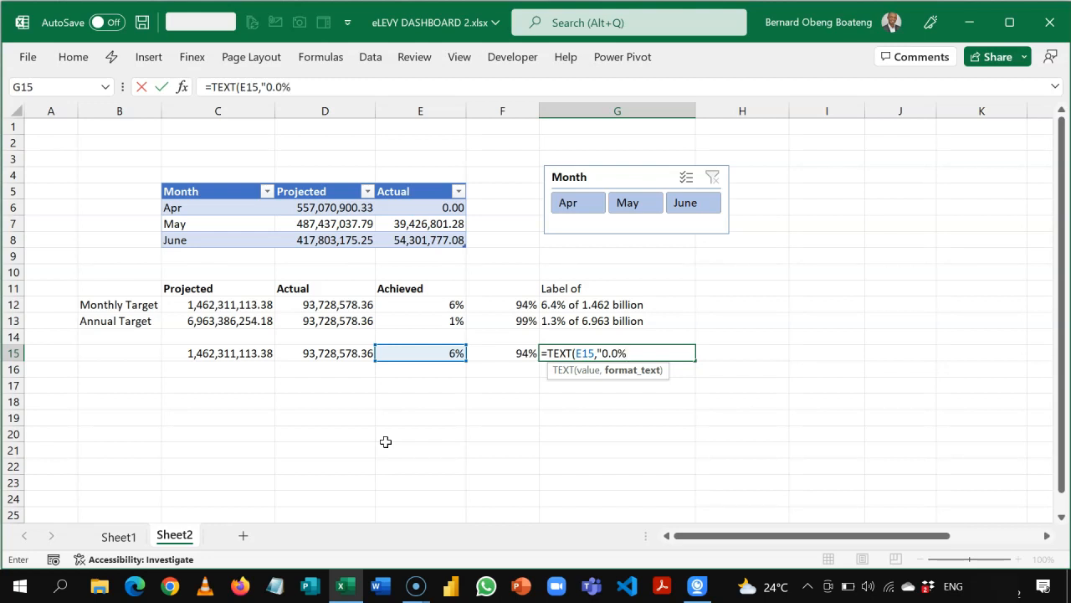
pyautogui.write('")')
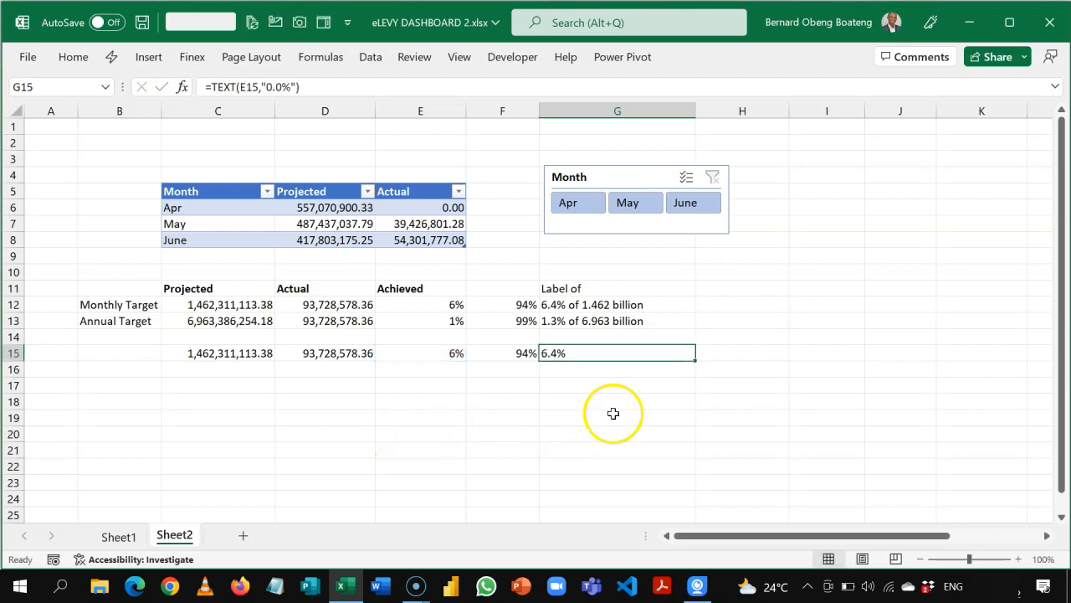
pyautogui.moveTo(592, 354)
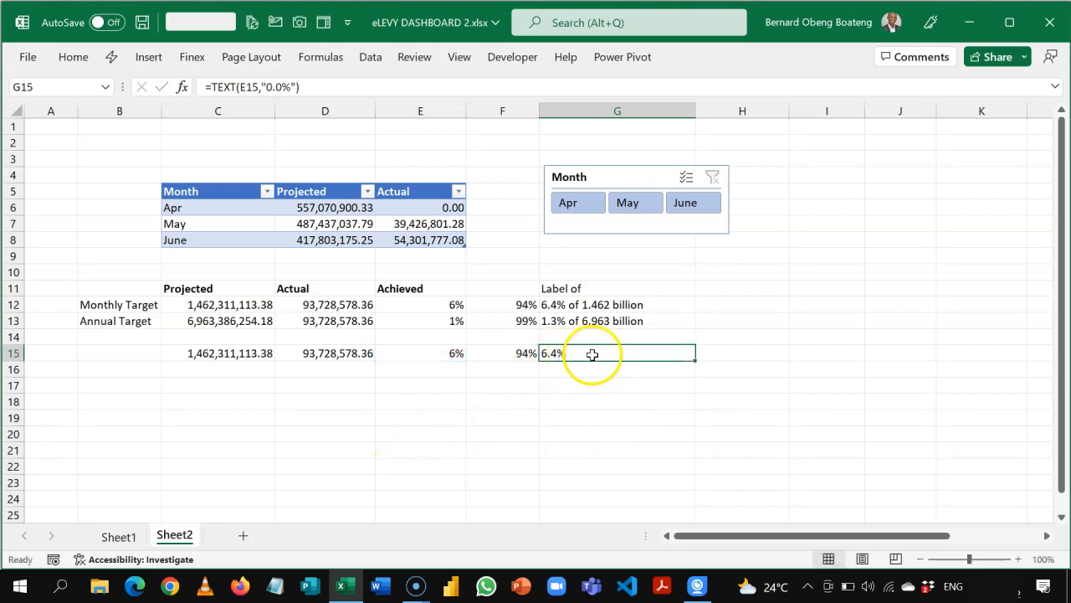
pyautogui.moveTo(594, 364)
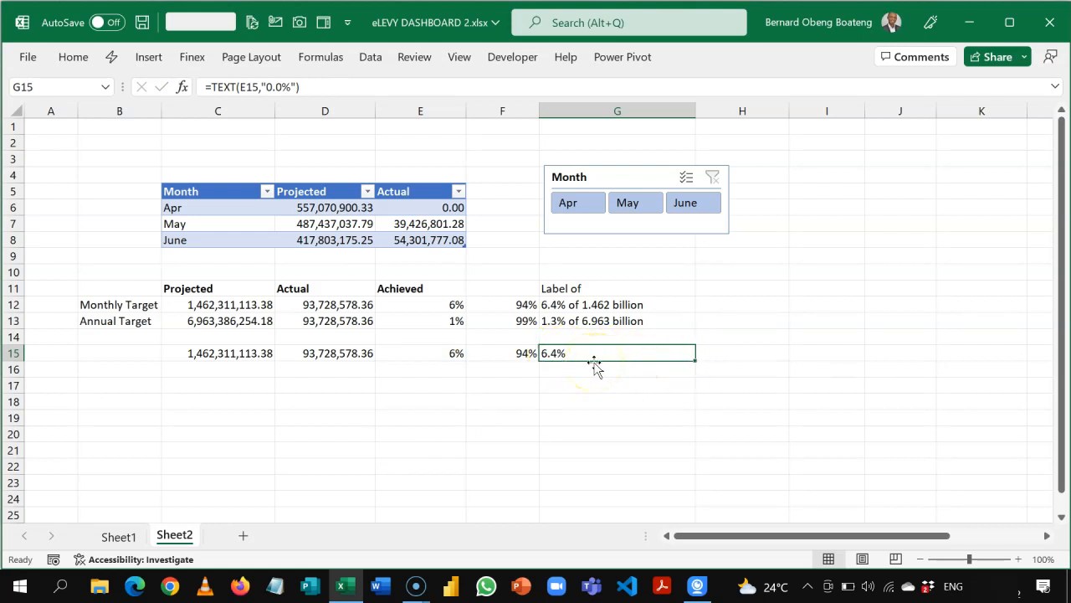
# Append &" of " to the G15 formula so the label reads '6.4% of'.
pyautogui.doubleClick(617, 352)
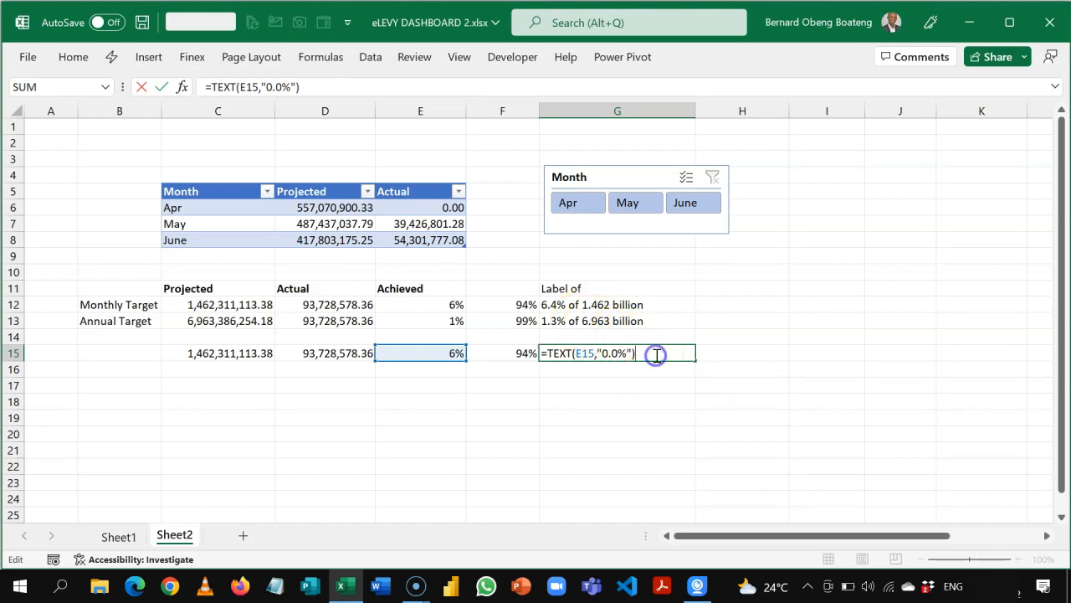
pyautogui.write('&')
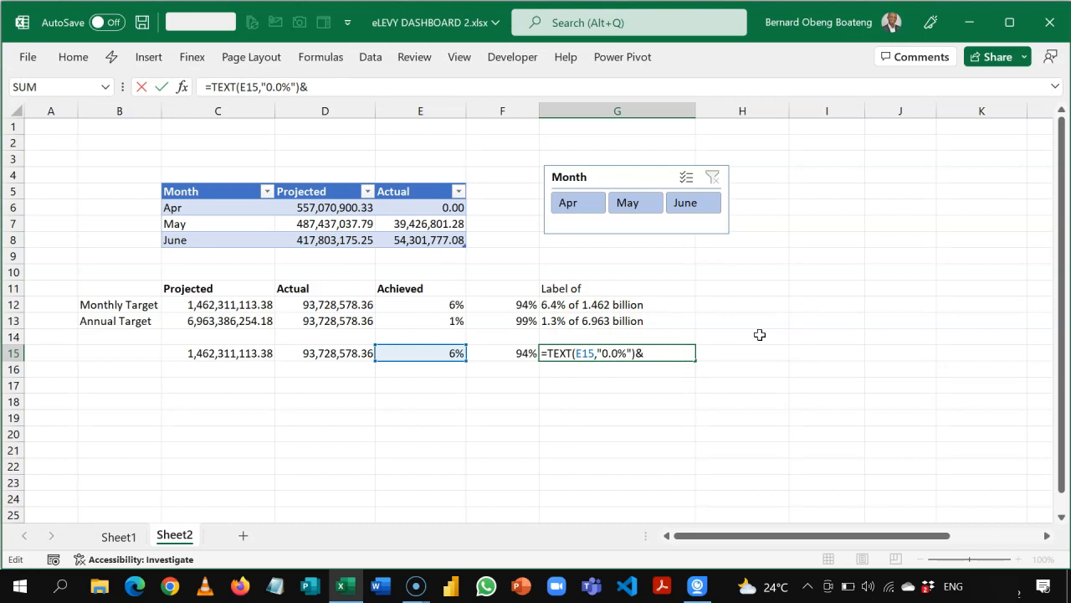
pyautogui.write('"')
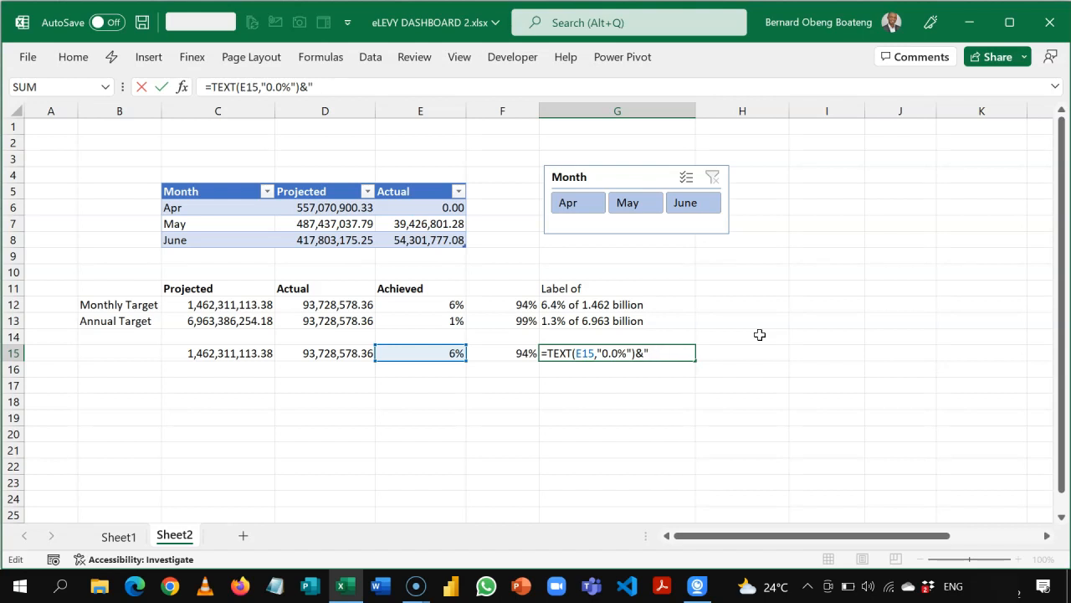
pyautogui.write('of "')
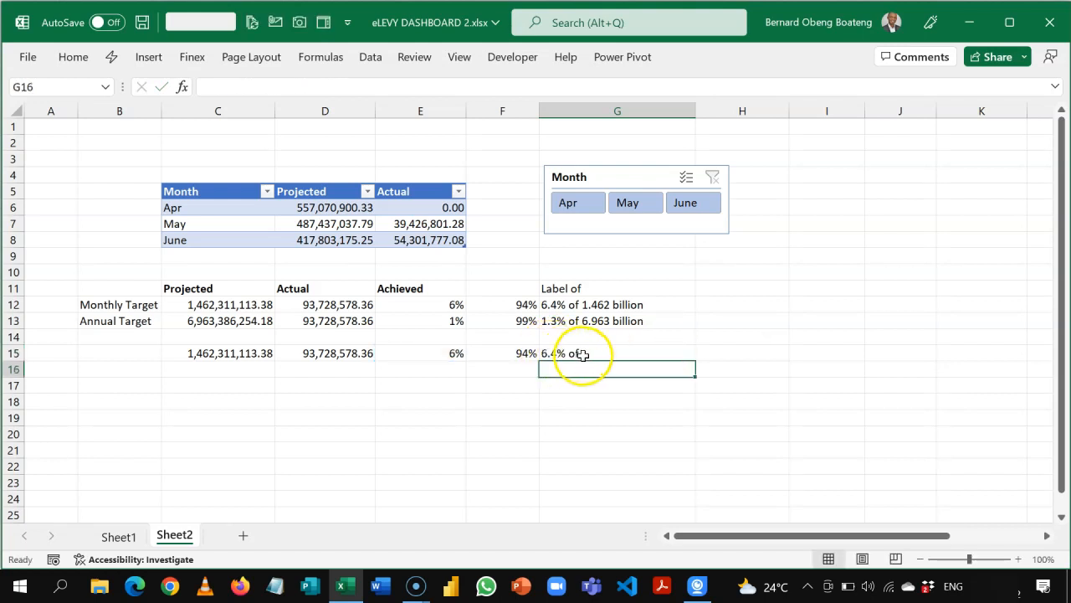
pyautogui.click(617, 352)
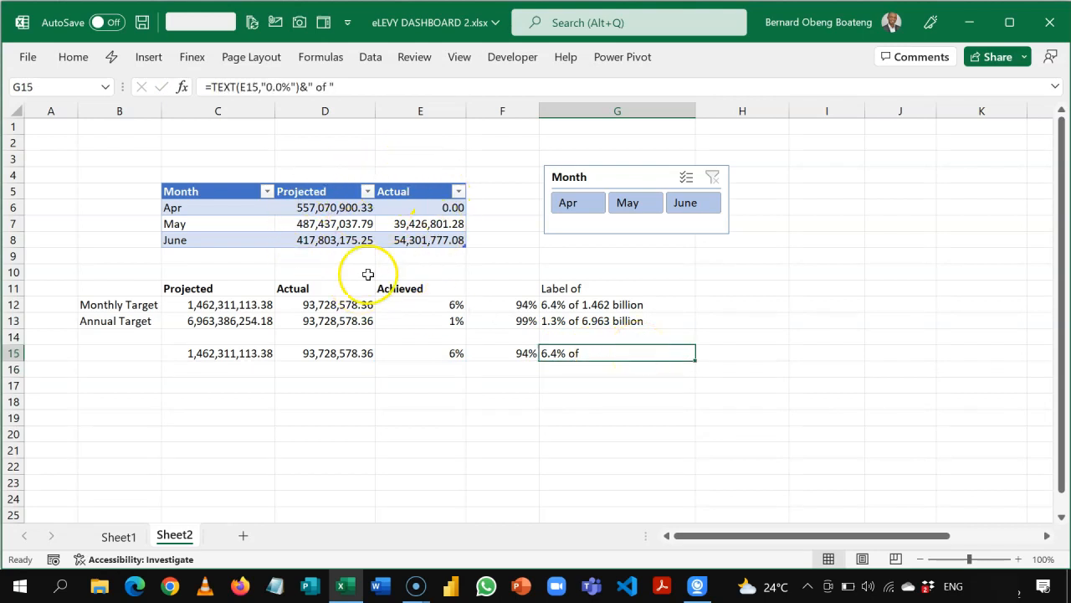
pyautogui.moveTo(386, 243)
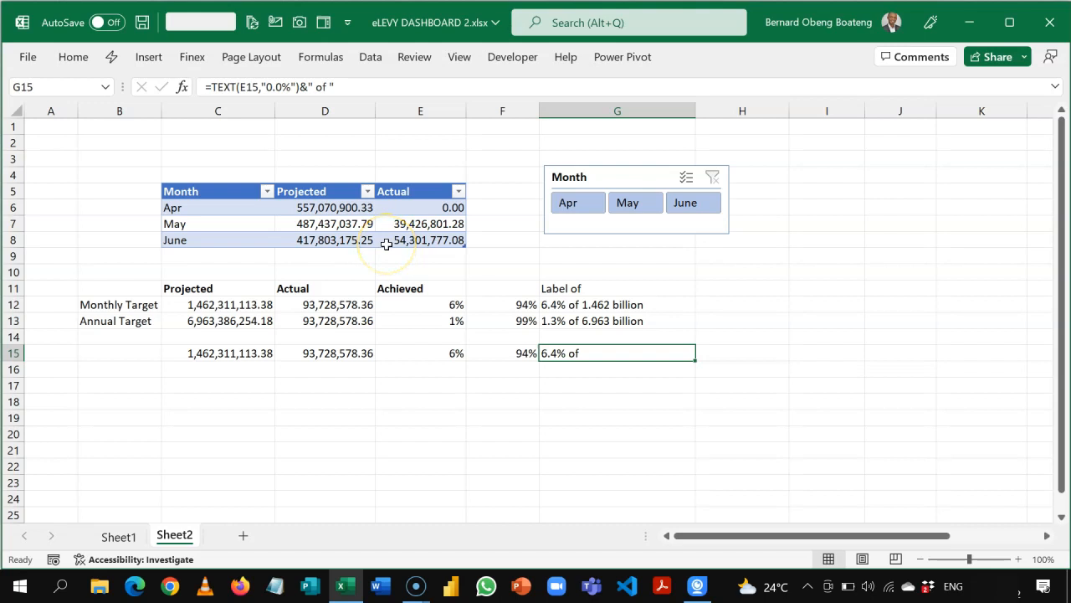
pyautogui.moveTo(614, 354)
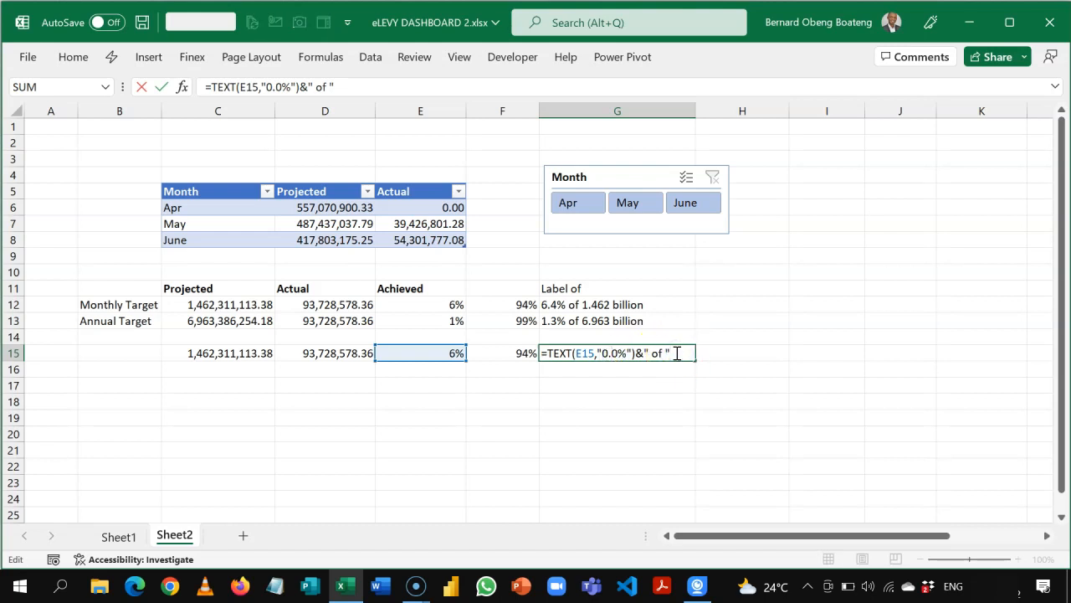
# Append &TEXT(C15,"0.000,,,") to the G15 formula so the label reads '6.4% of 1.462'.
pyautogui.write('&')
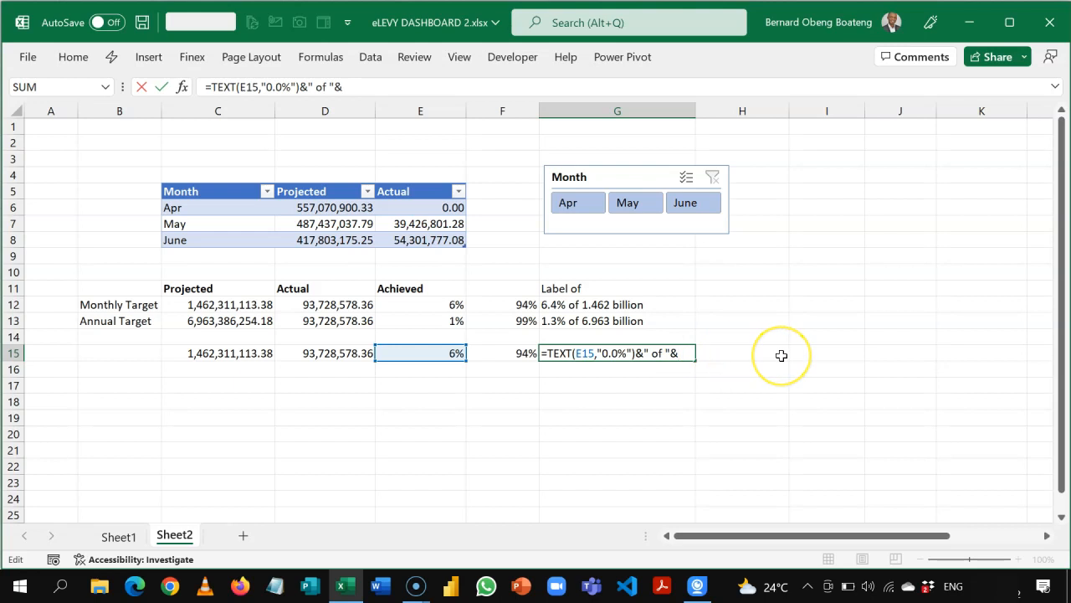
pyautogui.write('tex')
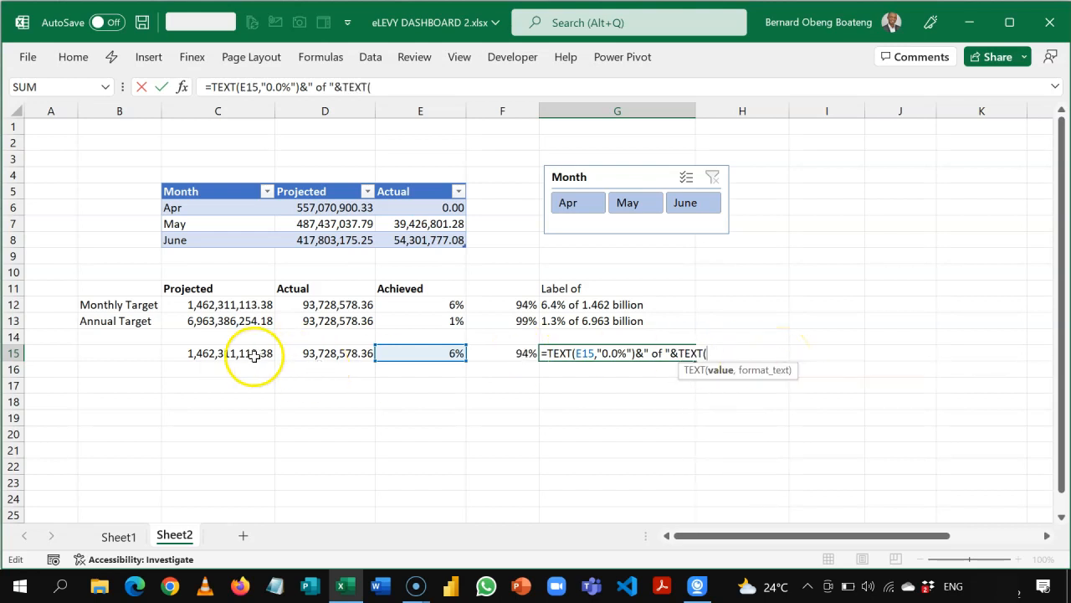
pyautogui.click(217, 352)
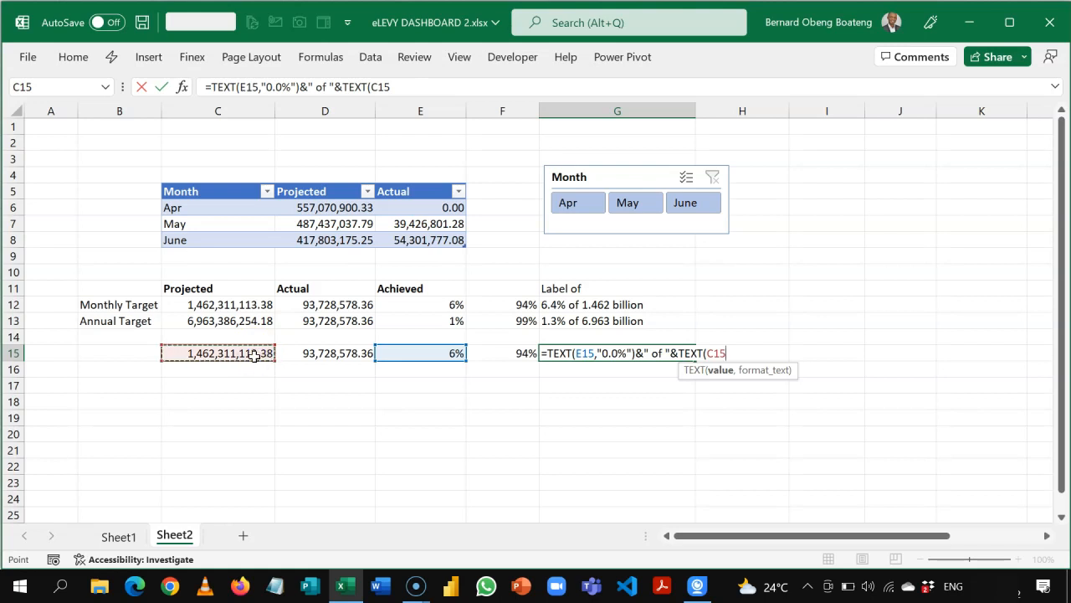
pyautogui.write(',')
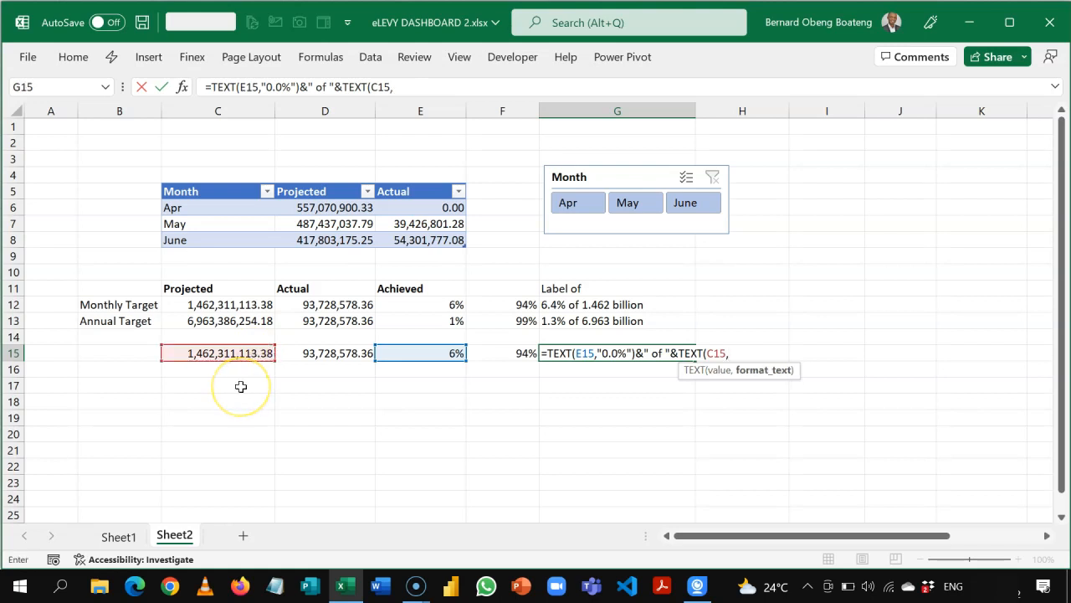
pyautogui.moveTo(241, 386)
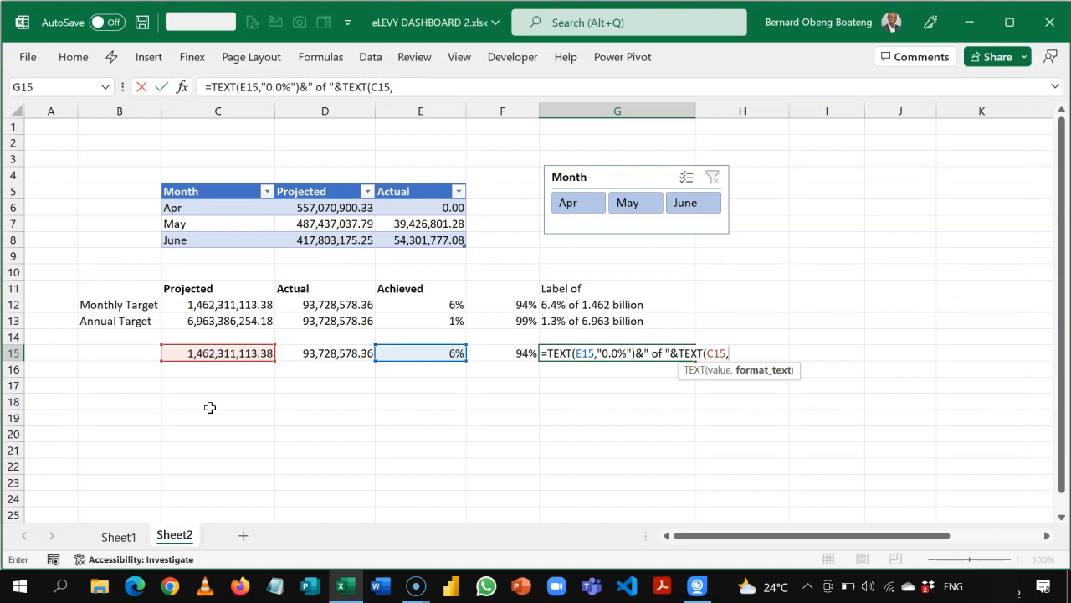
pyautogui.write('"0.')
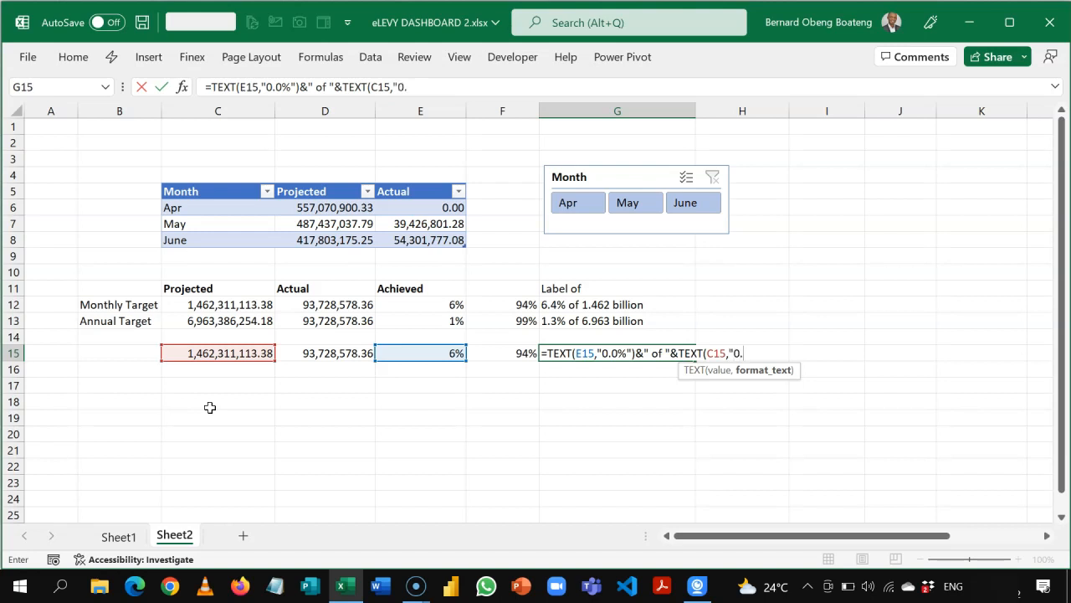
pyautogui.write('000')
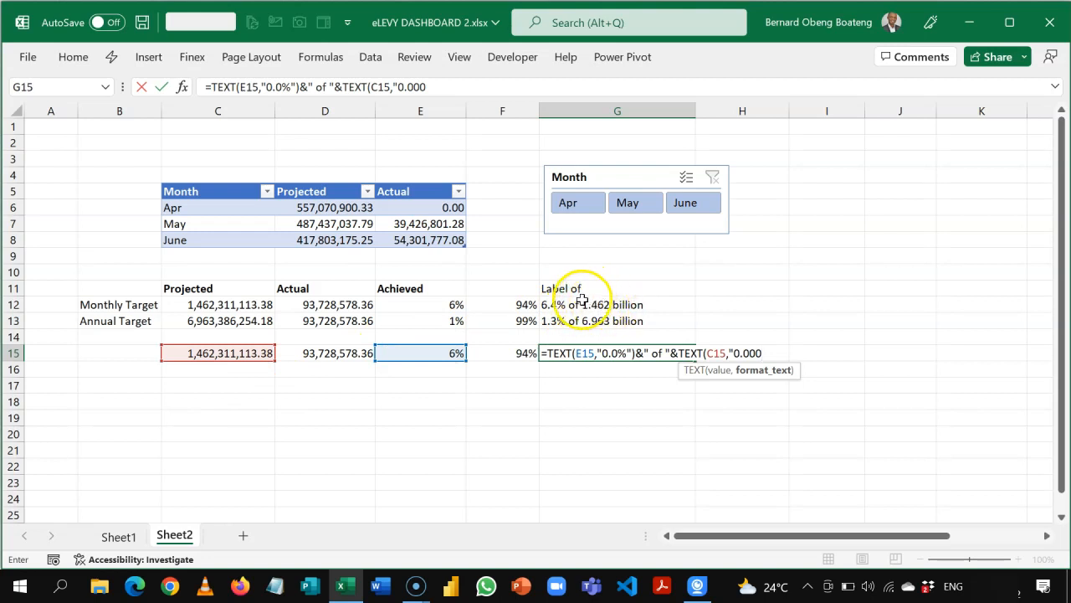
pyautogui.moveTo(483, 352)
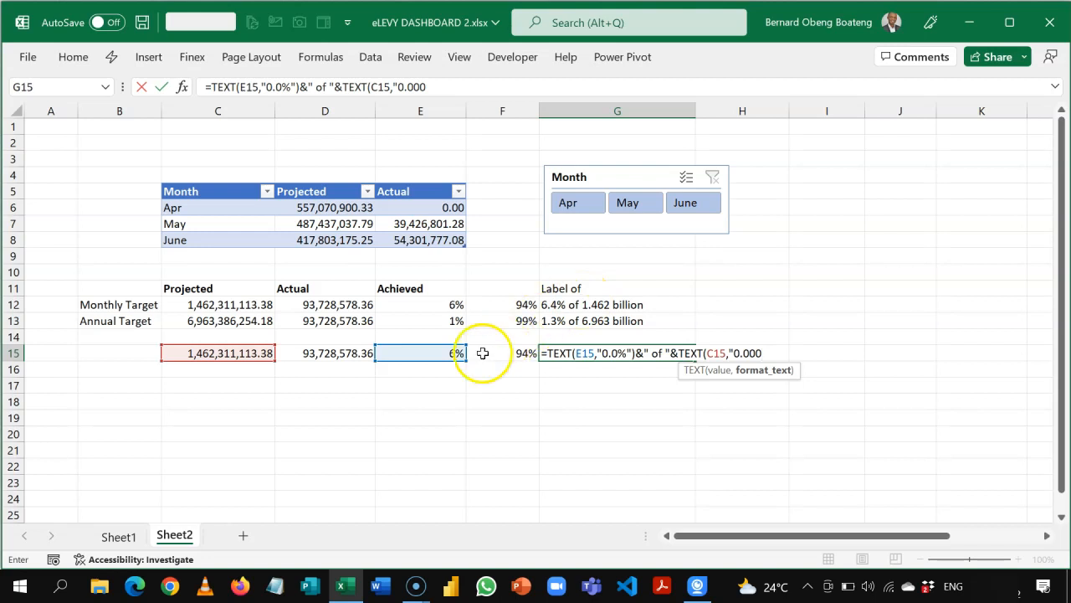
pyautogui.moveTo(586, 383)
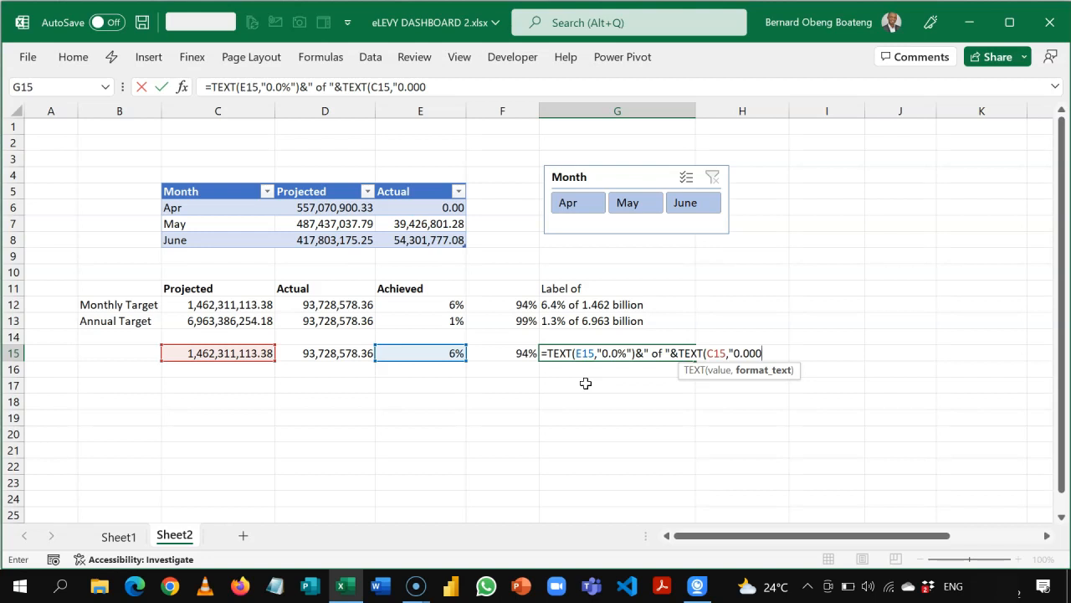
pyautogui.write(',')
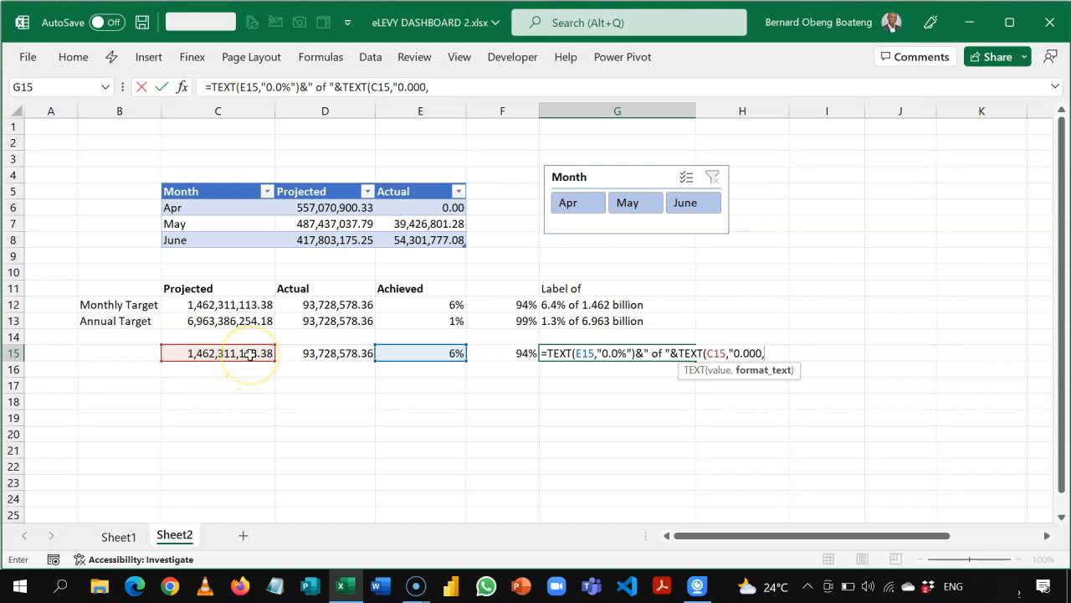
pyautogui.write(',')
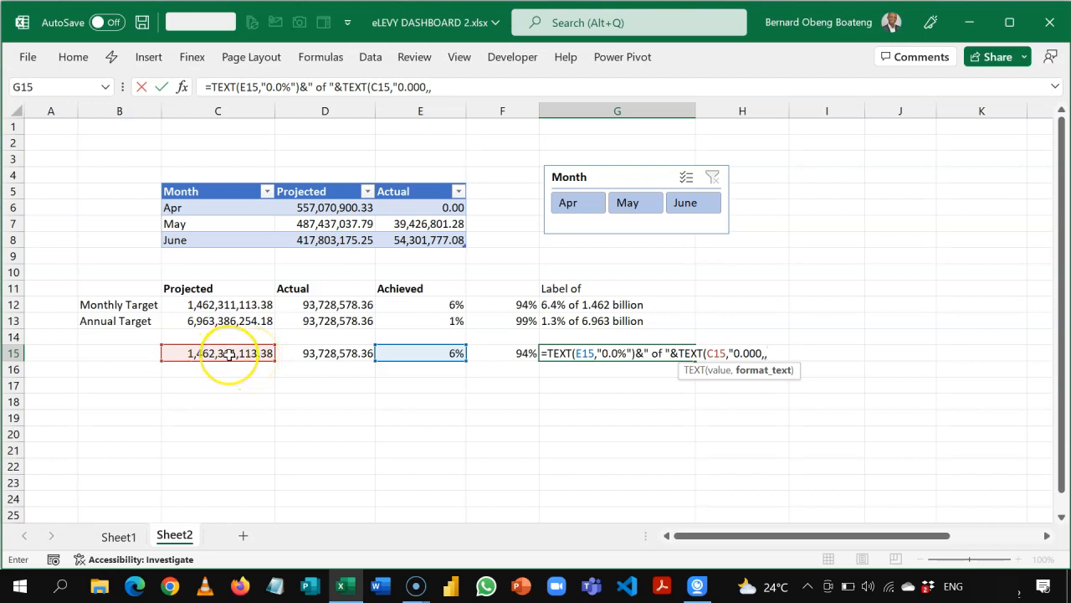
pyautogui.write(',')
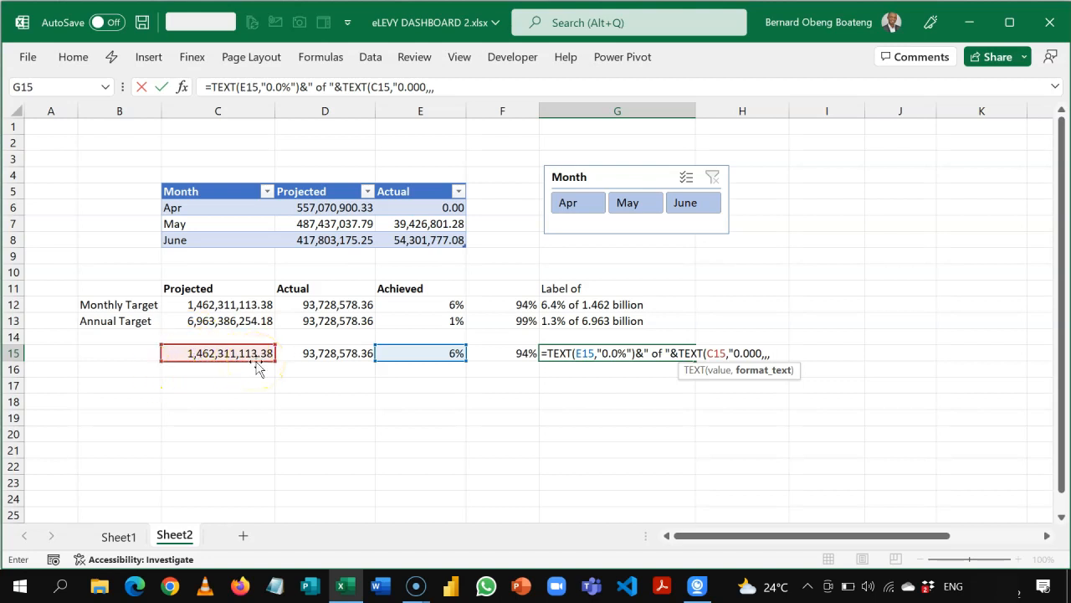
pyautogui.write('")')
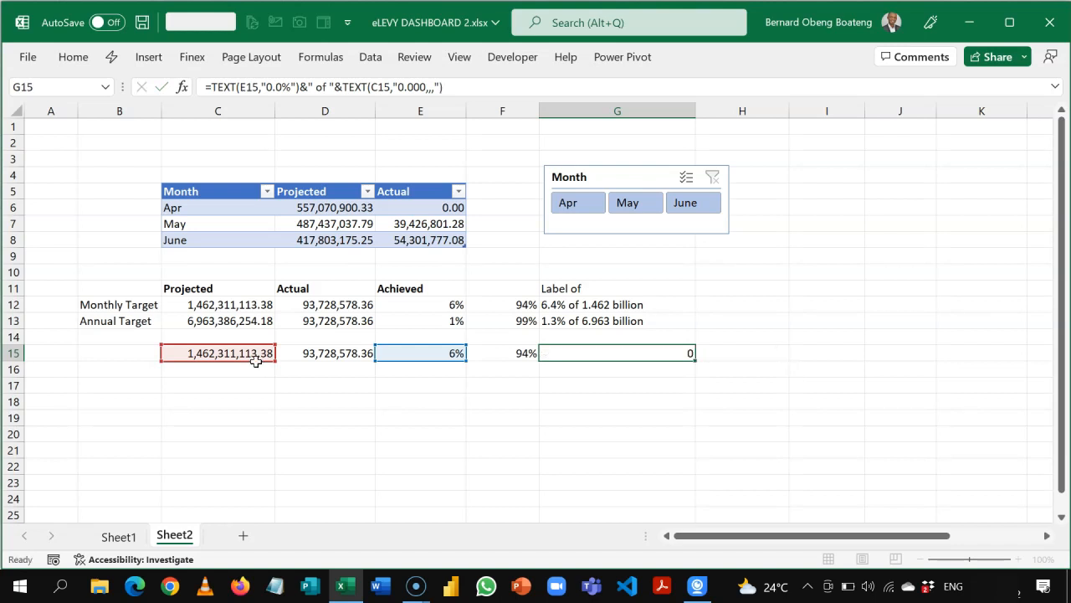
pyautogui.press('Return')
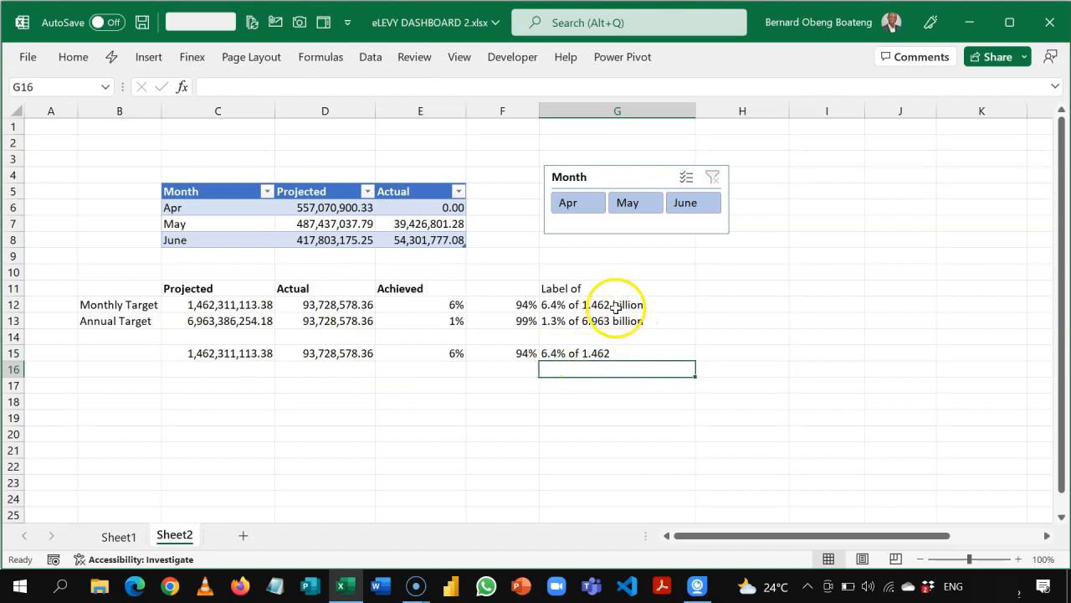
pyautogui.moveTo(636, 310)
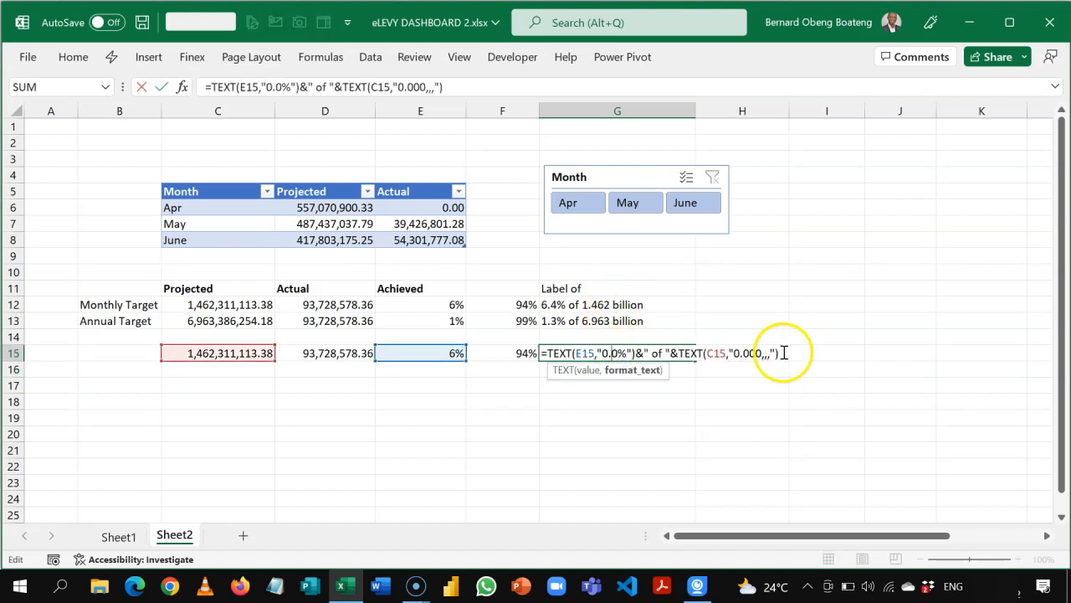
# Append &" billion" to the G15 formula so the label reads '6.4% of 1.462 billion'.
pyautogui.write('&"')
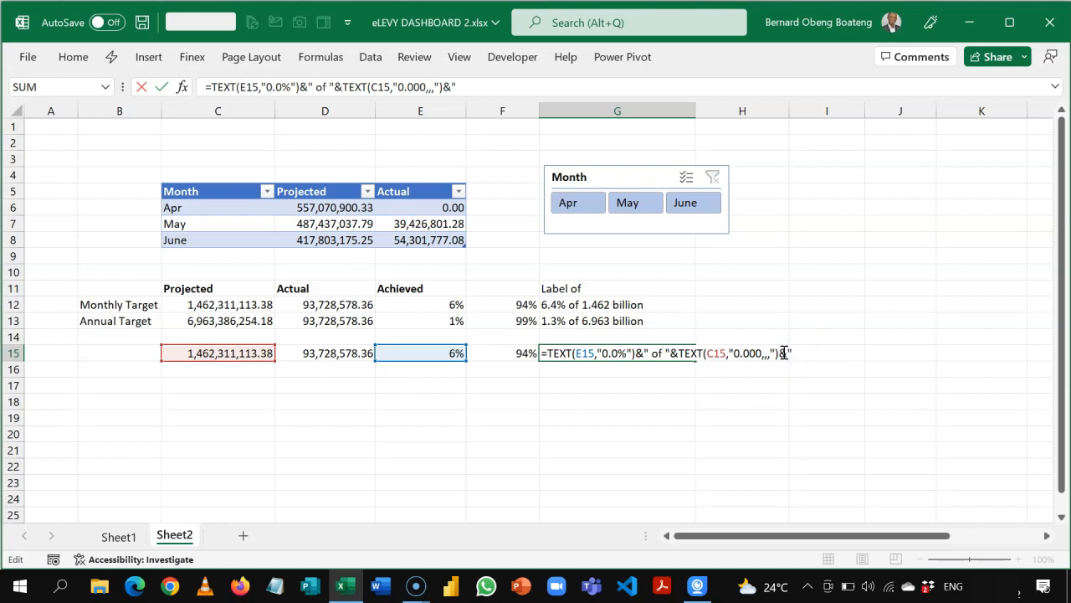
pyautogui.write('billion"')
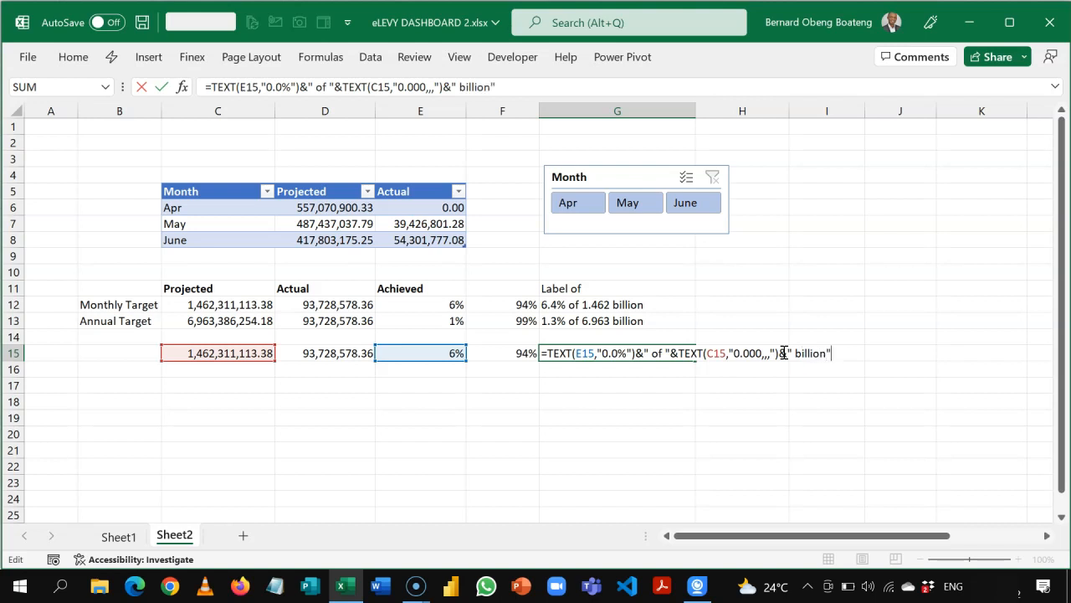
pyautogui.moveTo(645, 373)
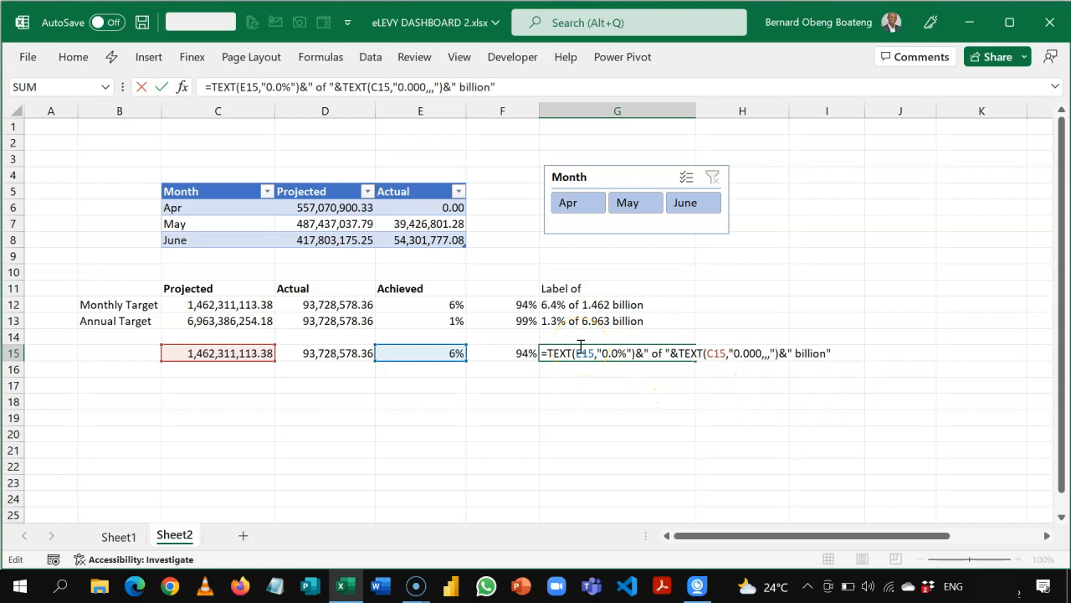
pyautogui.press('Return')
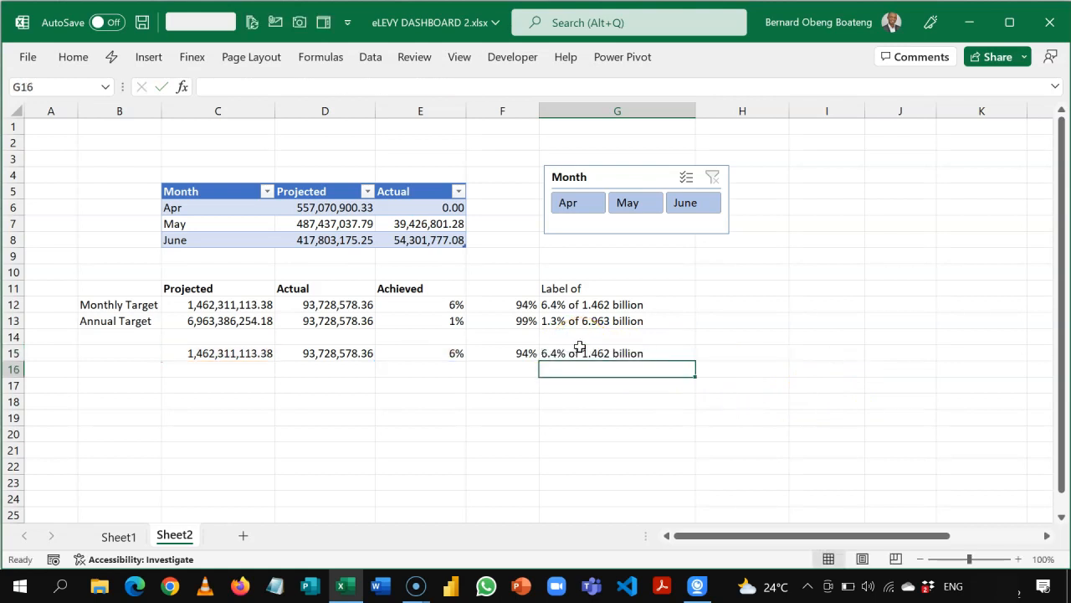
pyautogui.click(617, 352)
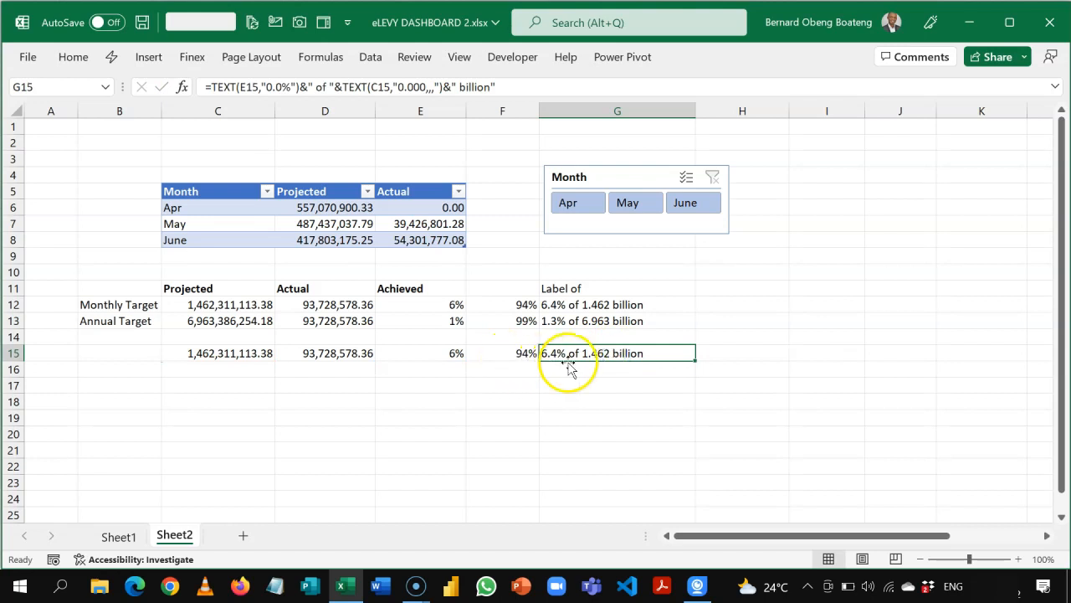
# Filter the Month slicer to June so G15 reads '13.0% of 0.418 billion', then return to Sheet1.
pyautogui.click(635, 202)
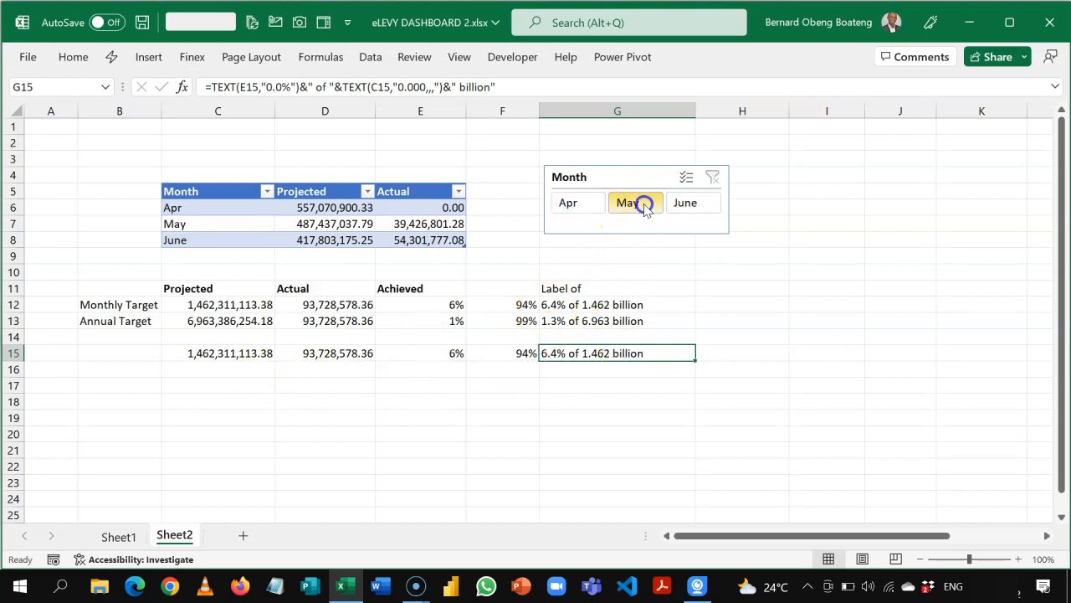
pyautogui.click(635, 202)
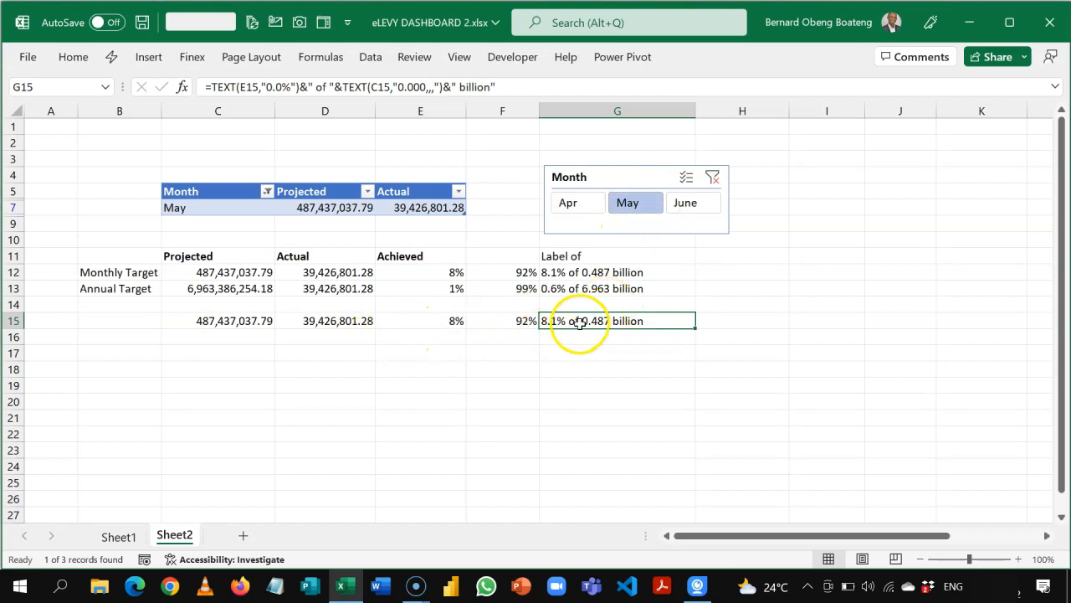
pyautogui.click(693, 203)
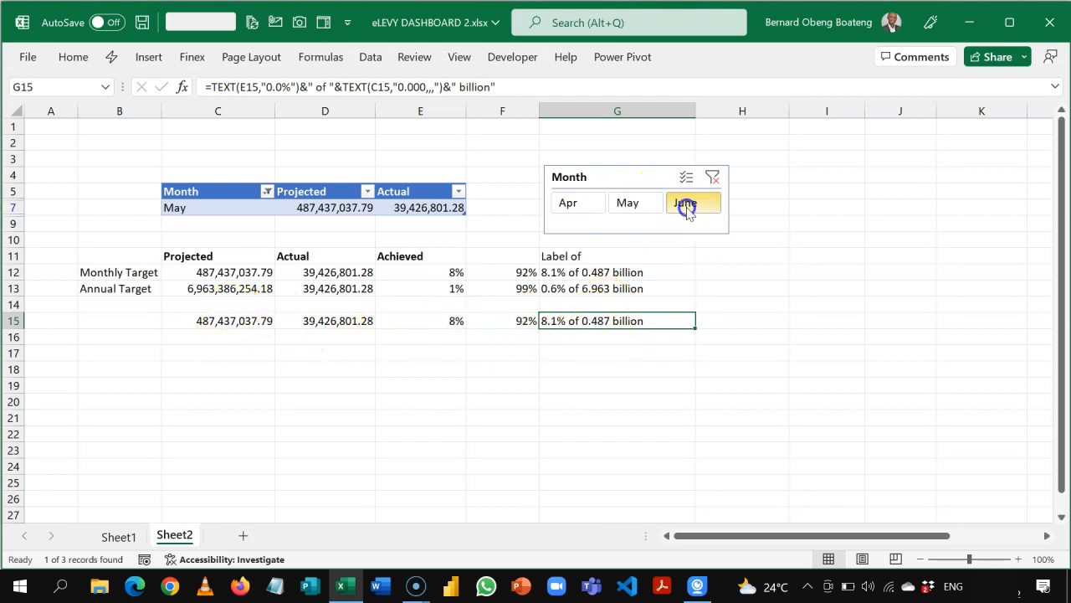
pyautogui.click(693, 202)
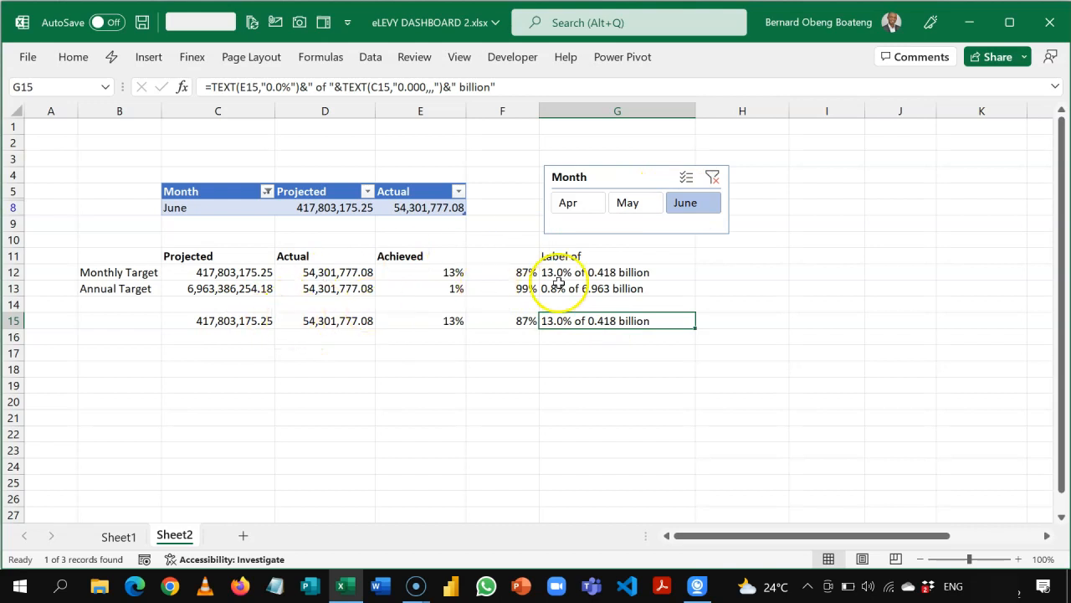
pyautogui.click(118, 537)
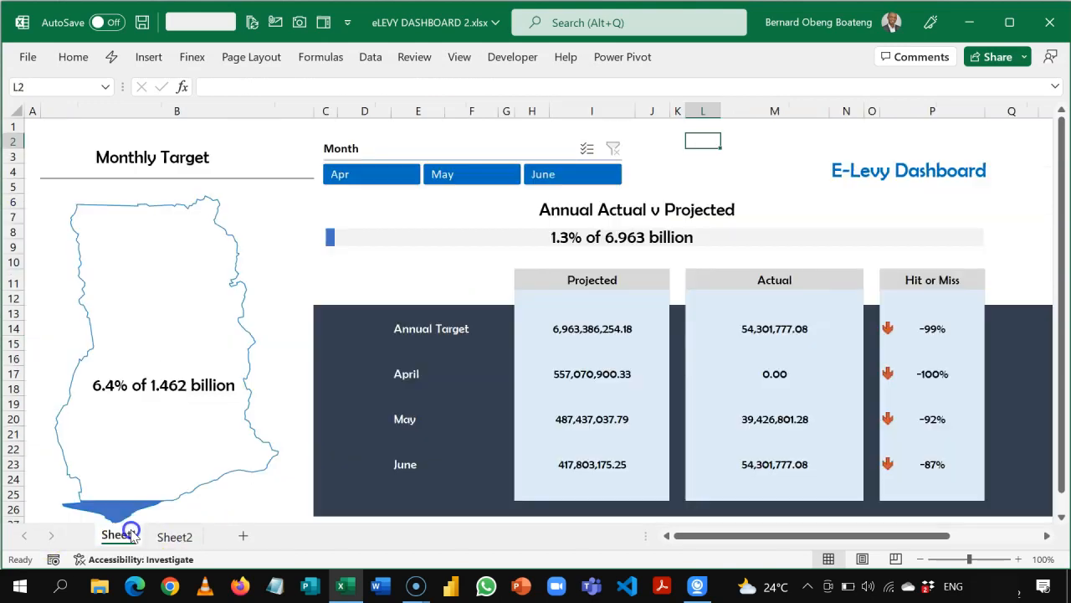
# Clear the dashboard's Month slicer so the map label reads 6.4% of 1.462 billion.
pyautogui.click(543, 174)
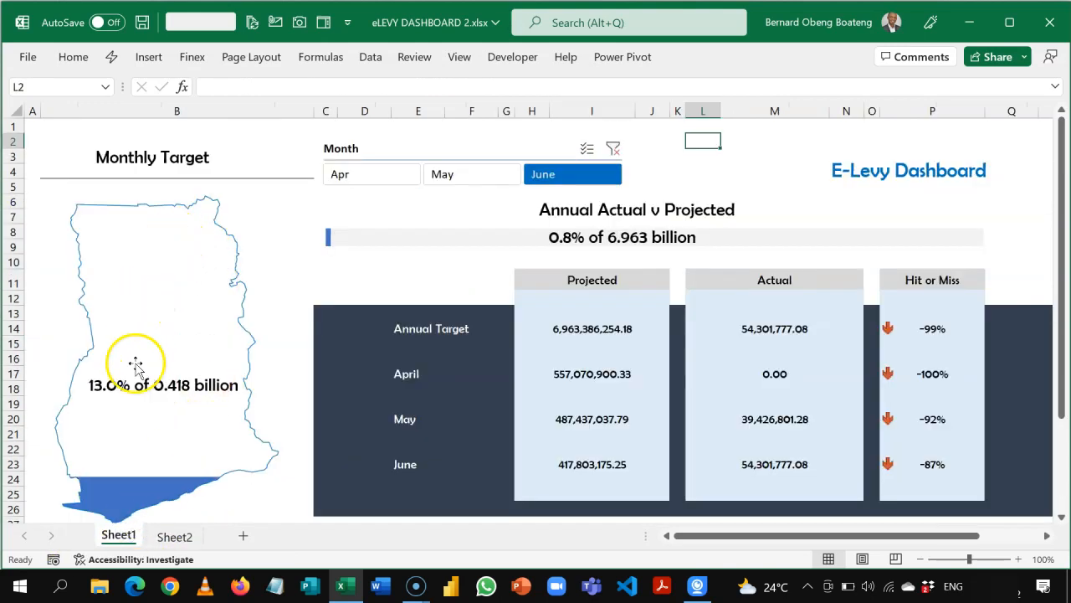
pyautogui.moveTo(141, 384)
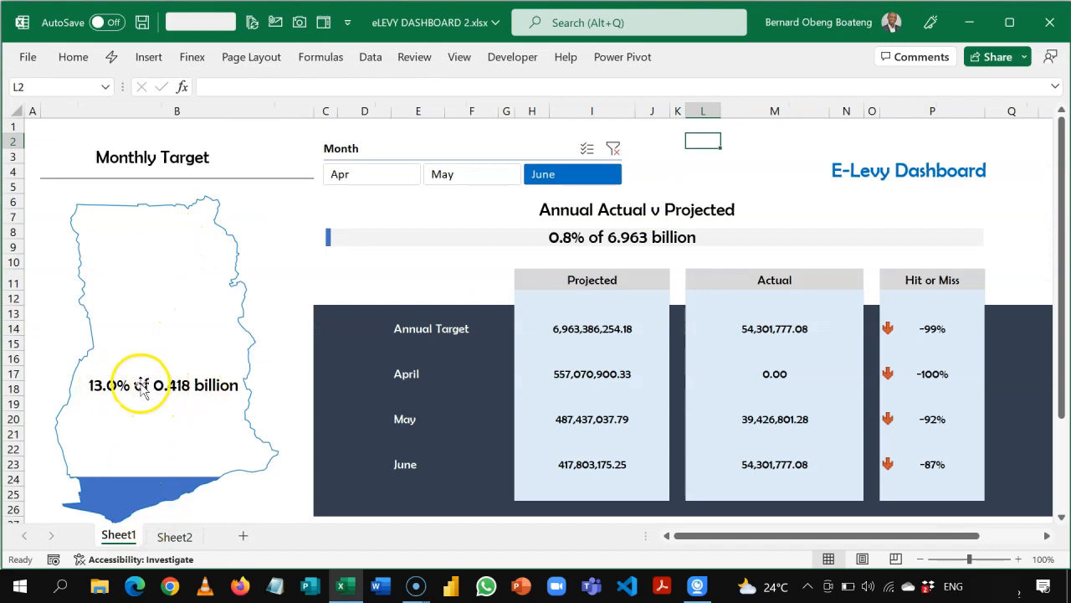
pyautogui.moveTo(167, 393)
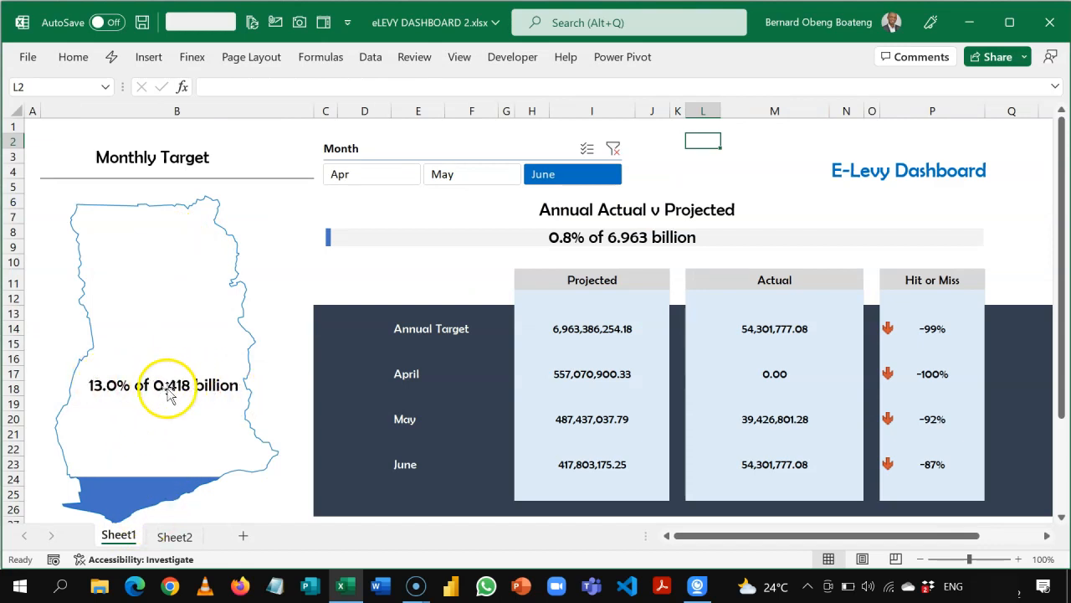
pyautogui.moveTo(270, 367)
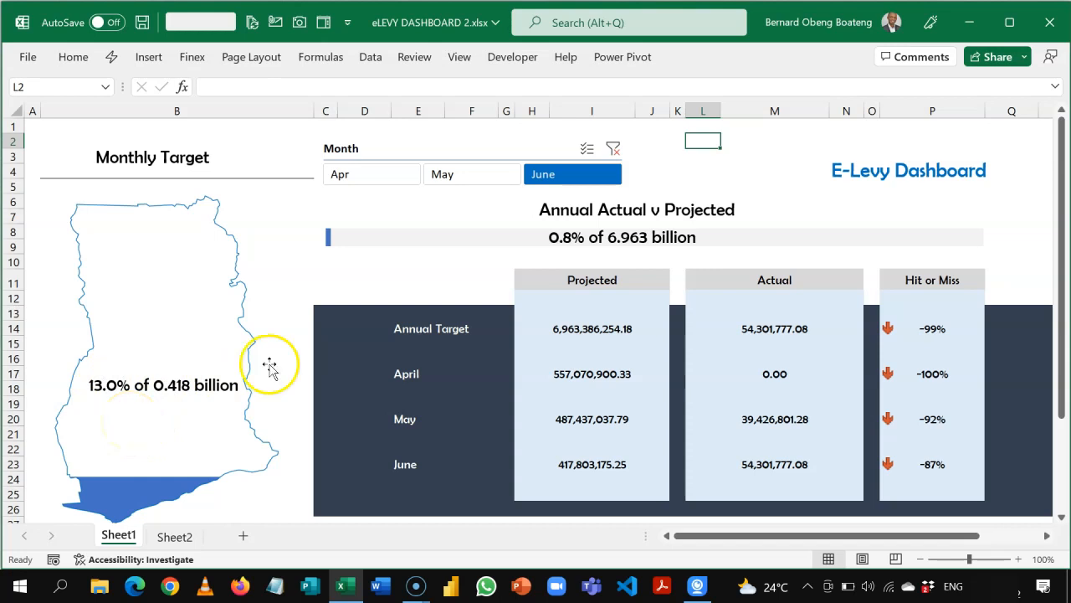
pyautogui.click(614, 149)
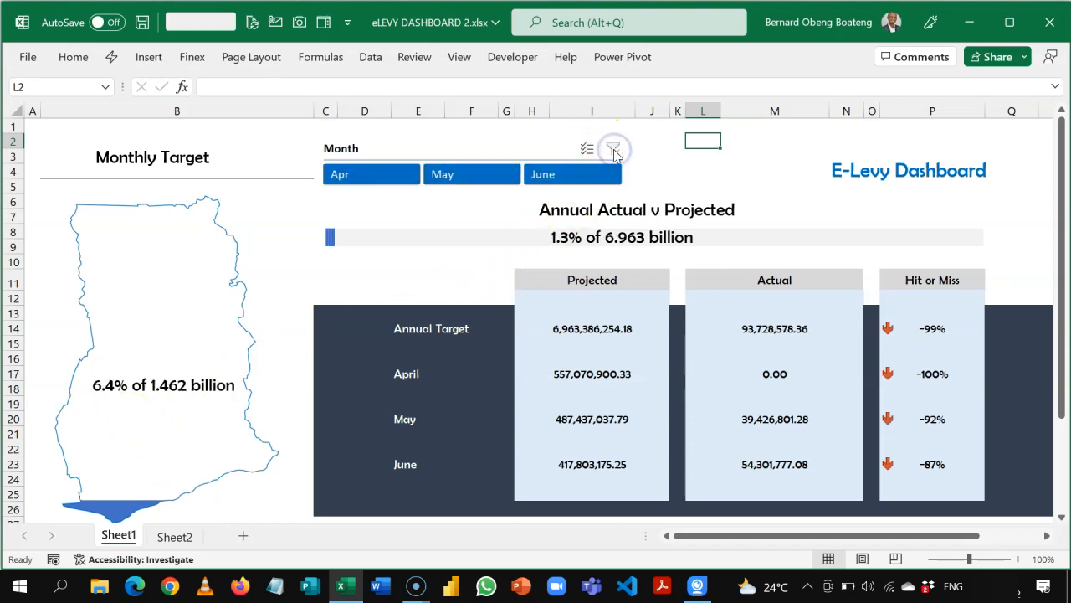
pyautogui.moveTo(372, 258)
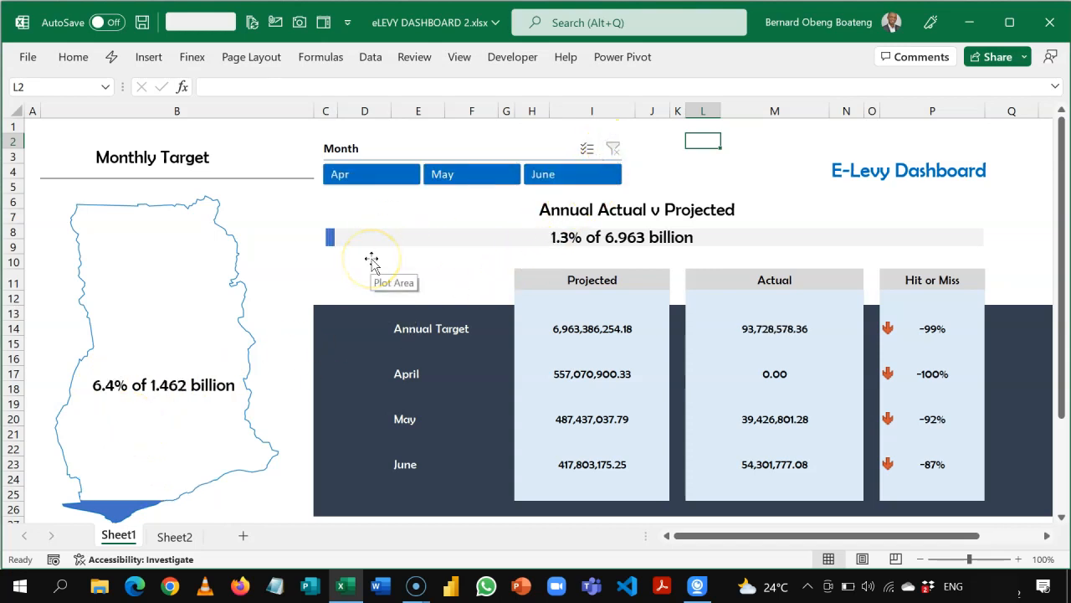